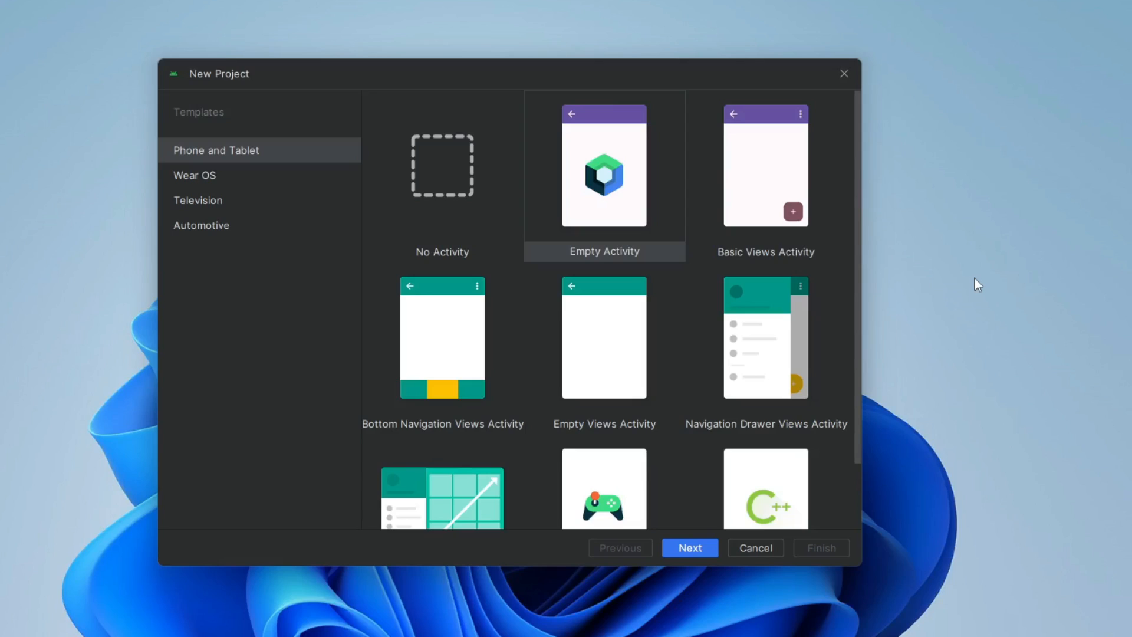
# Create the 'Banner Ads Kotlin' project from the Empty Views Activity template with Kotlin and API 24.
pyautogui.click(604, 338)
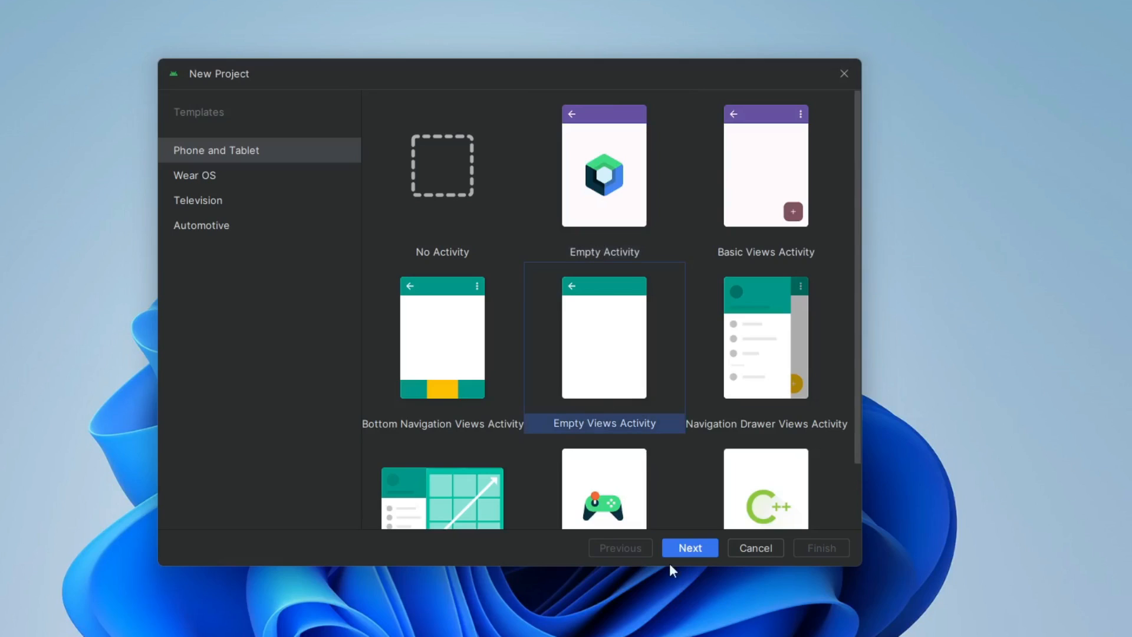
pyautogui.click(690, 548)
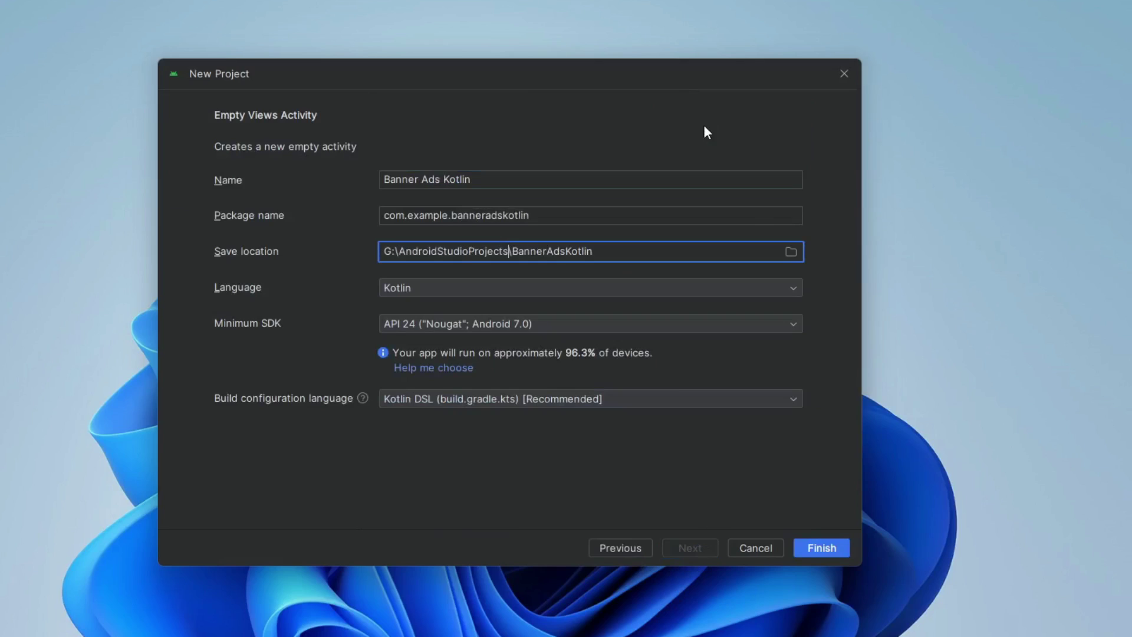
pyautogui.moveTo(602, 245)
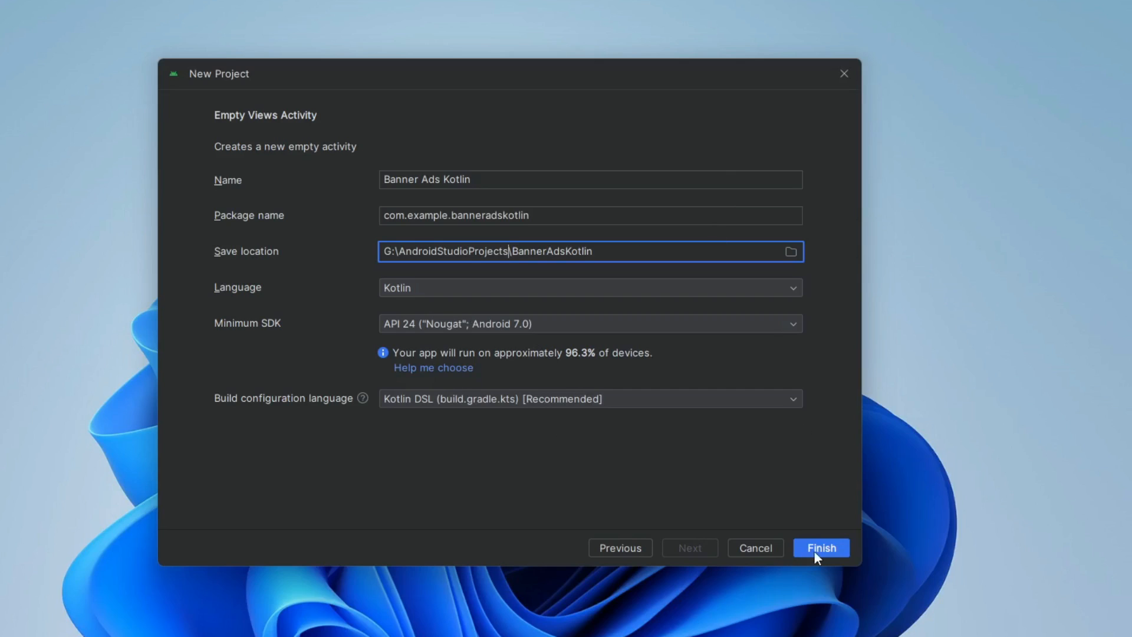
pyautogui.click(821, 547)
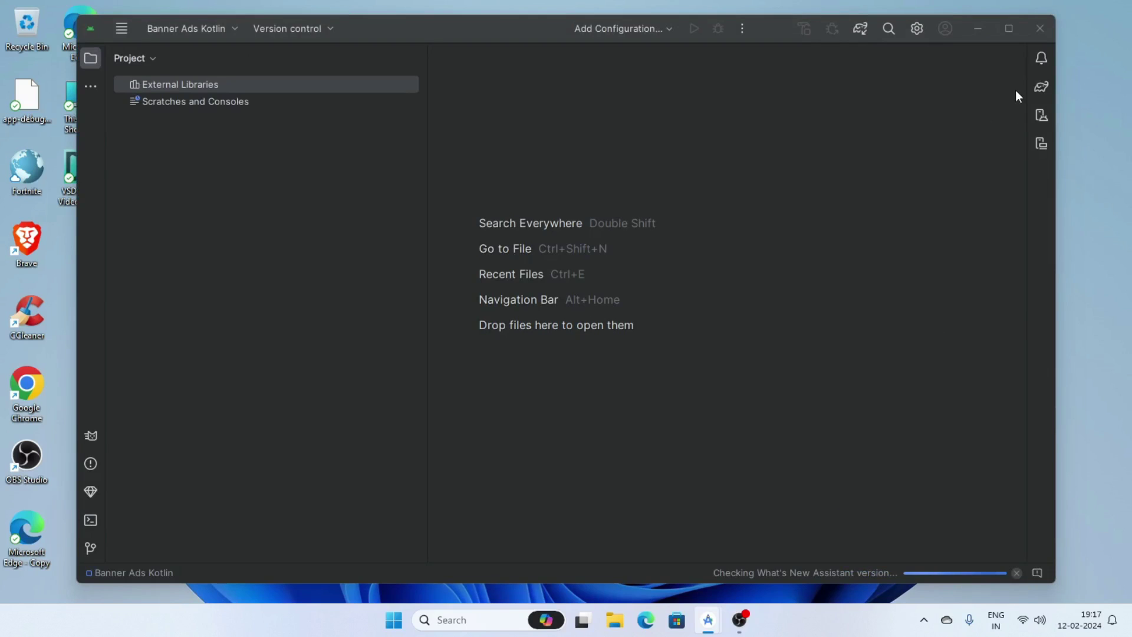
pyautogui.moveTo(1009, 28)
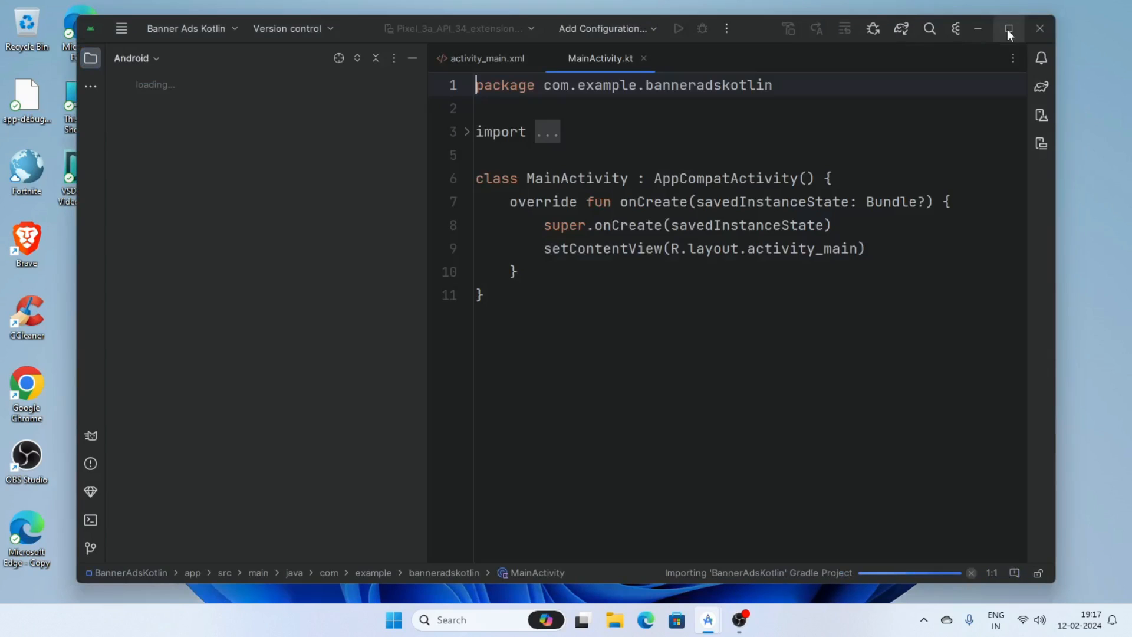
# Maximize the Android Studio window once the project has loaded.
pyautogui.click(1006, 28)
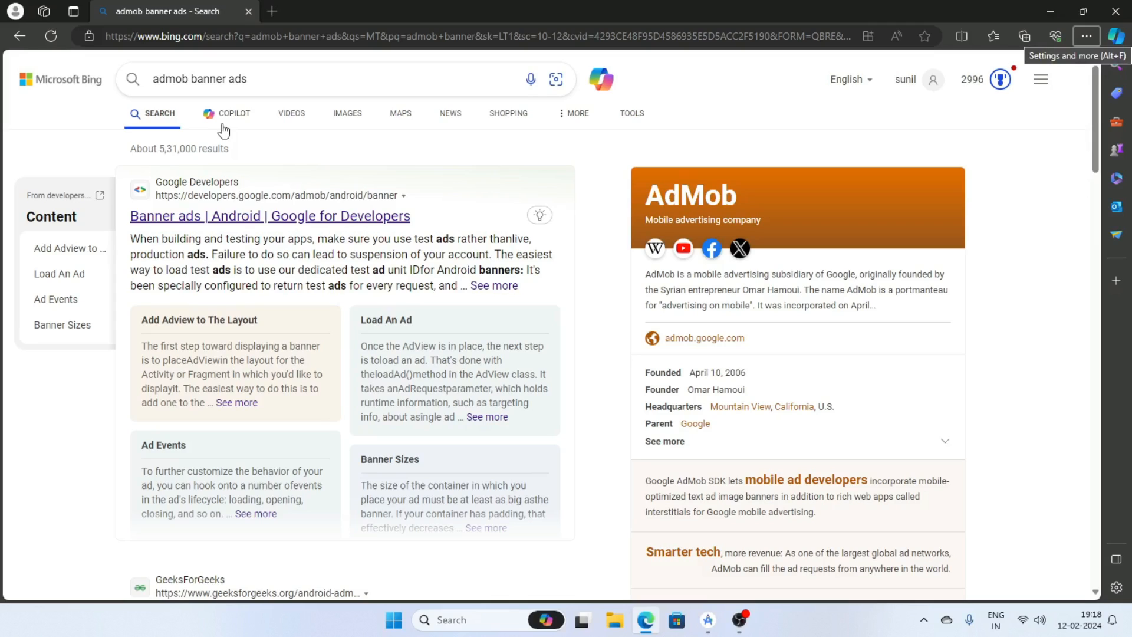
# Read Google's banner ads guide, then the quick-start guide down to 'Configure your app'.
pyautogui.click(155, 79)
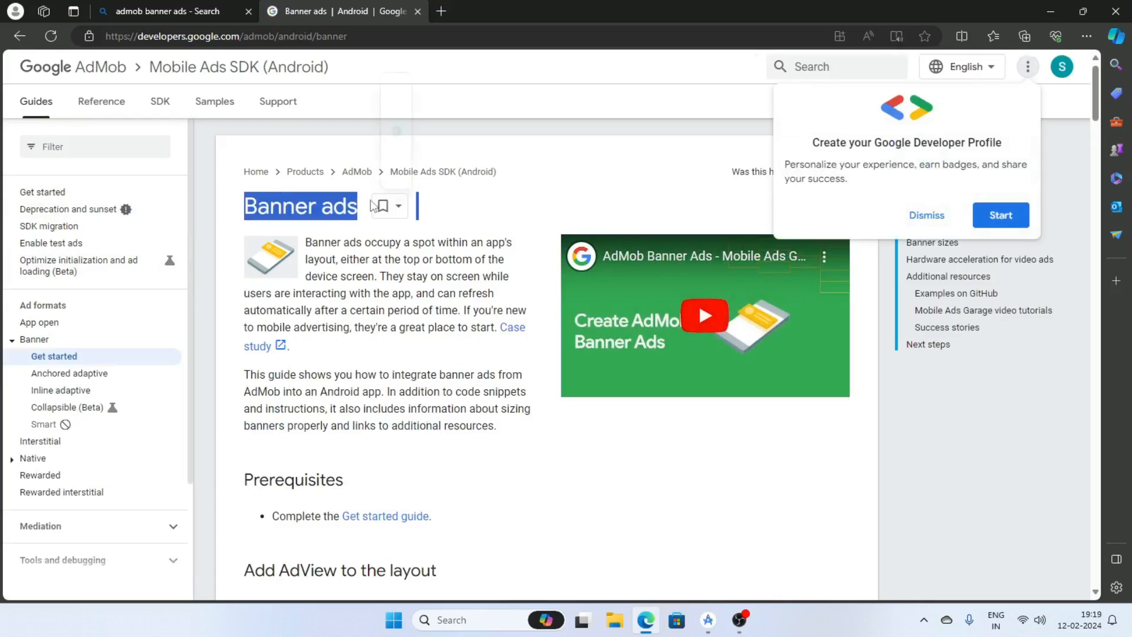
pyautogui.scroll(-3)
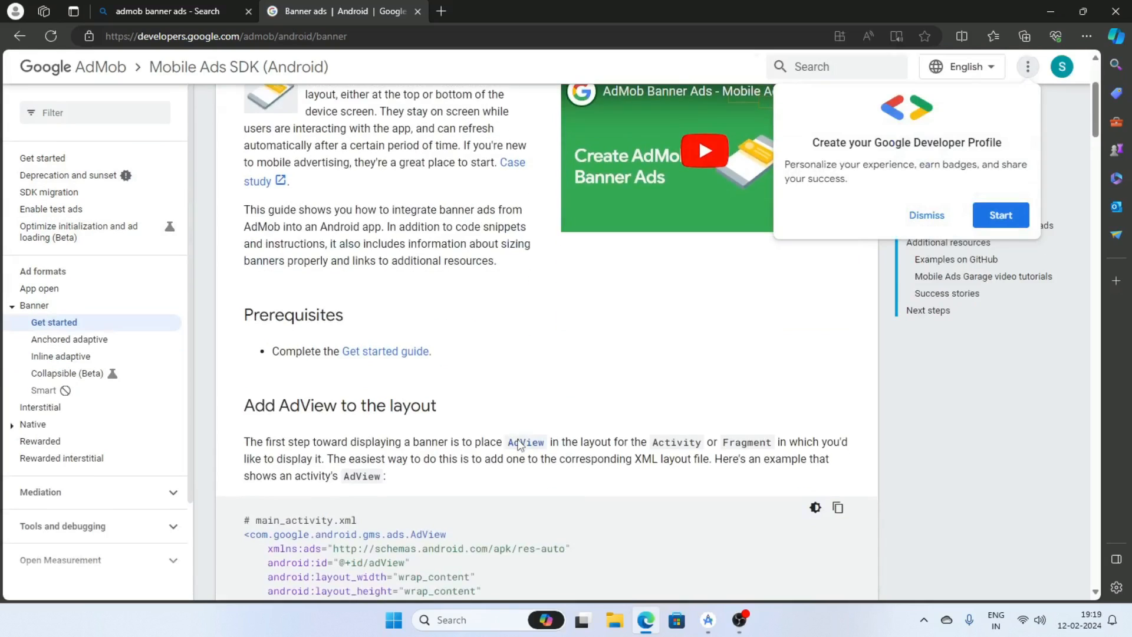
pyautogui.scroll(-3)
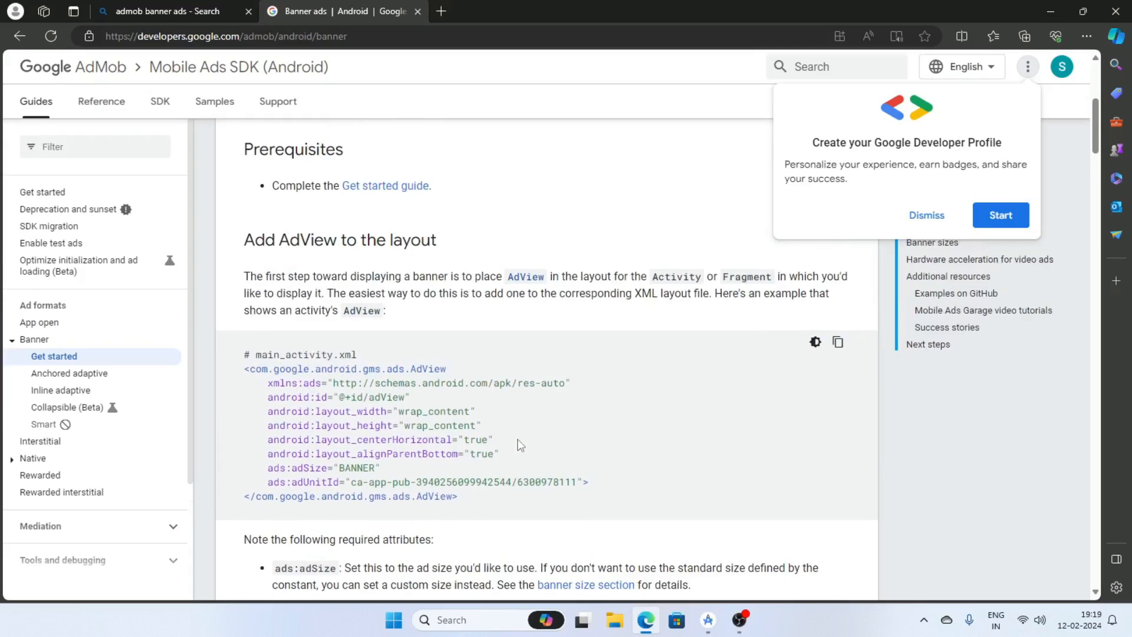
pyautogui.moveTo(522, 444)
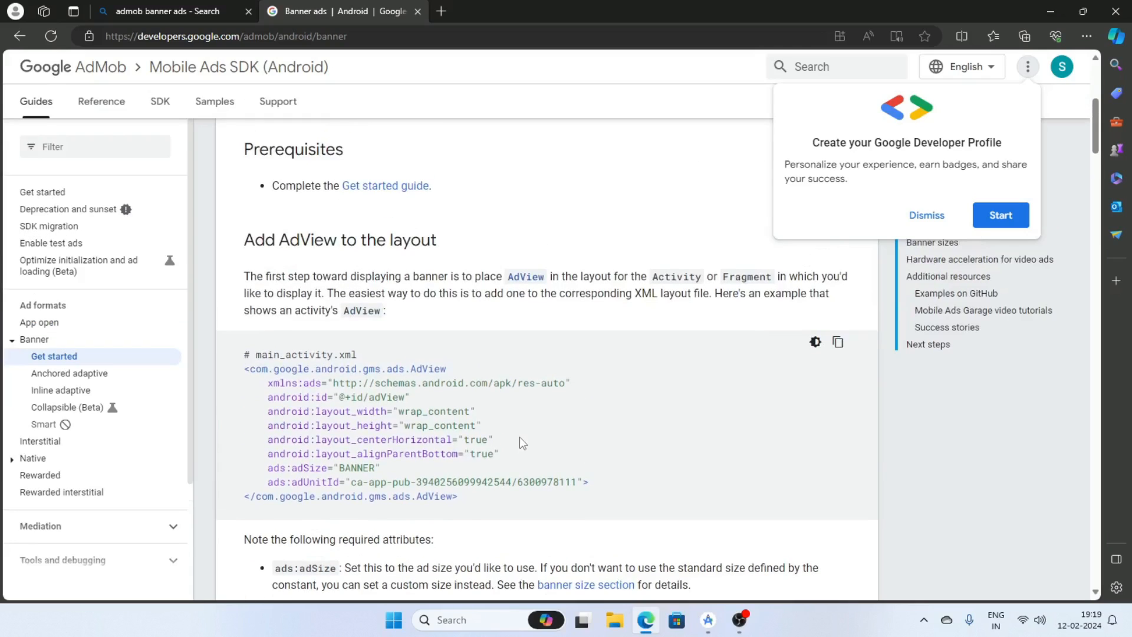
pyautogui.moveTo(529, 435)
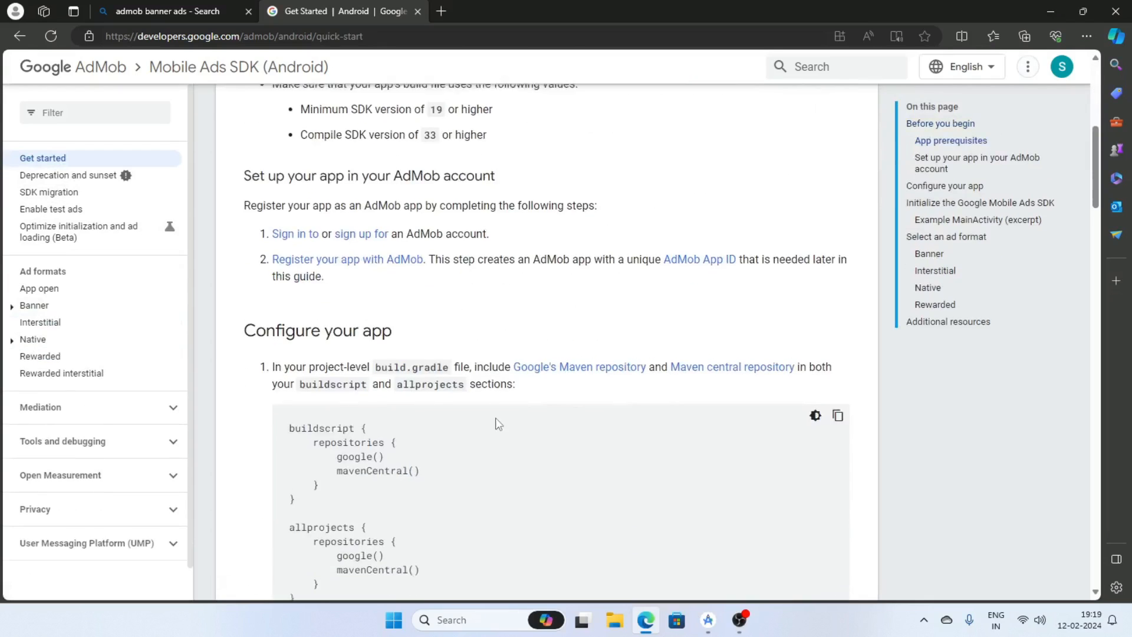
pyautogui.scroll(-3)
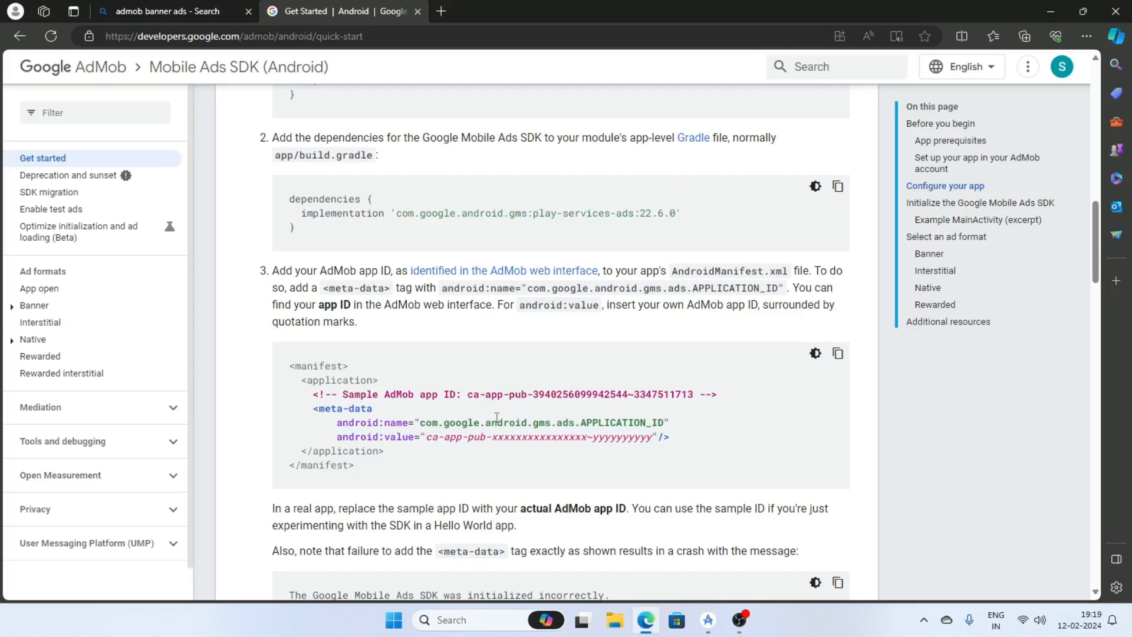
pyautogui.scroll(-3)
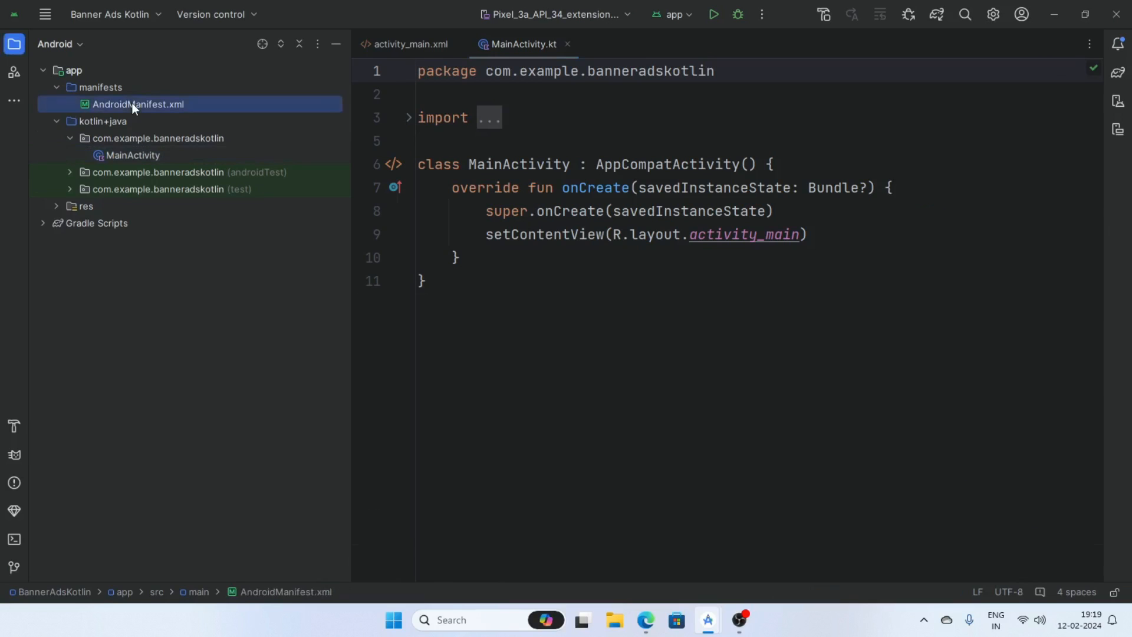
# Add the docs' AdMob APPLICATION_ID <meta-data> block after </activity> in AndroidManifest.xml.
pyautogui.doubleClick(138, 104)
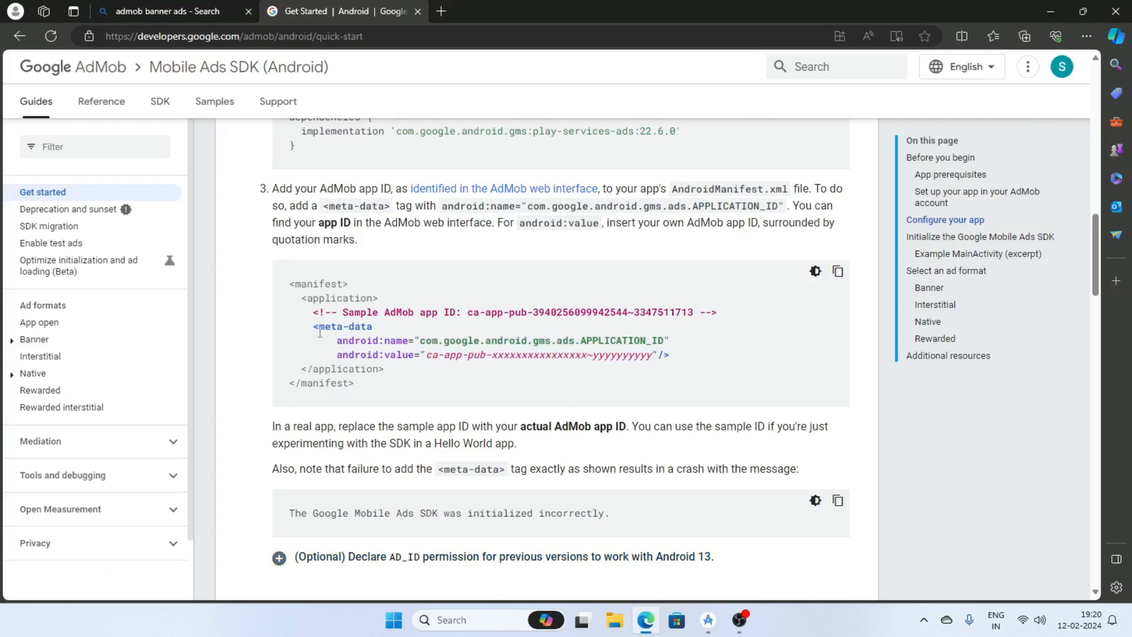
pyautogui.moveTo(314, 325); pyautogui.dragTo(567, 340)
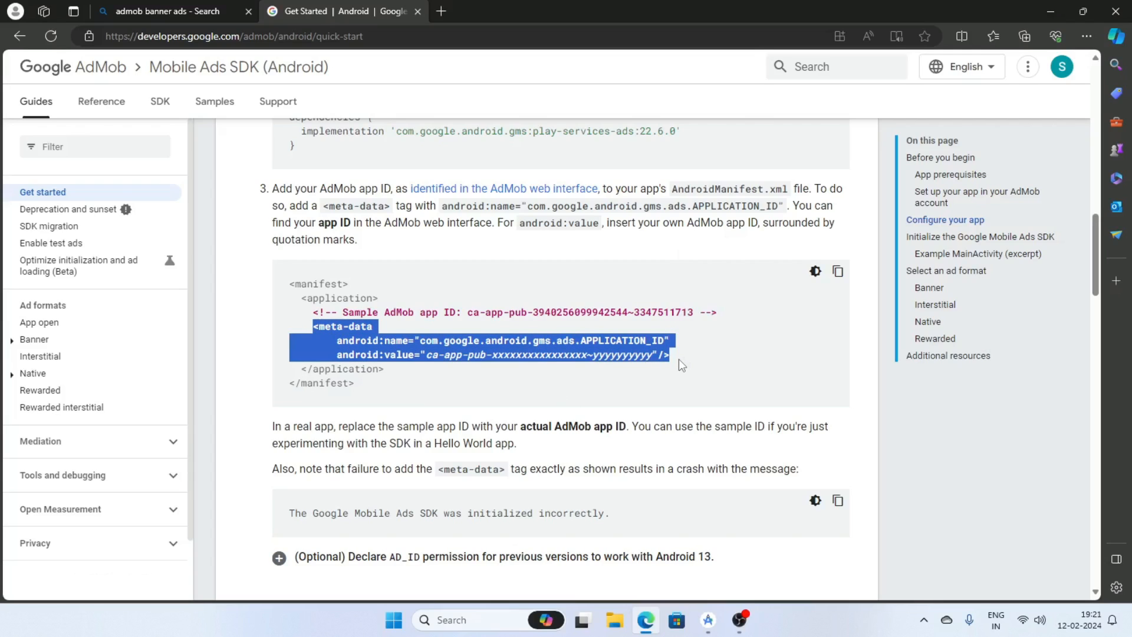
pyautogui.click(706, 620)
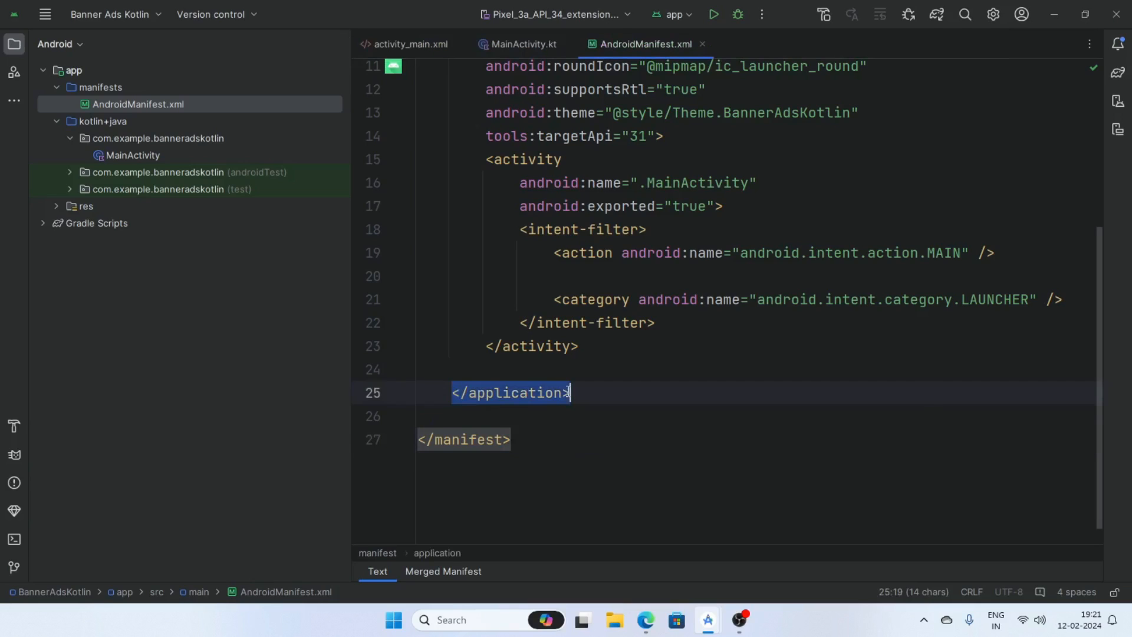
pyautogui.click(598, 346)
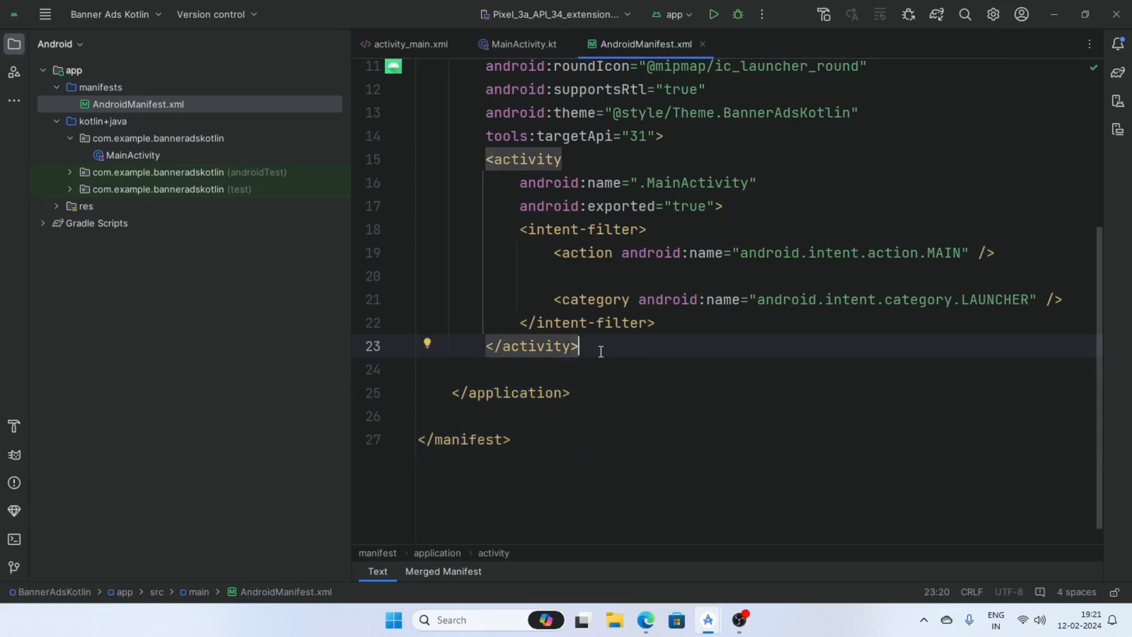
pyautogui.write('<meta-data')
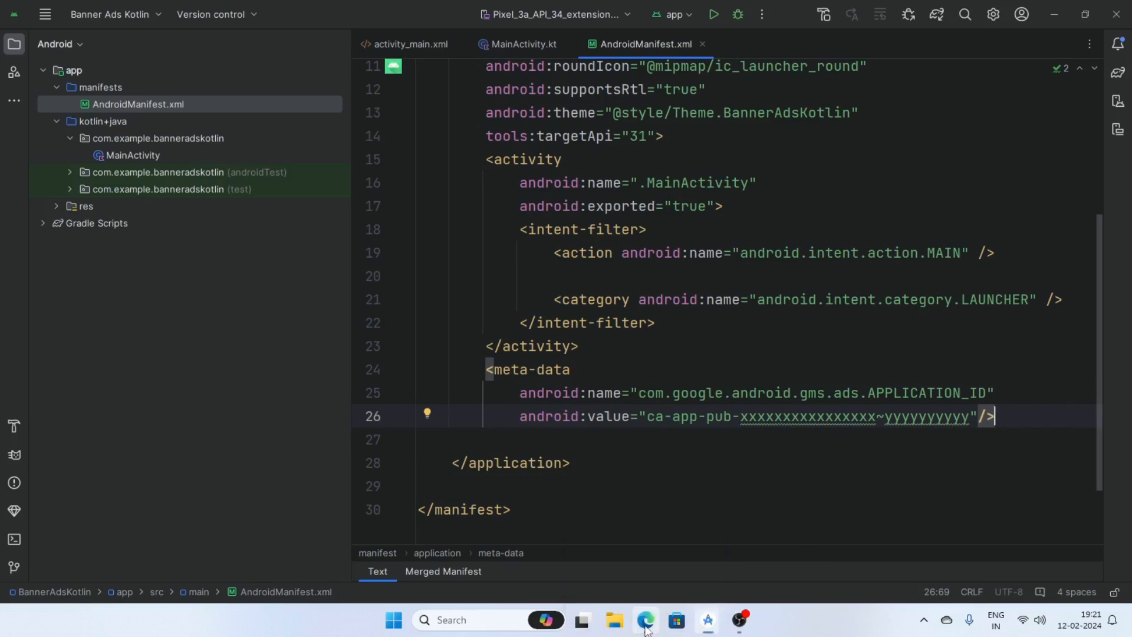
pyautogui.click(645, 620)
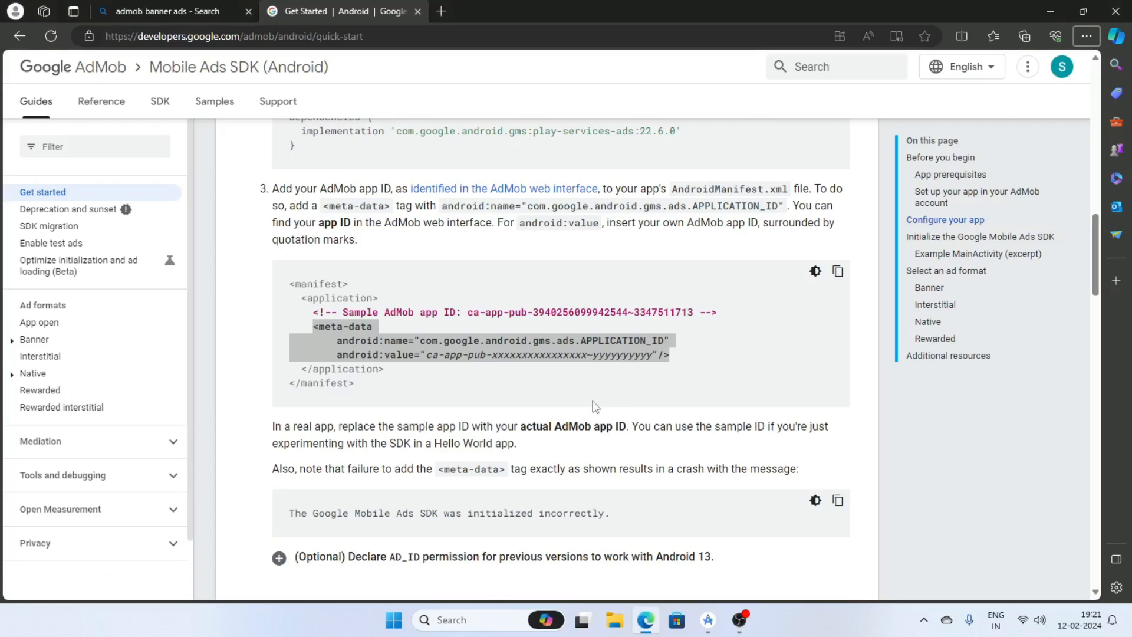
pyautogui.moveTo(360, 322)
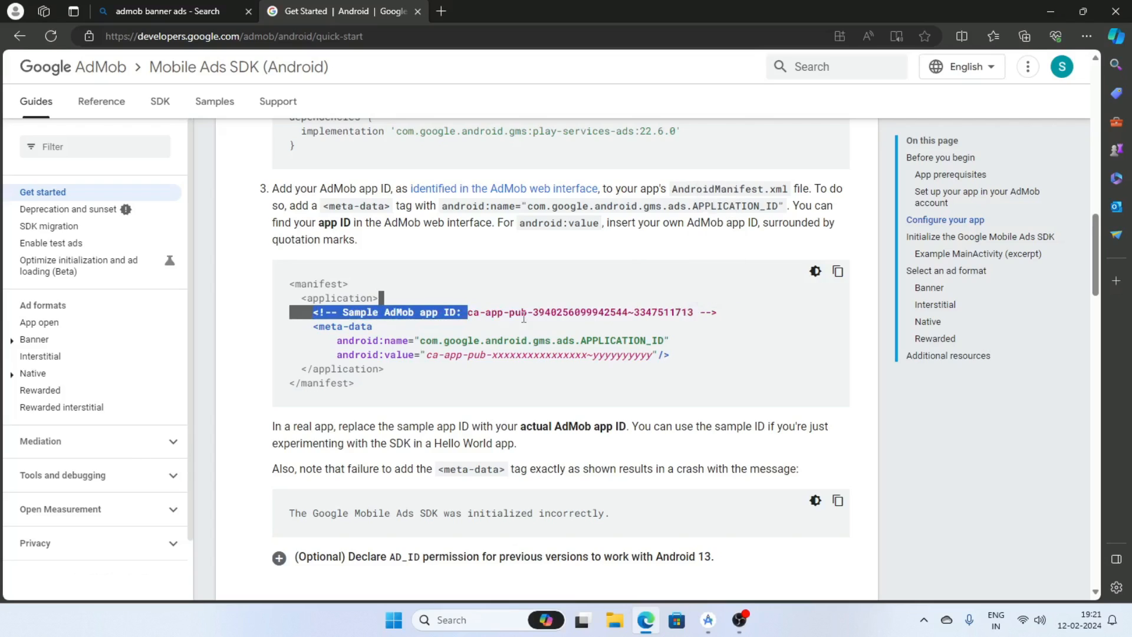
pyautogui.click(469, 312)
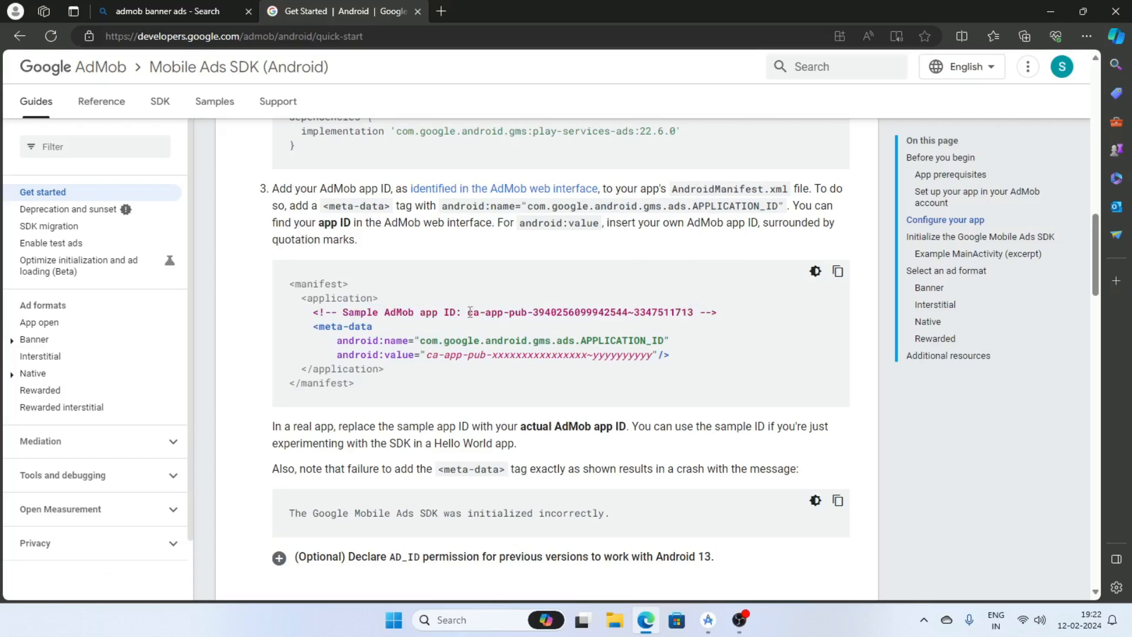
pyautogui.moveTo(467, 312); pyautogui.dragTo(694, 312)
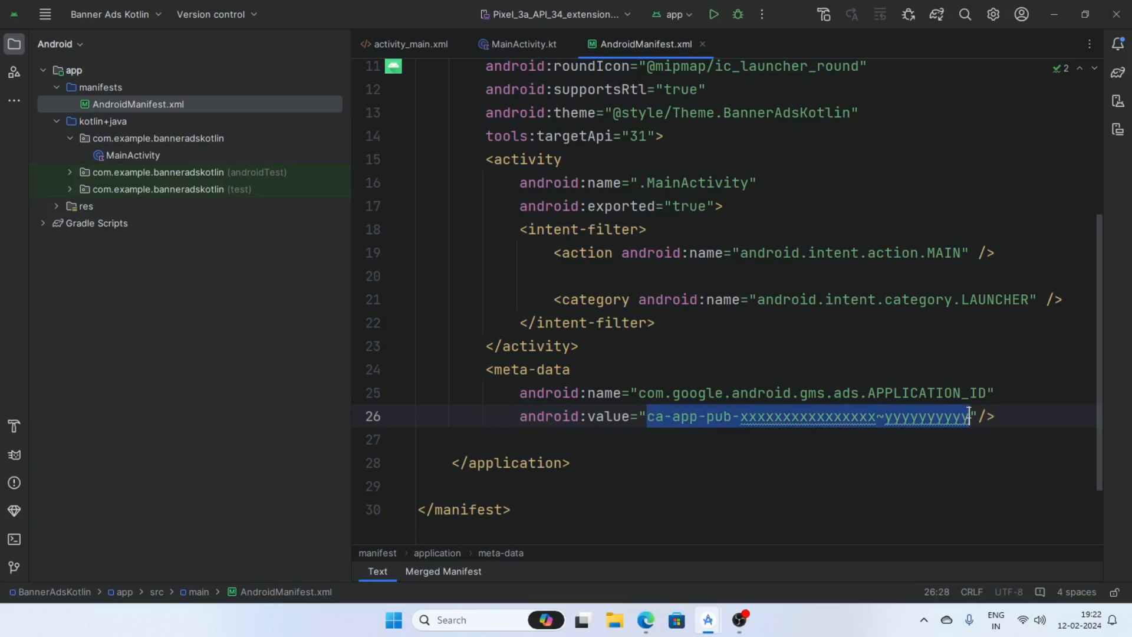
pyautogui.write('ca-app-pub-3940256099942544~3347511713')
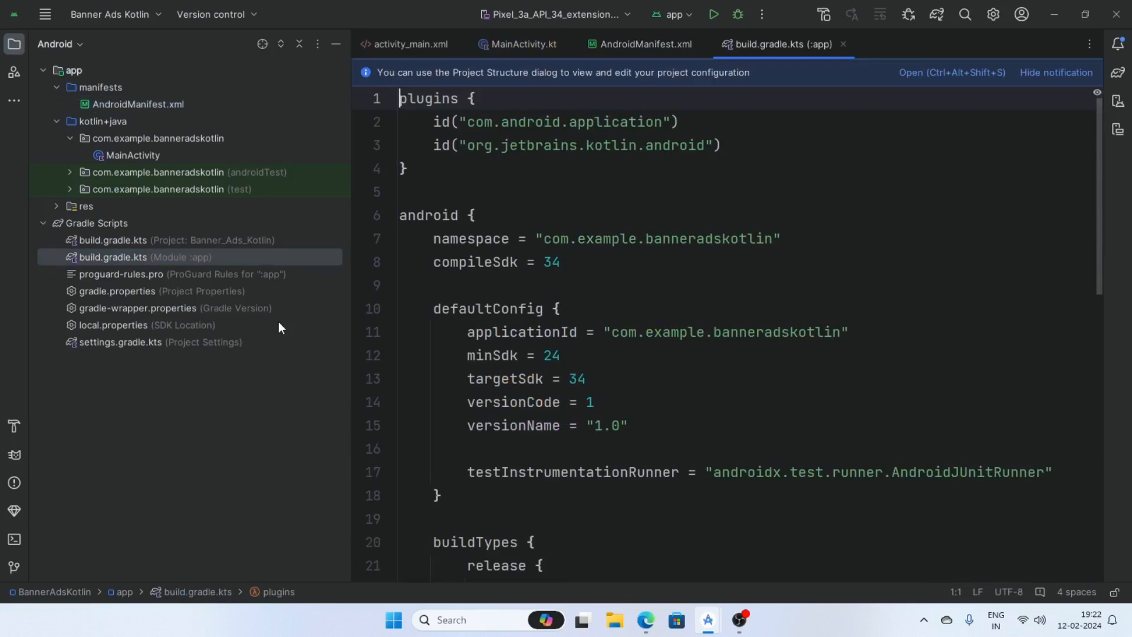
# Add the com.google.android.gms:play-services-ads:22.6.0 implementation line to the app's dependencies.
pyautogui.scroll(-3)
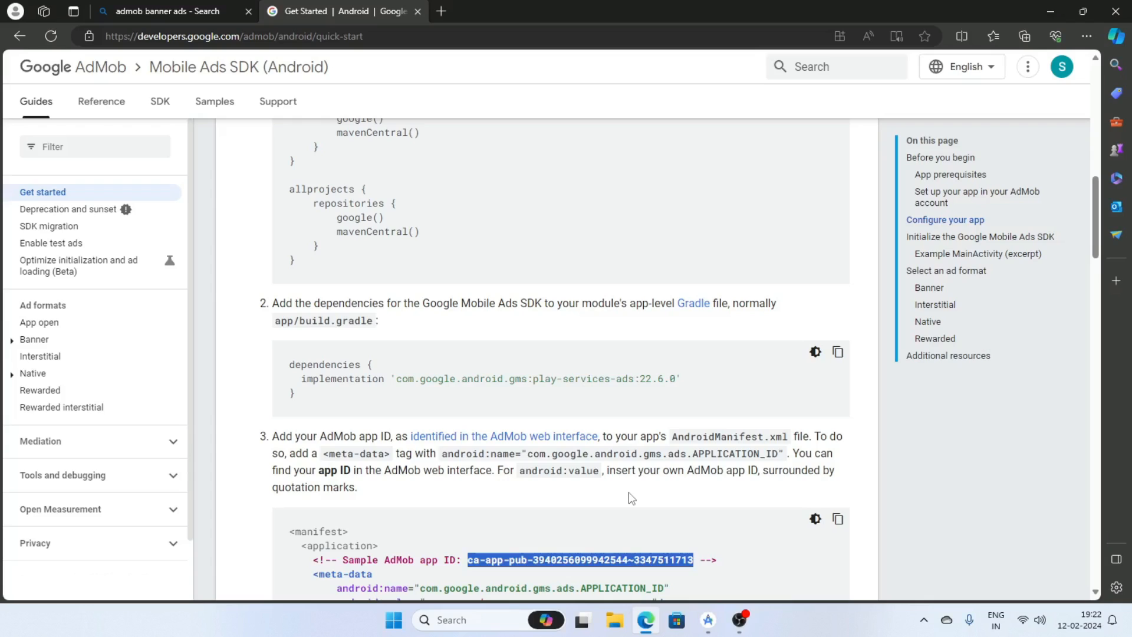
pyautogui.moveTo(282, 384)
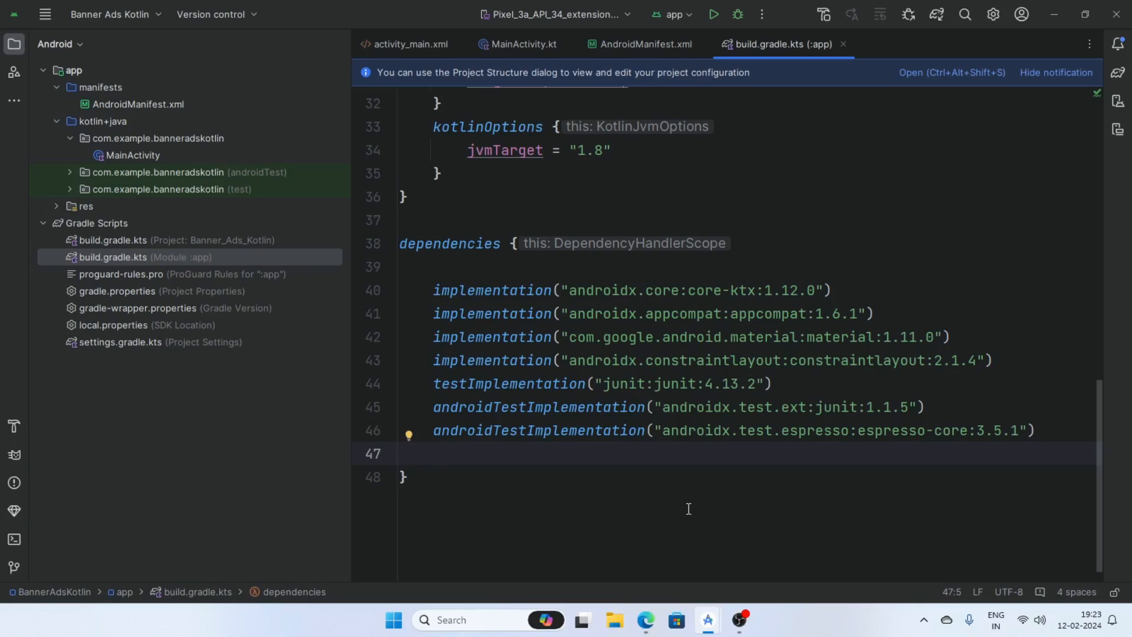
pyautogui.write("implementation 'com.google.android.gms:play-services-ads:22.6.0'")
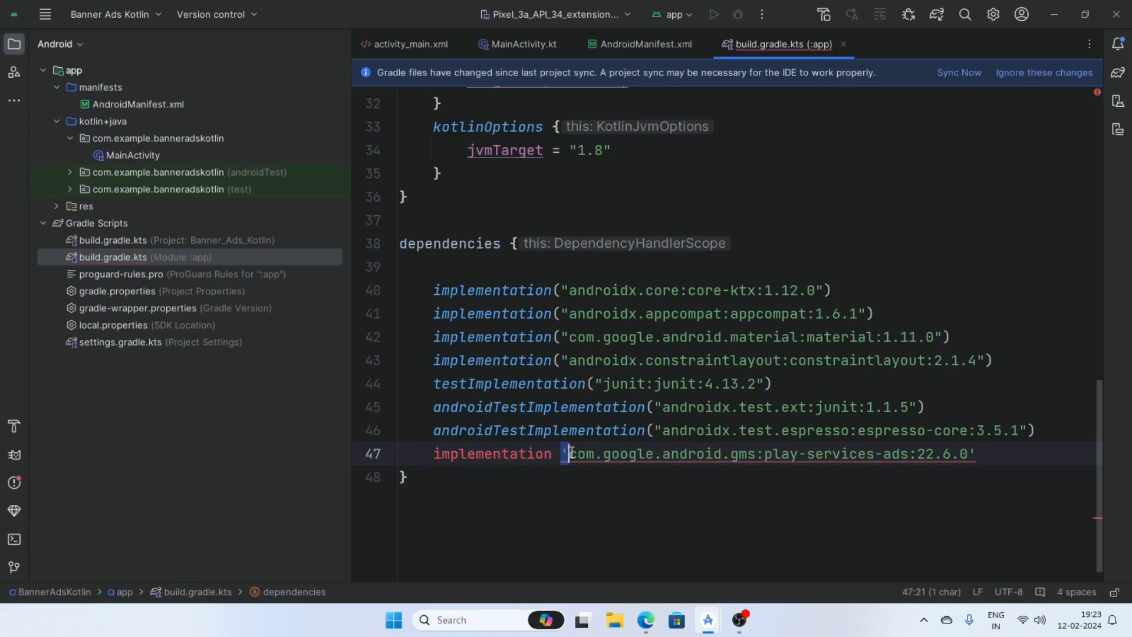
pyautogui.write('(')
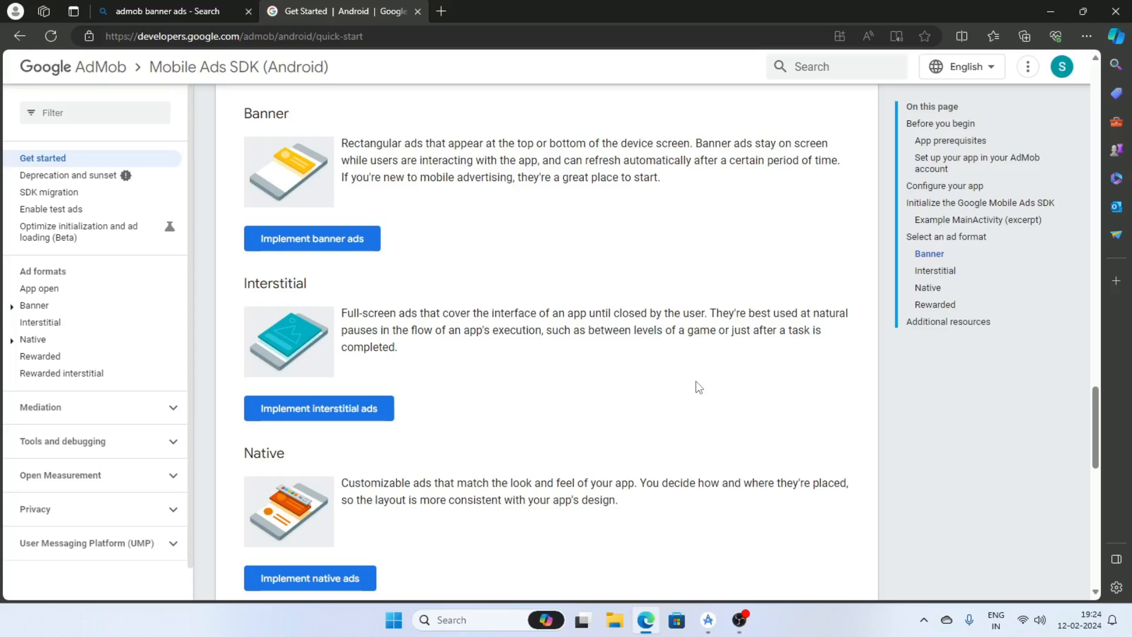
pyautogui.moveTo(386, 256)
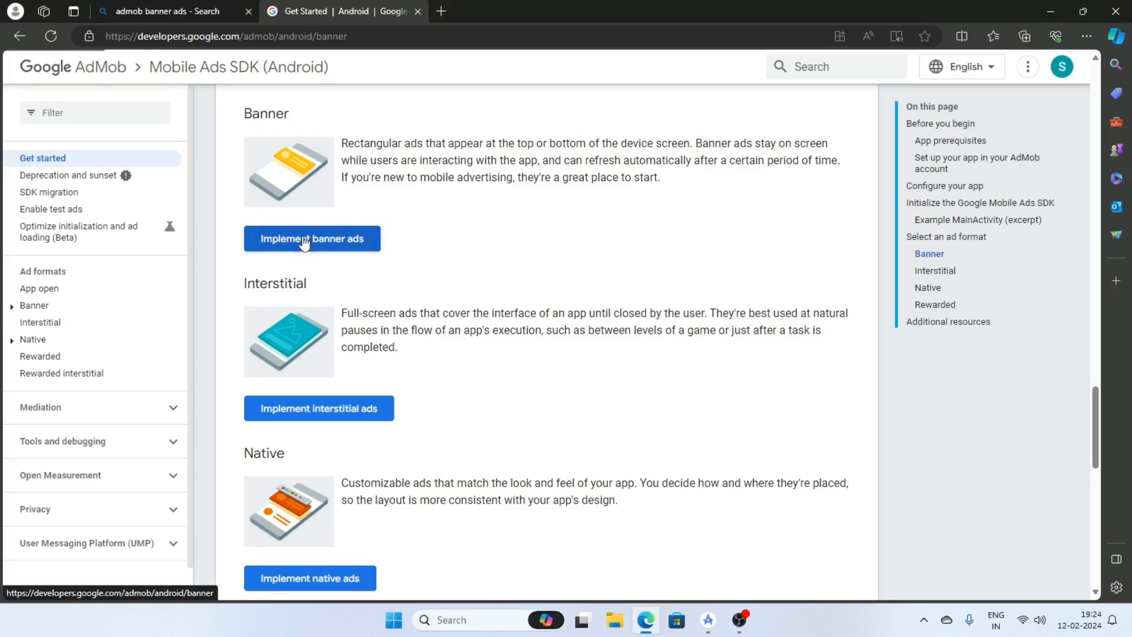
# Copy the example AdView XML from the banner guide's 'Add AdView to the layout' section.
pyautogui.click(312, 238)
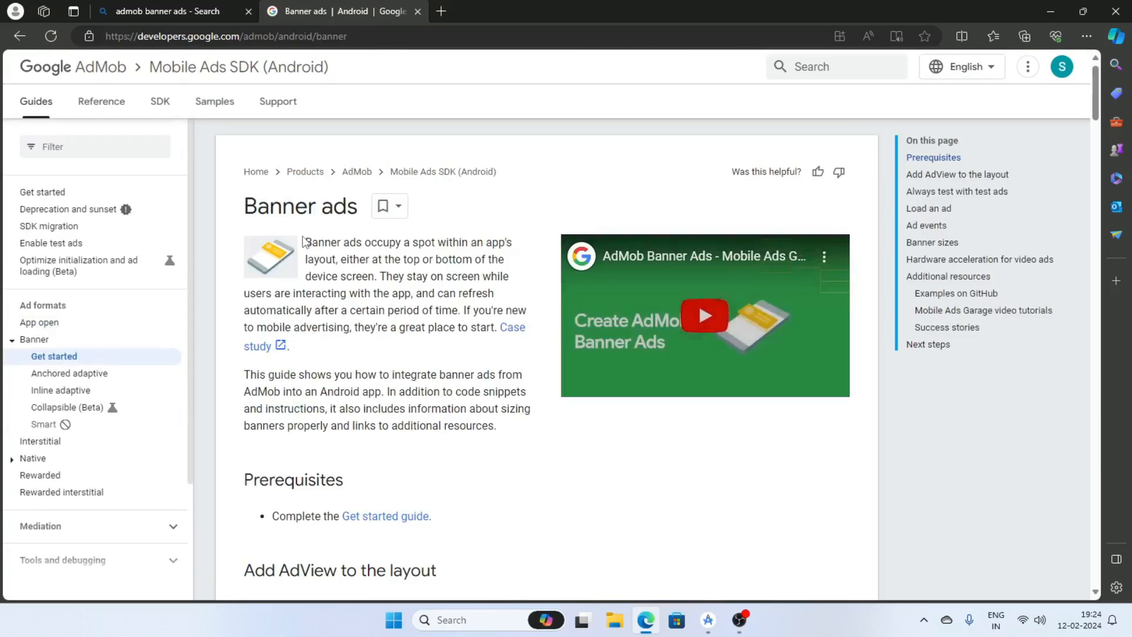
pyautogui.scroll(-3)
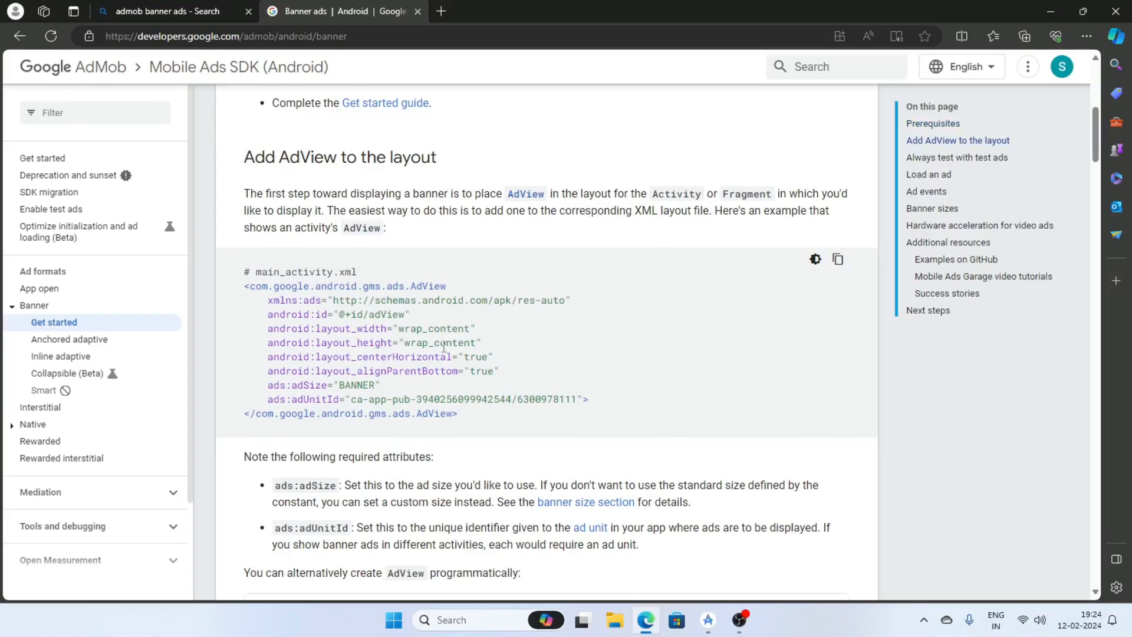
pyautogui.moveTo(408, 287)
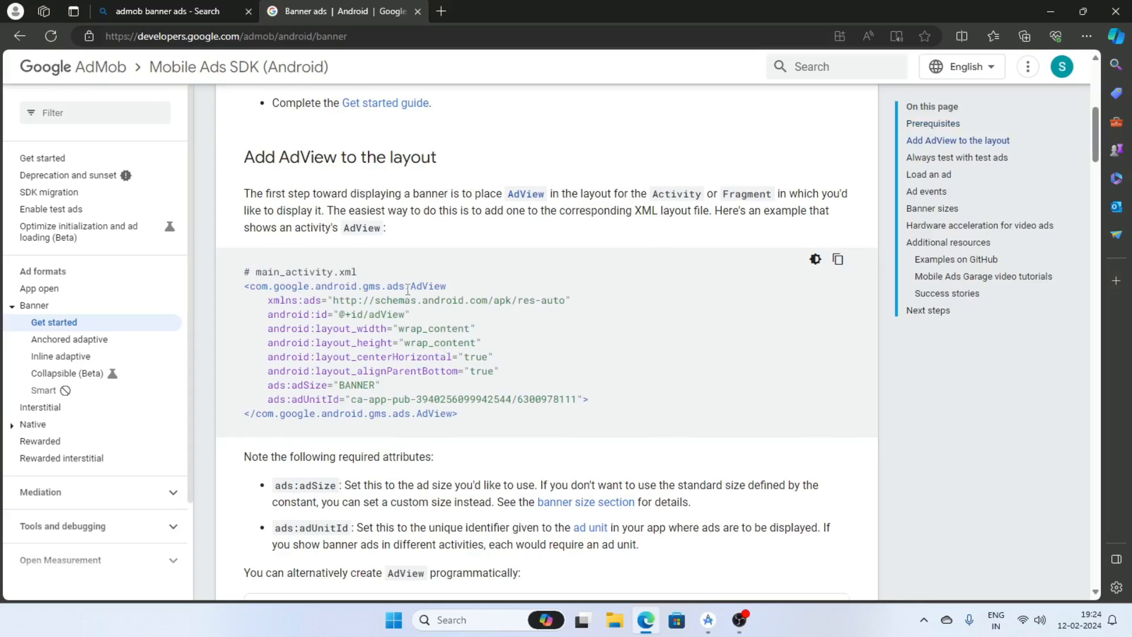
pyautogui.moveTo(244, 309)
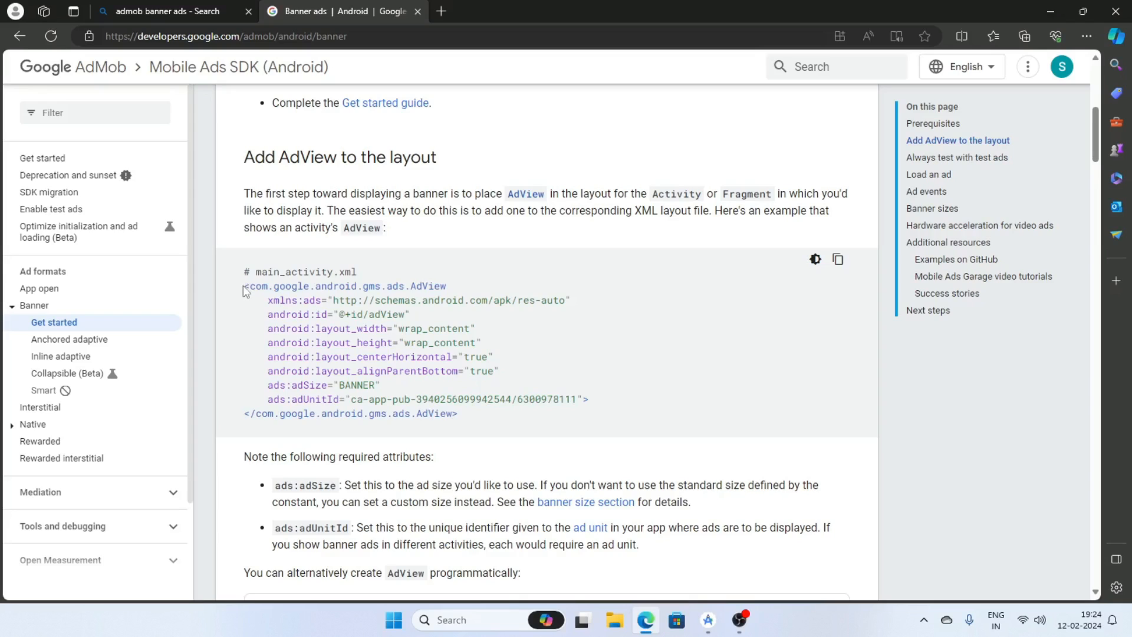
pyautogui.moveTo(244, 286); pyautogui.dragTo(340, 329)
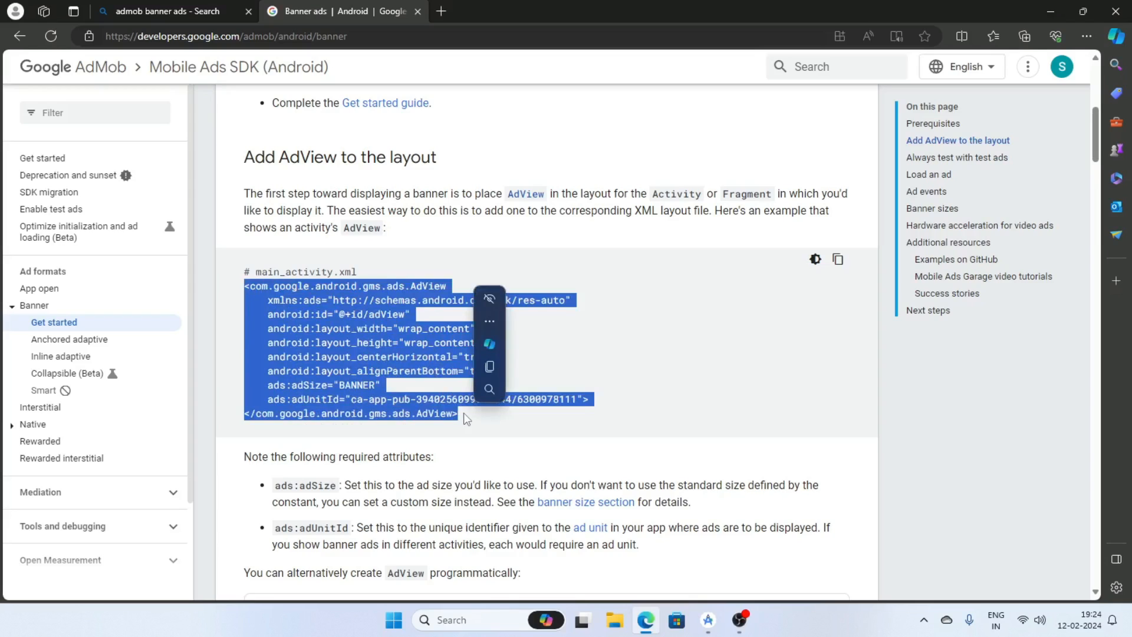
pyautogui.click(466, 417)
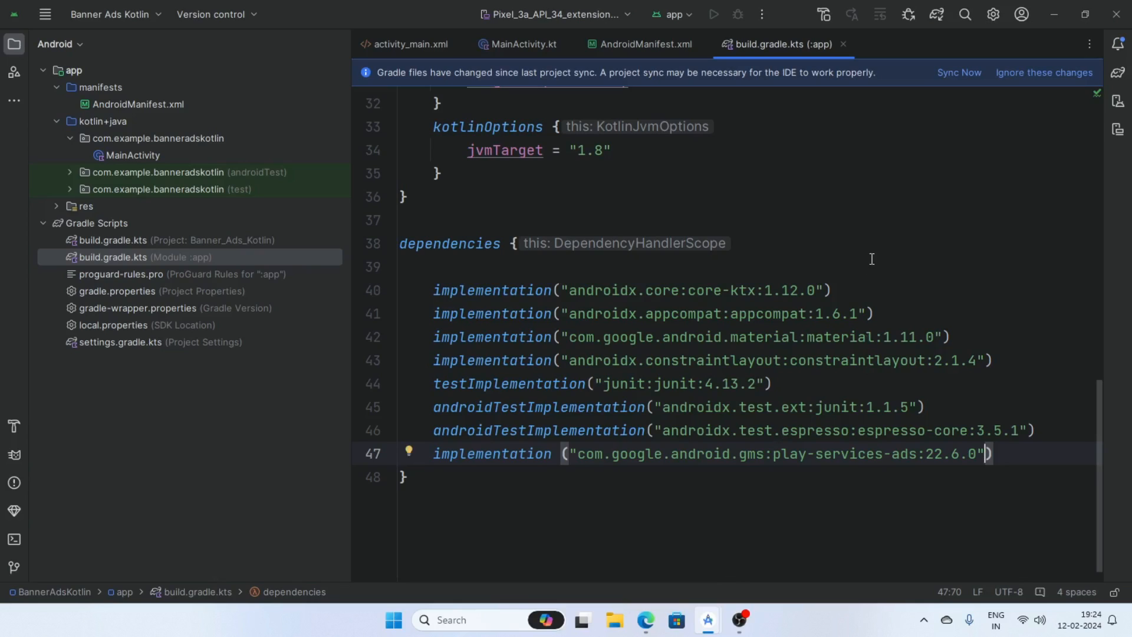
# Sync the project with the changed Gradle files, then return to AndroidManifest.xml.
pyautogui.click(959, 72)
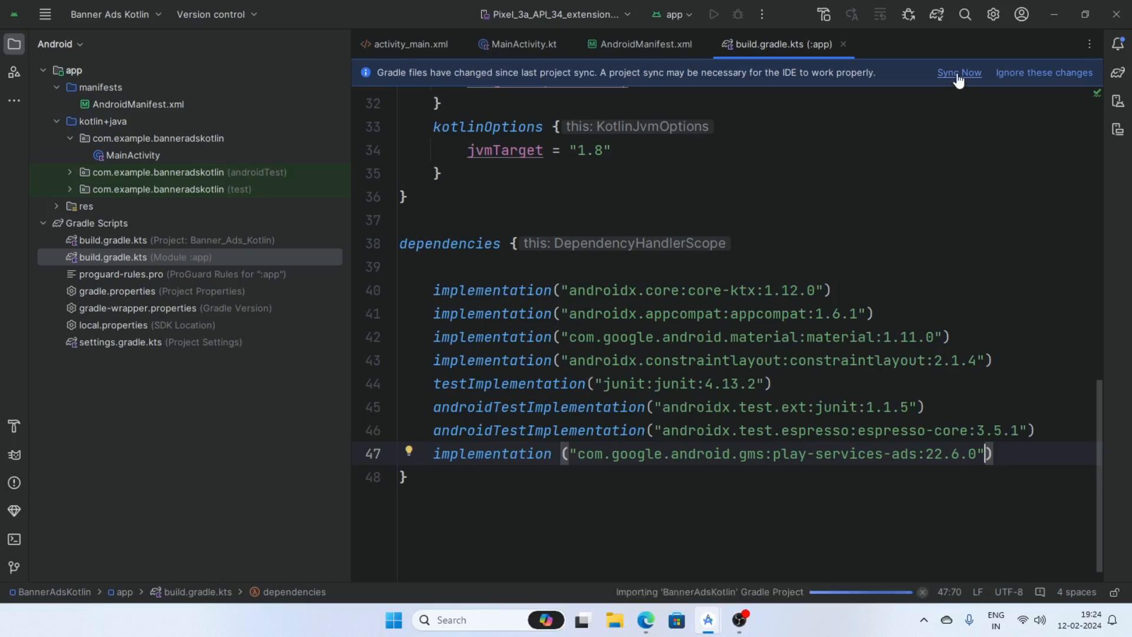
pyautogui.click(959, 72)
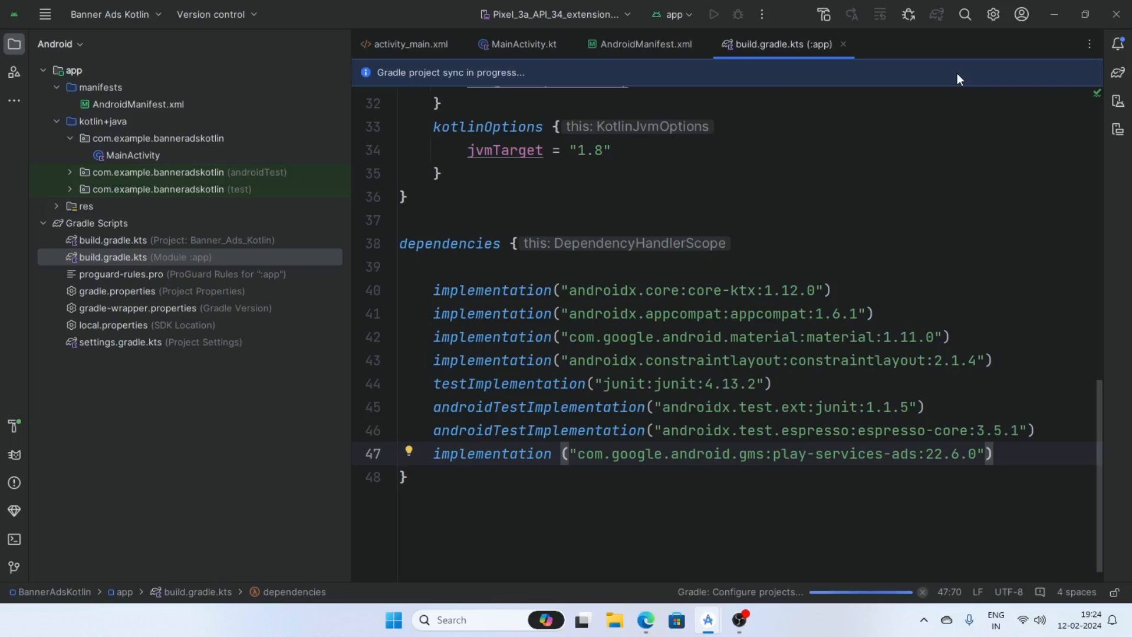
pyautogui.click(639, 44)
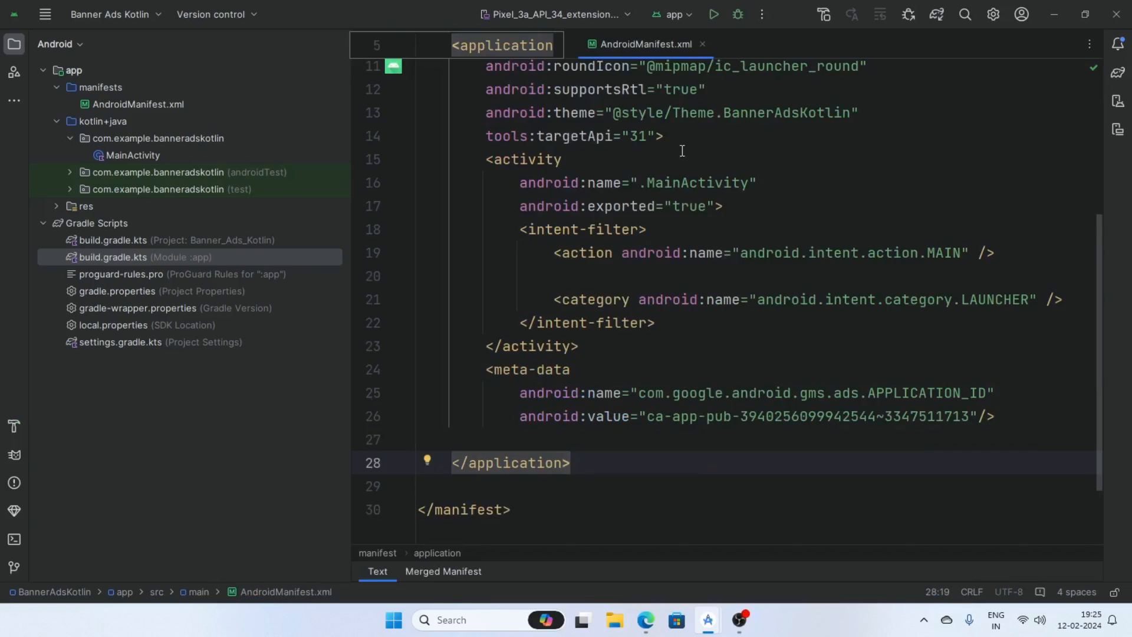
# Open res/layout/activity_main.xml in the Design editor and select the Hello World text.
pyautogui.click(56, 205)
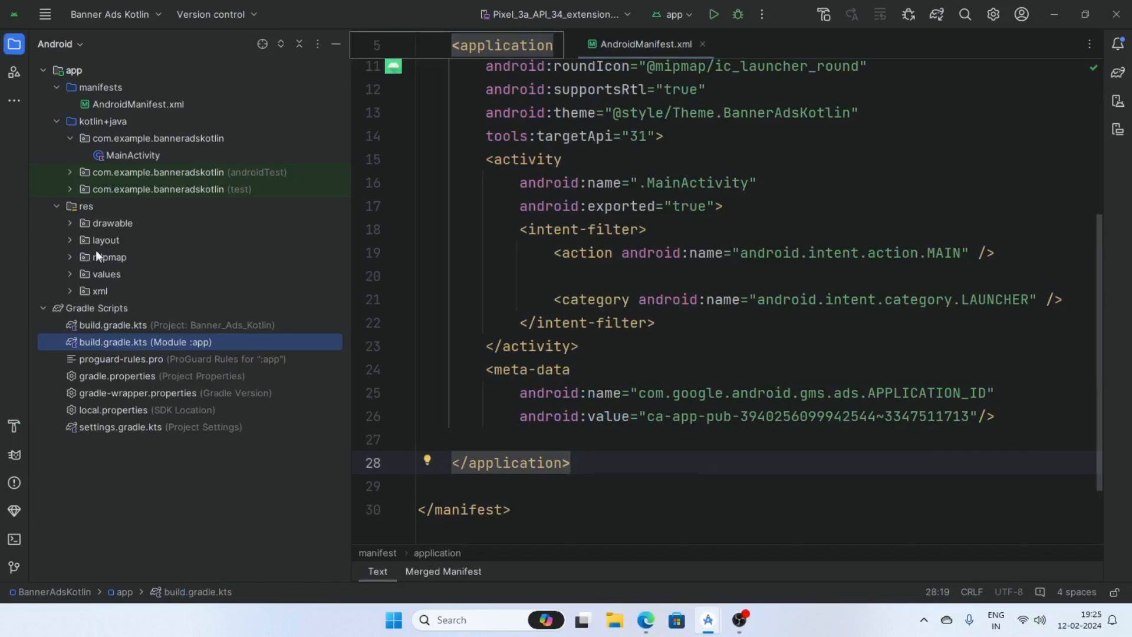
pyautogui.click(106, 240)
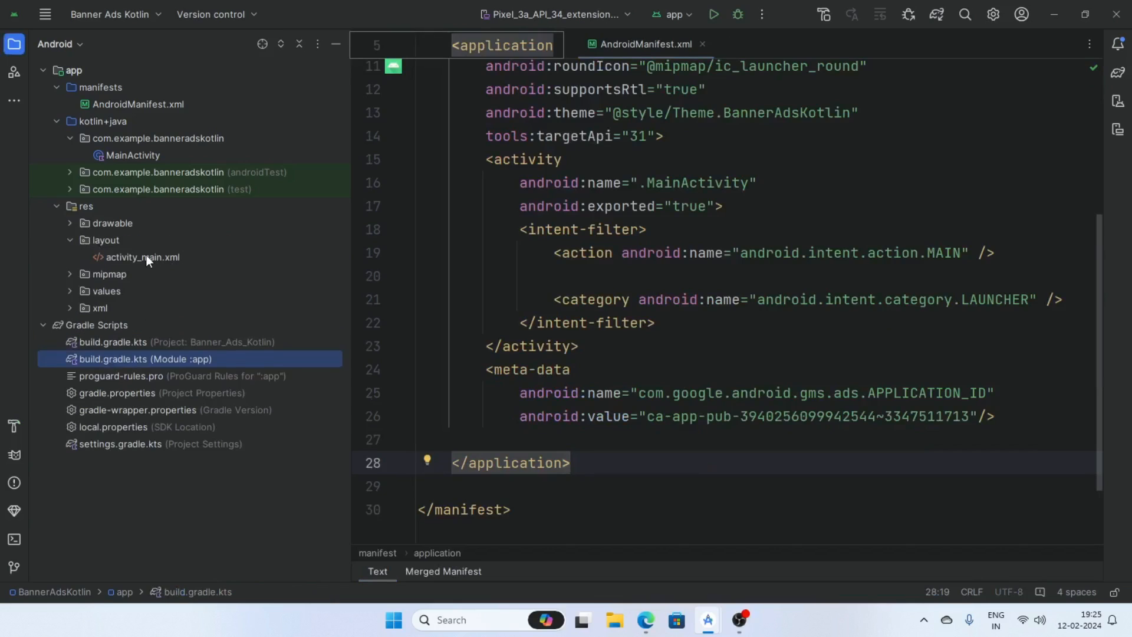
pyautogui.doubleClick(143, 257)
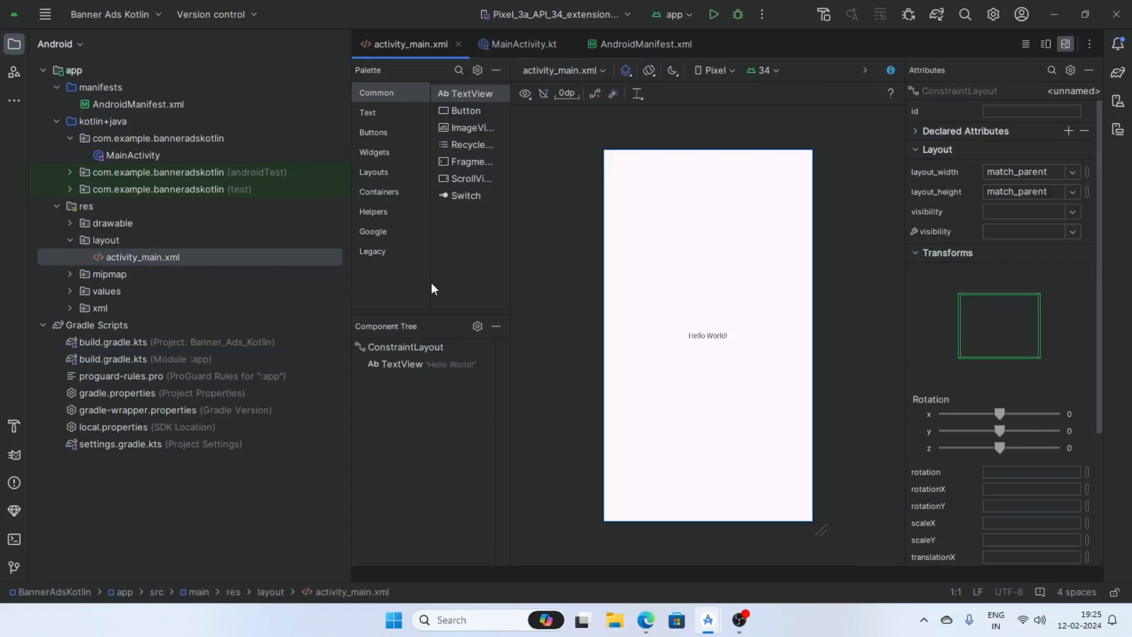
pyautogui.click(707, 336)
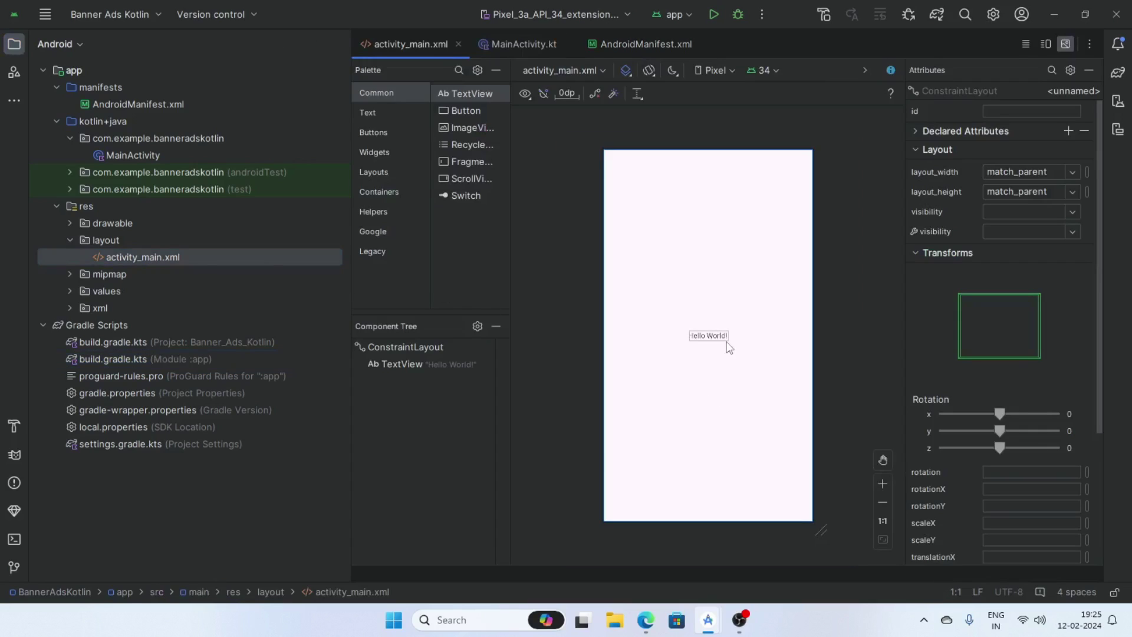
pyautogui.moveTo(716, 367)
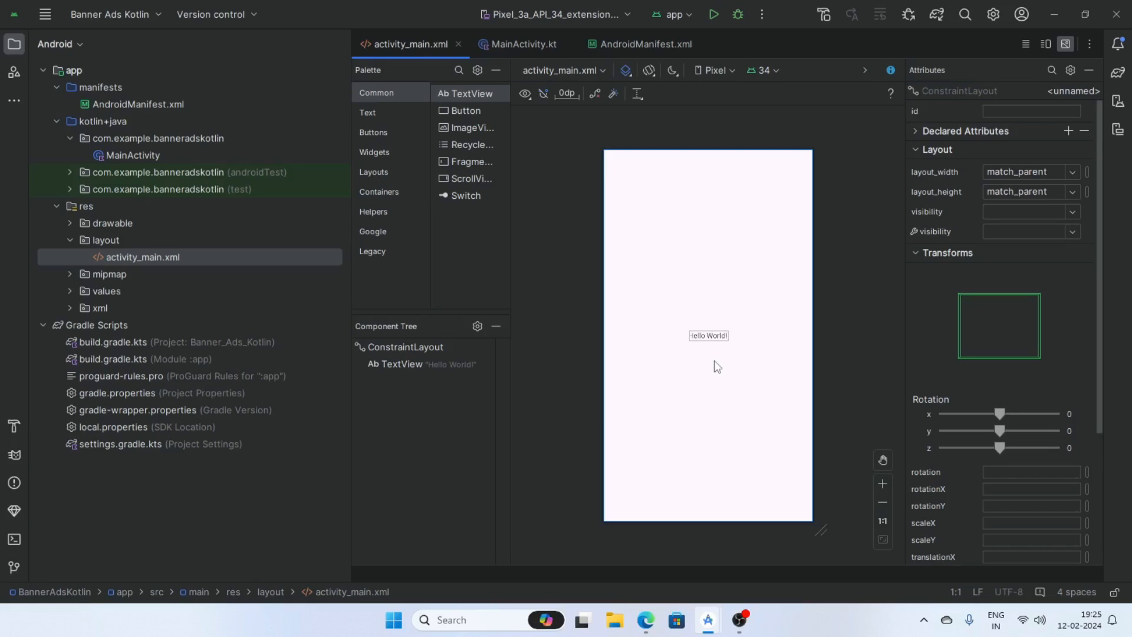
pyautogui.moveTo(714, 367)
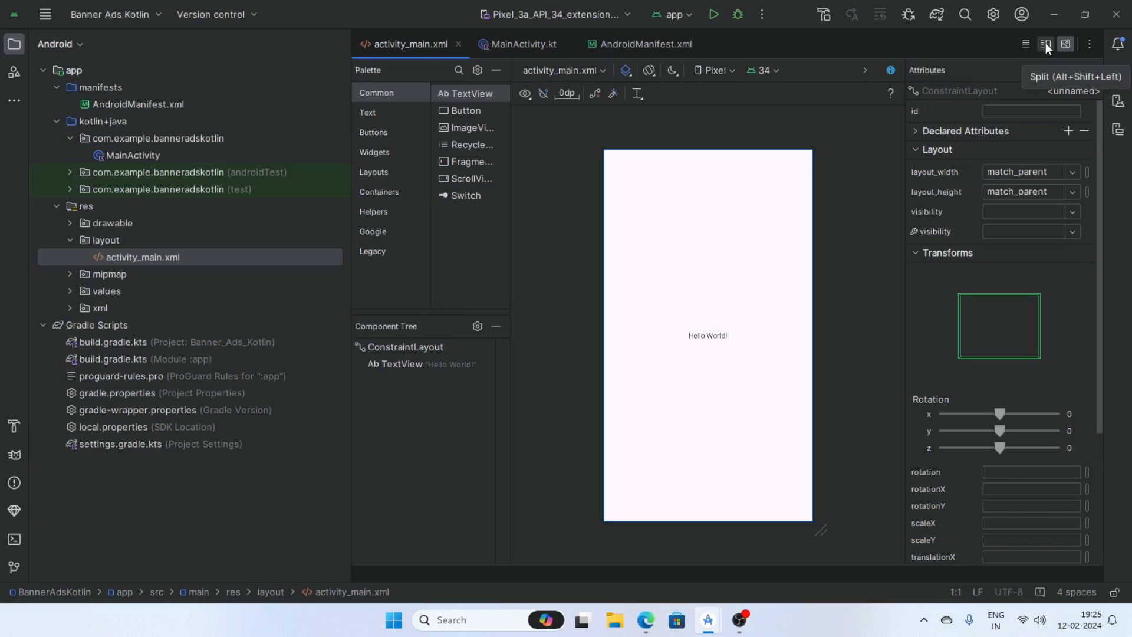
# Paste the AdView banner XML after the TextView in Split view, then return to Design.
pyautogui.click(1046, 44)
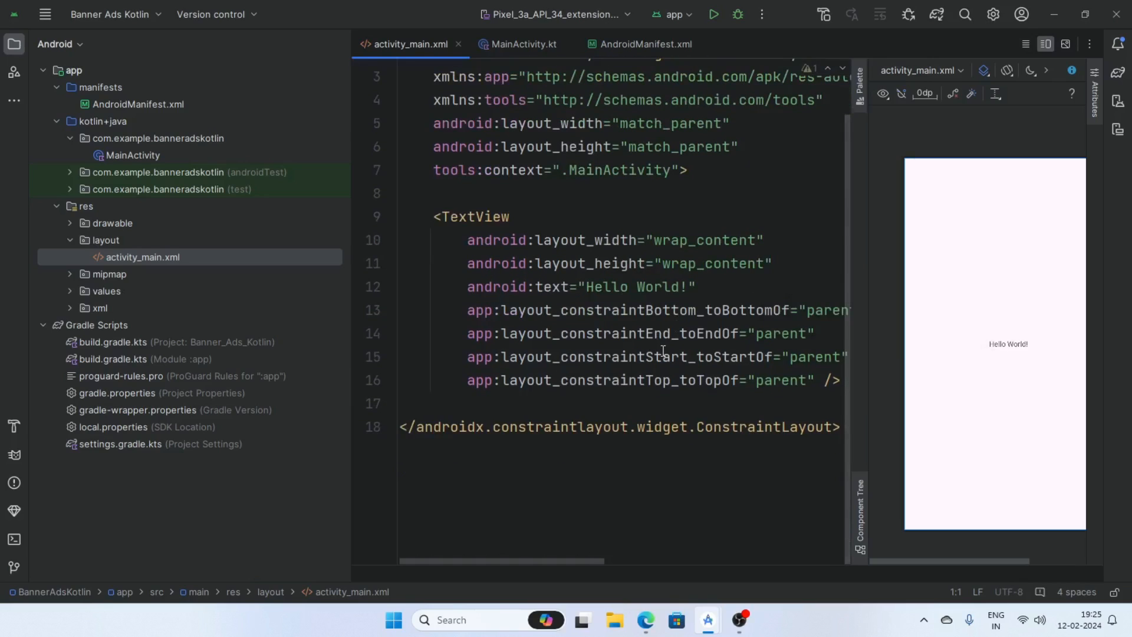
pyautogui.moveTo(825, 385)
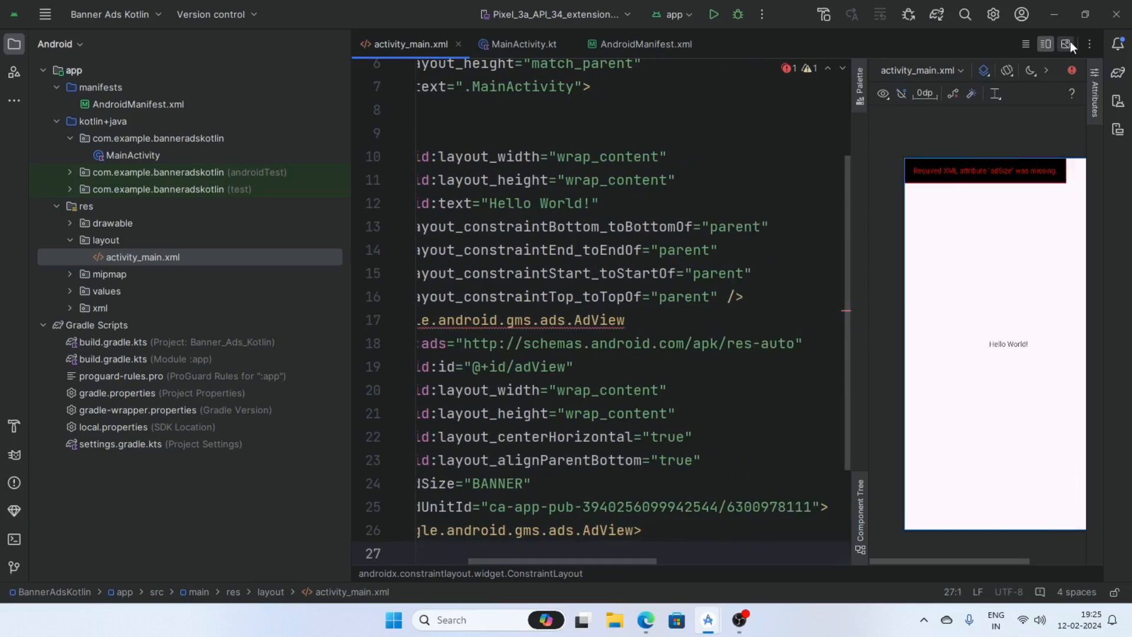
pyautogui.click(1065, 27)
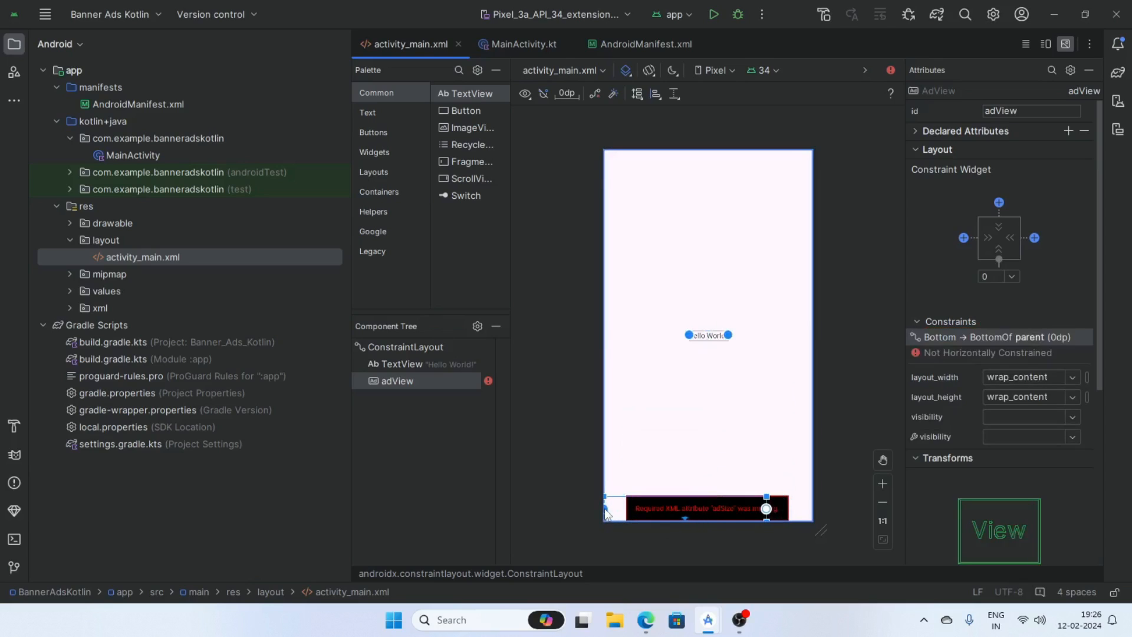
# Drag the AdView's constraint handles to anchor it to the parent's bottom, start and end.
pyautogui.moveTo(605, 514); pyautogui.dragTo(605, 515)
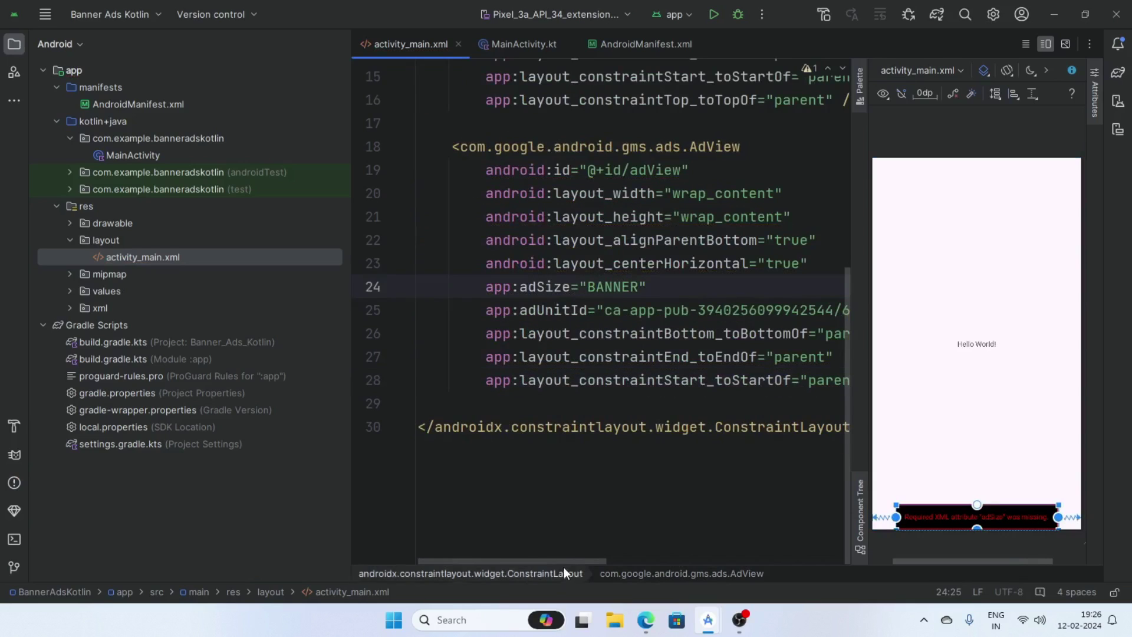
pyautogui.moveTo(535, 551)
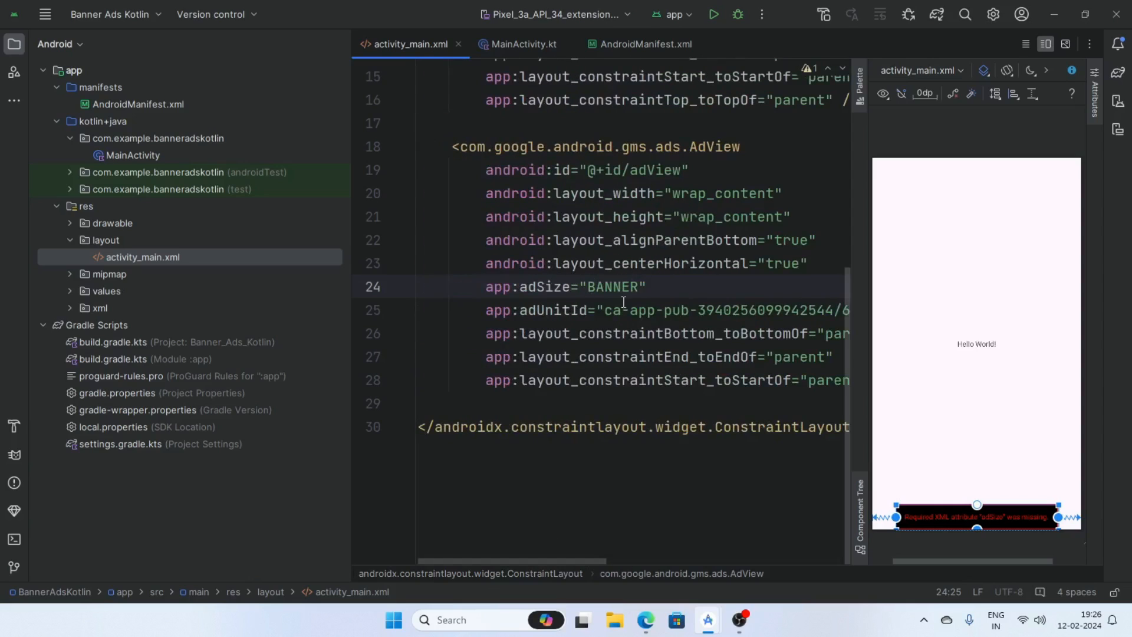
pyautogui.click(586, 286)
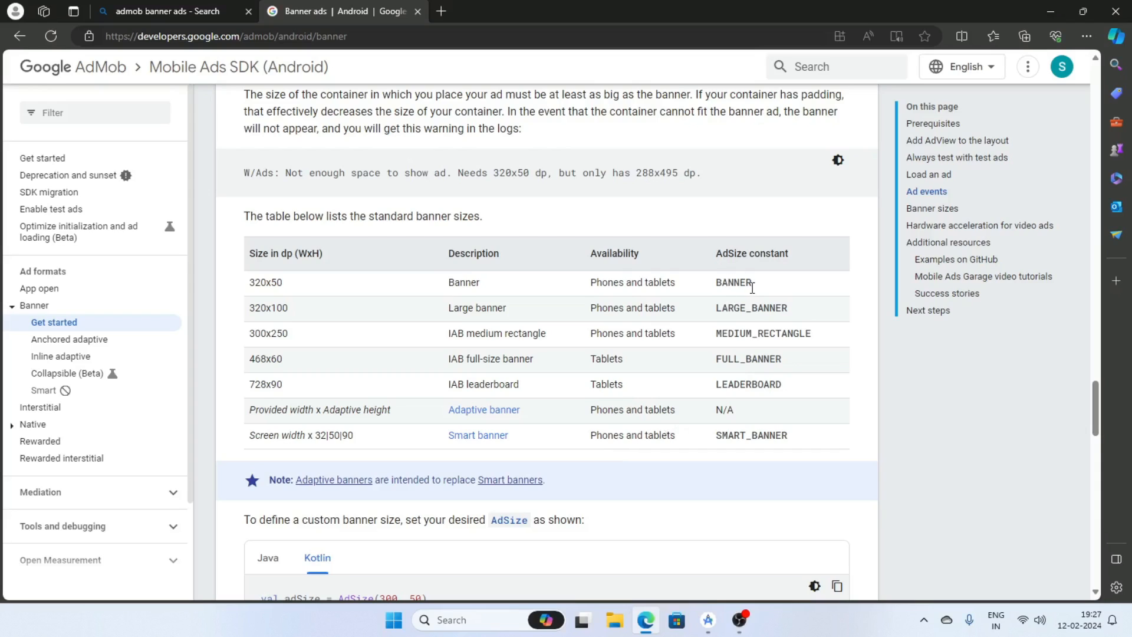
pyautogui.moveTo(715, 287)
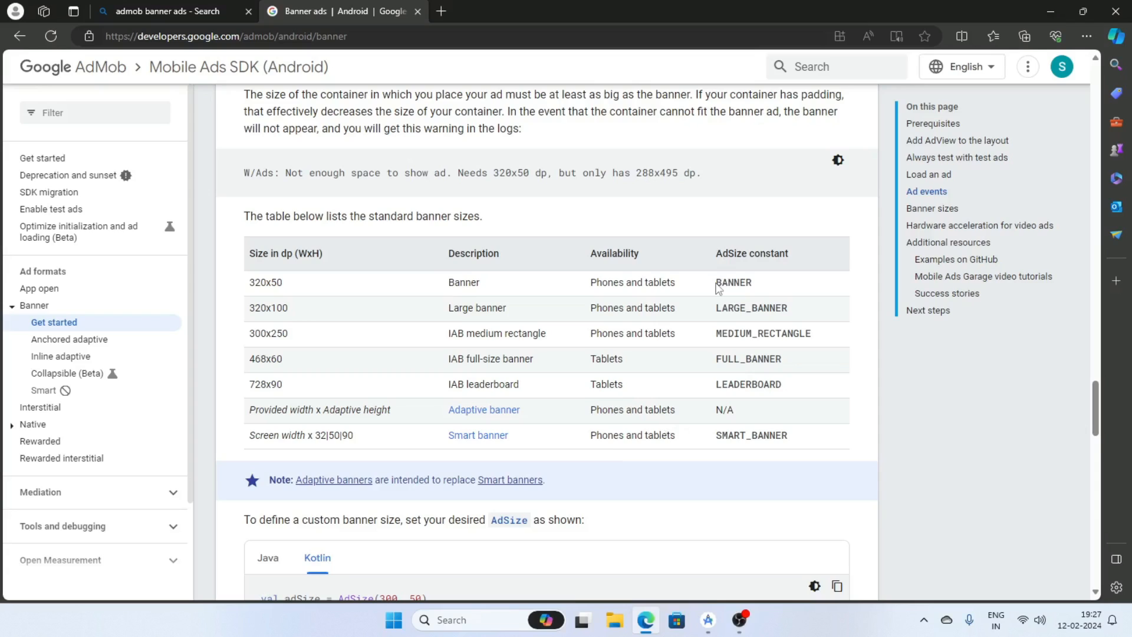
# Select the BANNER (320x50) and LARGE_BANNER constants in the AdMob banner sizes table.
pyautogui.doubleClick(733, 283)
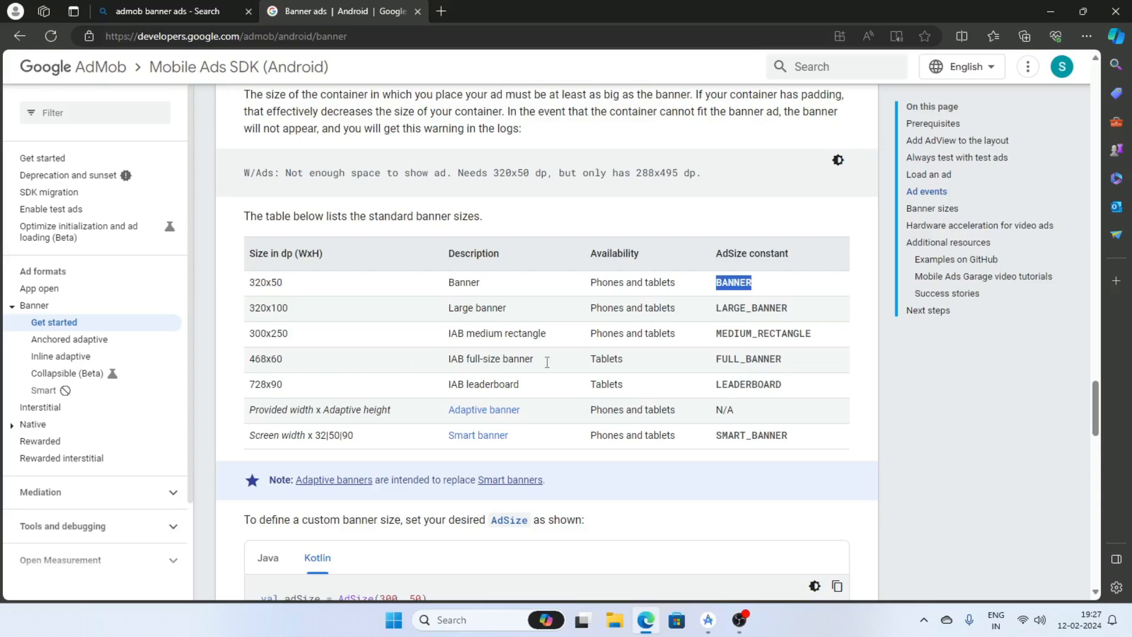
pyautogui.moveTo(774, 308)
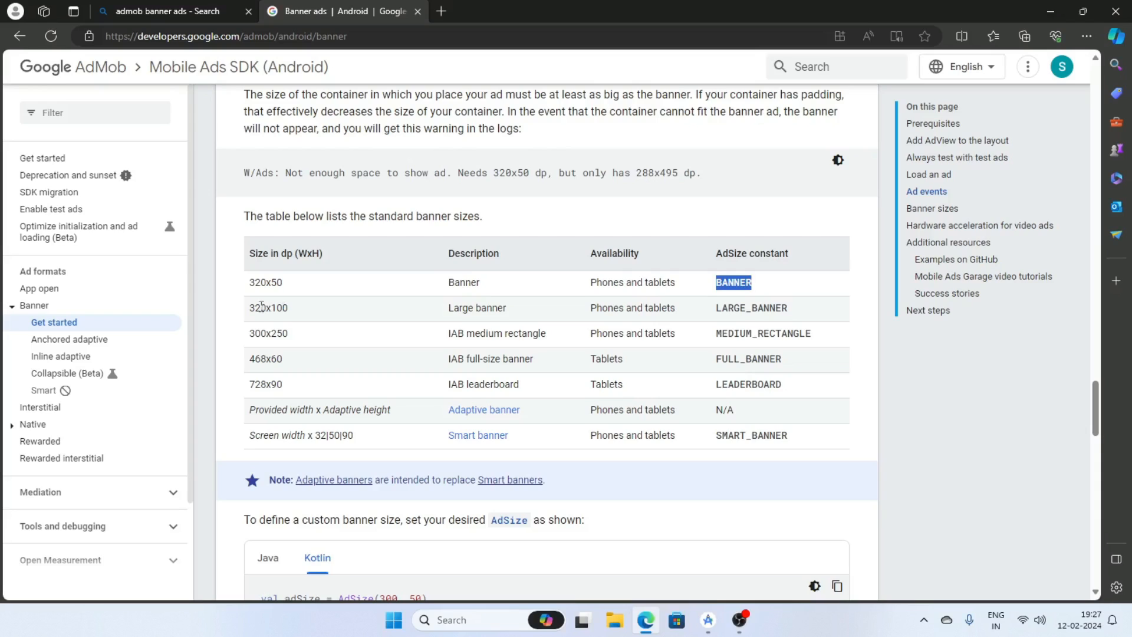
pyautogui.moveTo(747, 309)
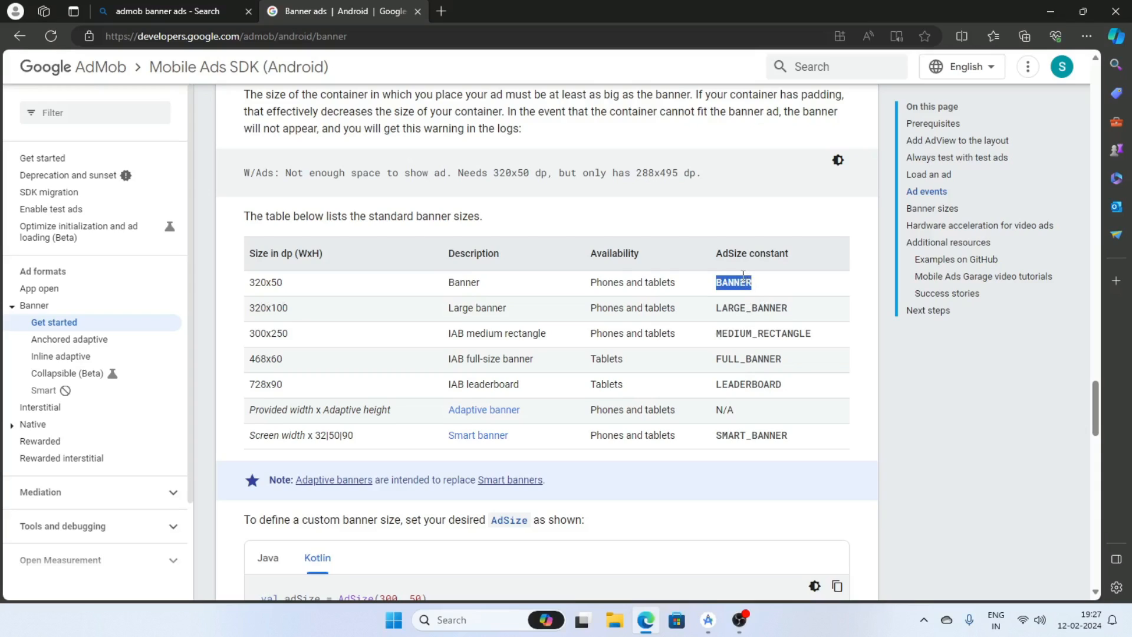
pyautogui.moveTo(754, 429)
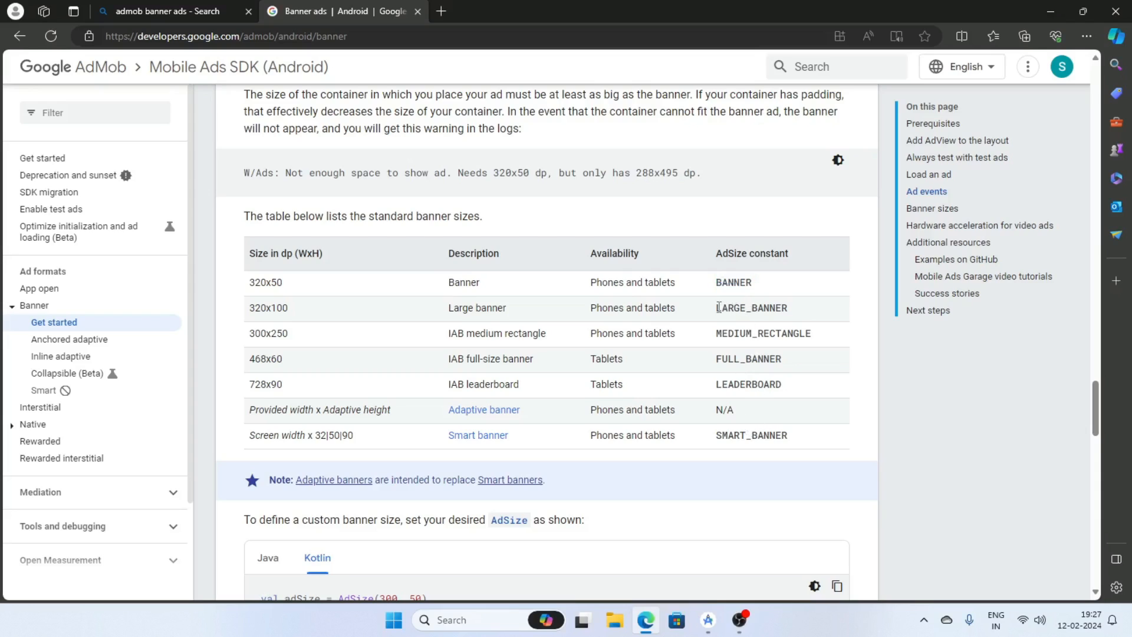
pyautogui.doubleClick(751, 307)
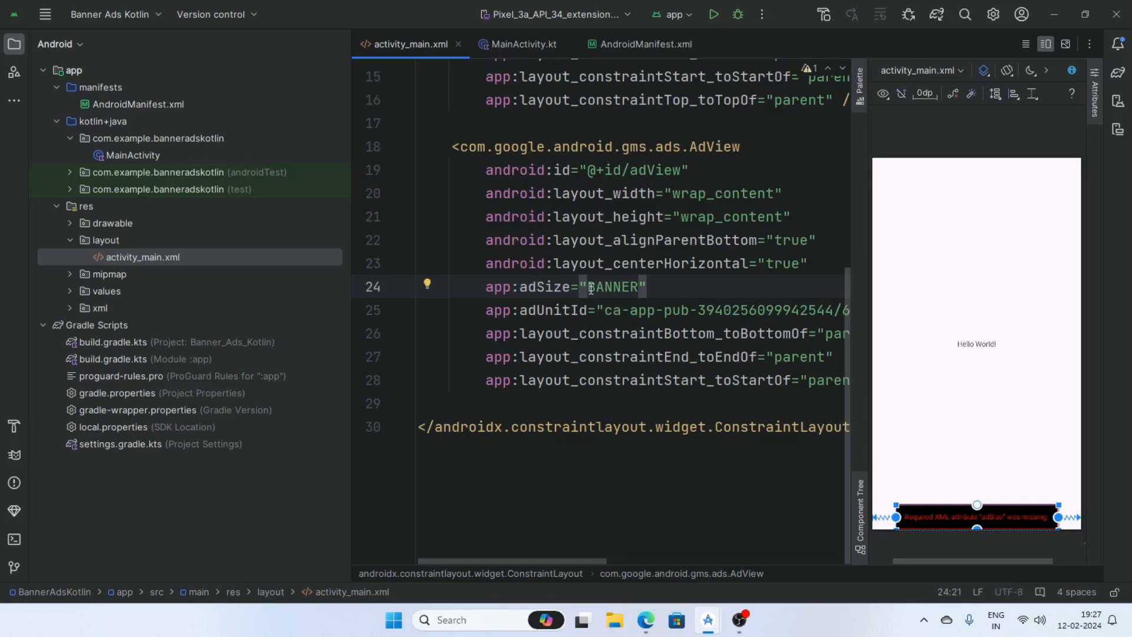
# Replace the BANNER value of app:adSize in activity_main.xml with LARGE_BANNER.
pyautogui.doubleClick(612, 287)
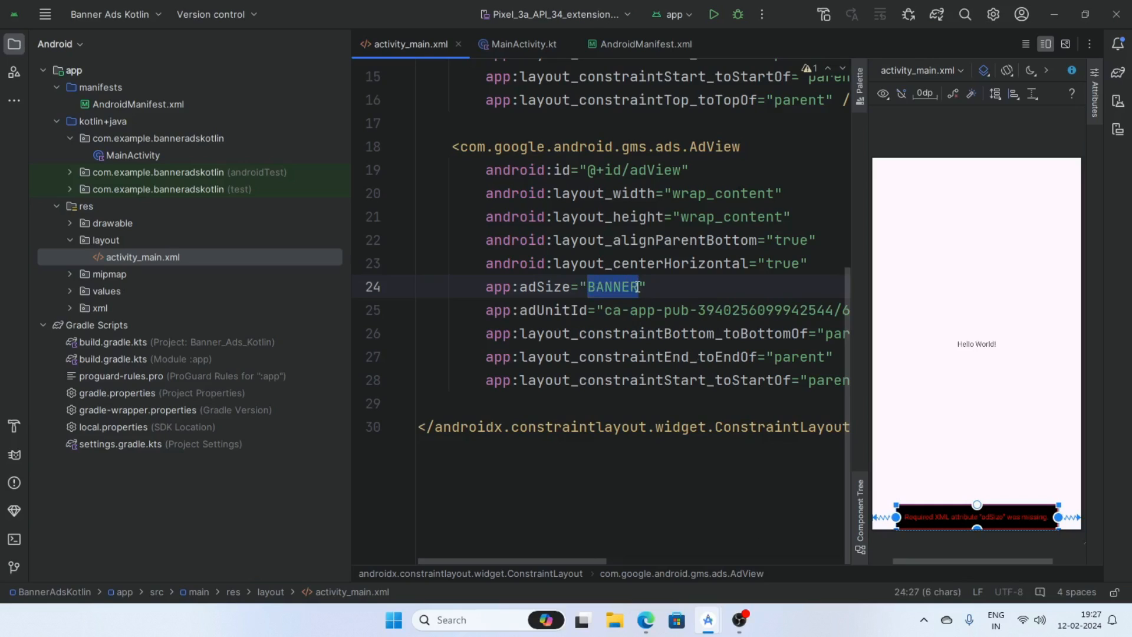
pyautogui.write('LARGE_BANNER')
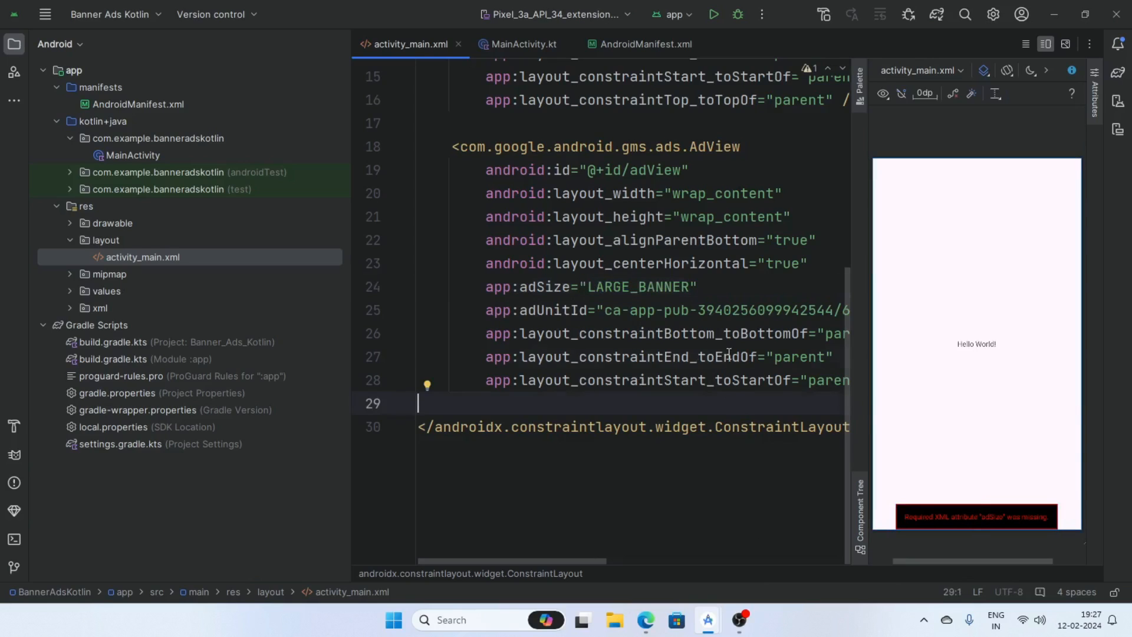
pyautogui.click(976, 517)
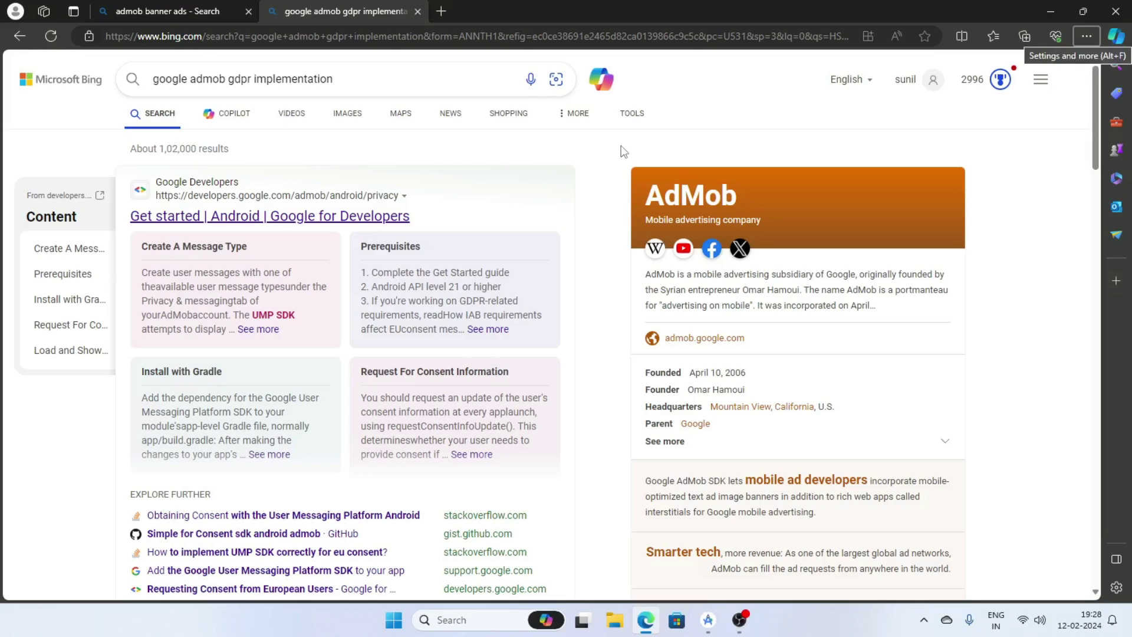
pyautogui.moveTo(303, 118)
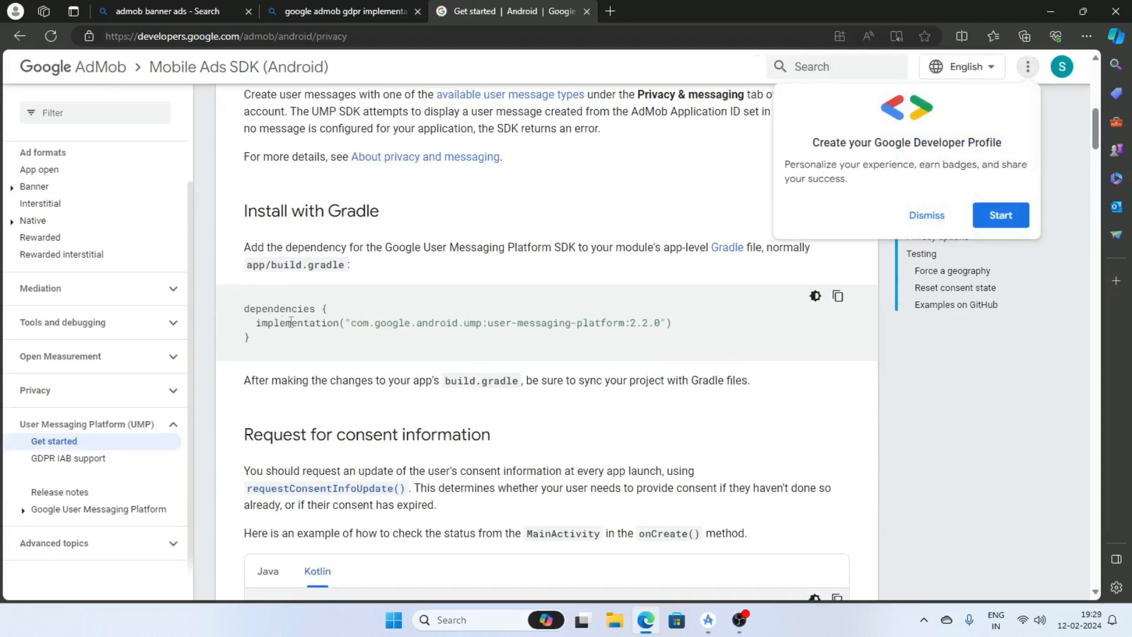
# Select the user-messaging-platform 2.2.0 implementation line under Install with Gradle.
pyautogui.moveTo(257, 322); pyautogui.dragTo(653, 322)
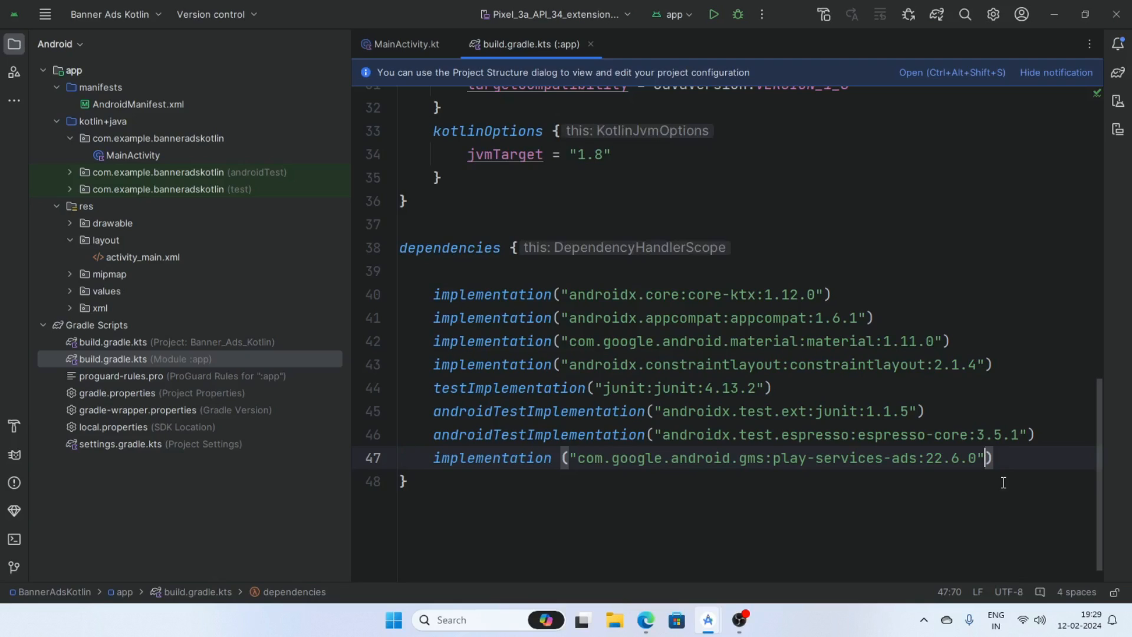
# Add implementation("com.google.android.ump:user-messaging-platform:2.2.0") to build.gradle.kts and sync Gradle.
pyautogui.press('Enter')
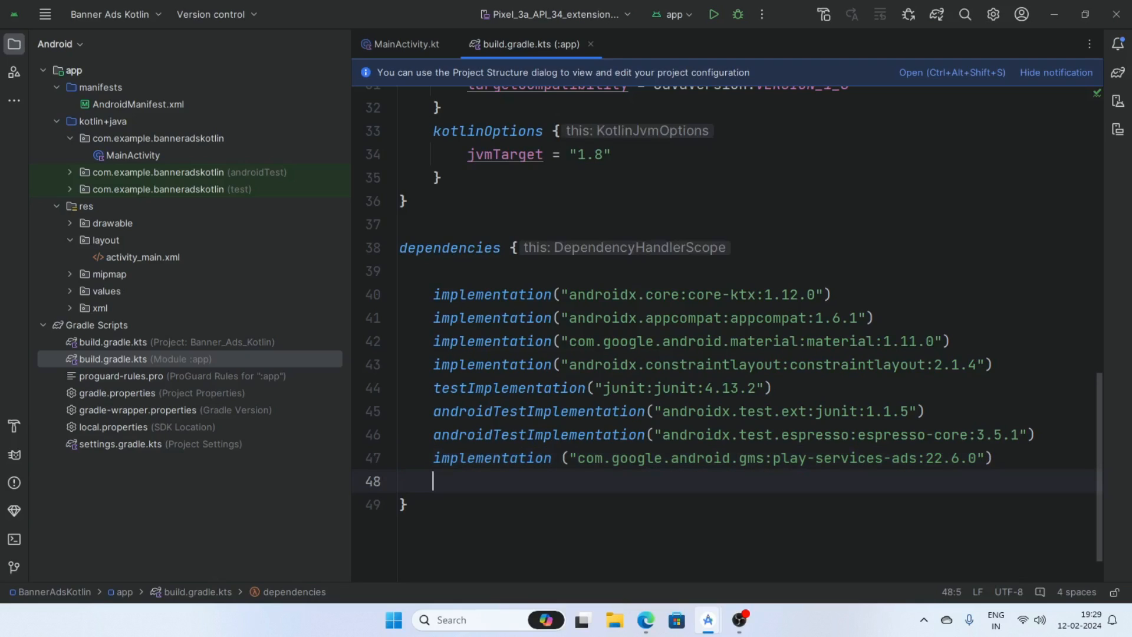
pyautogui.write('implementation("com.google.android.ump:user-messaging-platform:2.2.0")')
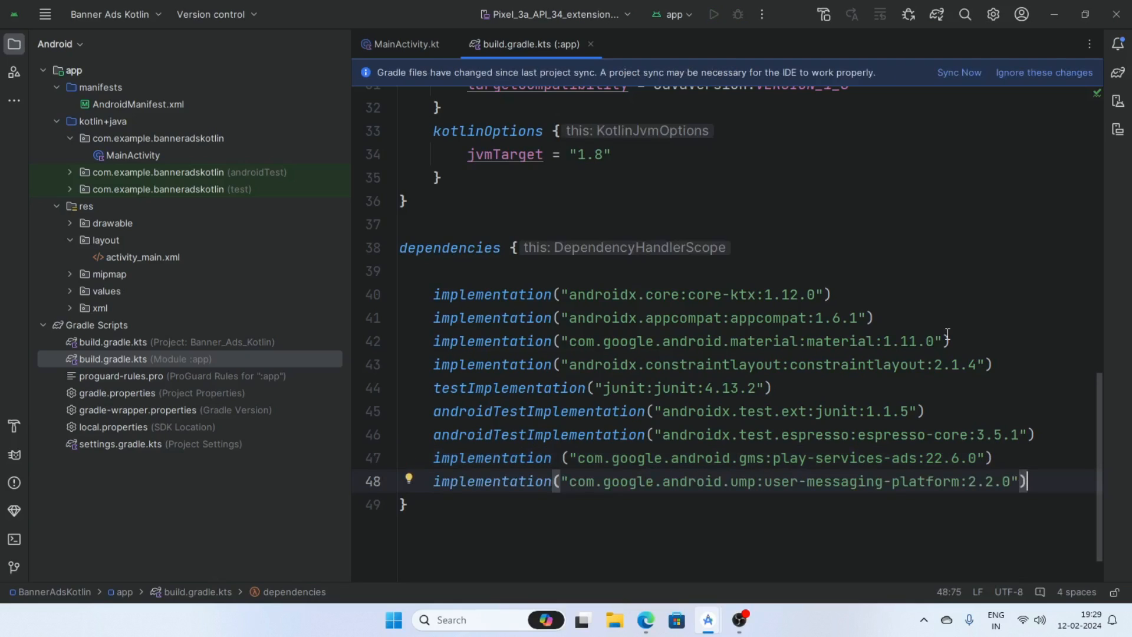
pyautogui.click(959, 72)
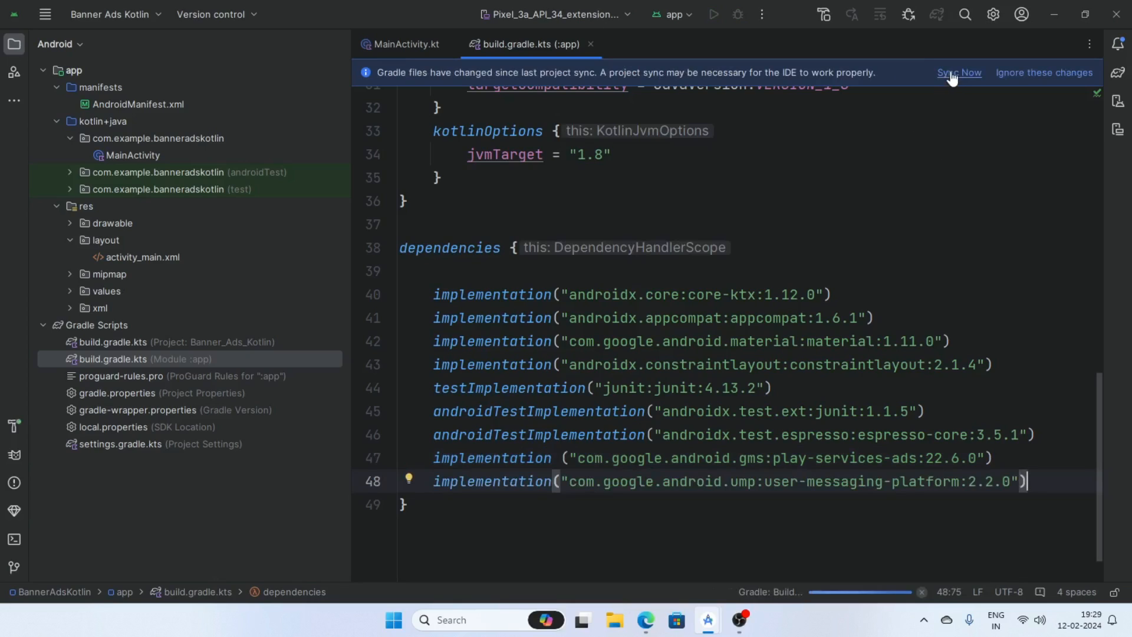
pyautogui.click(959, 72)
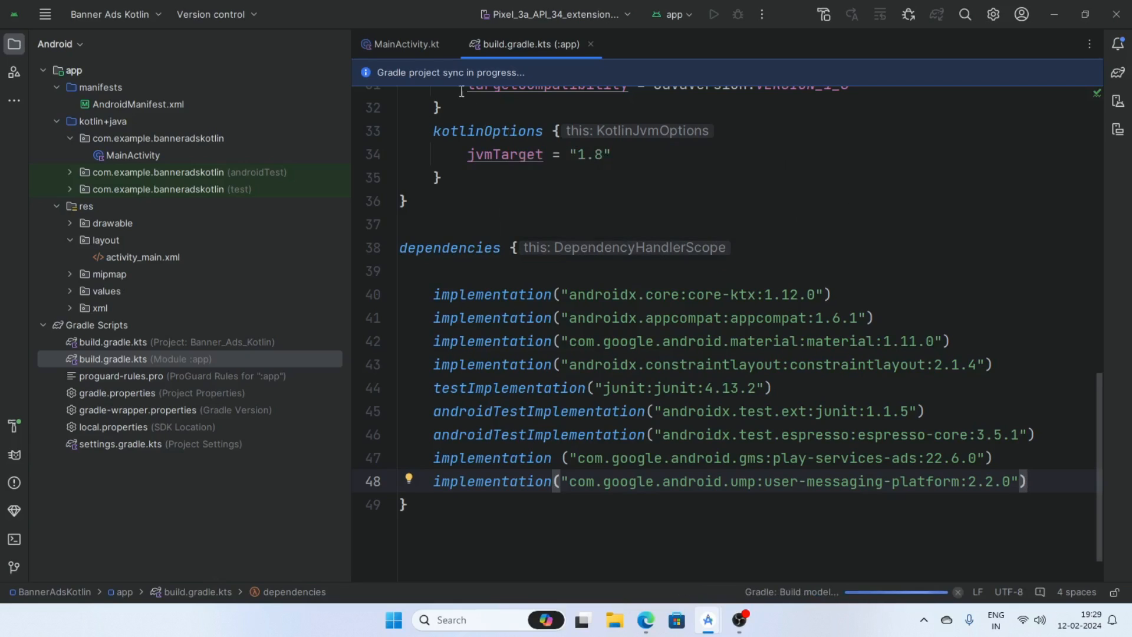
pyautogui.click(406, 45)
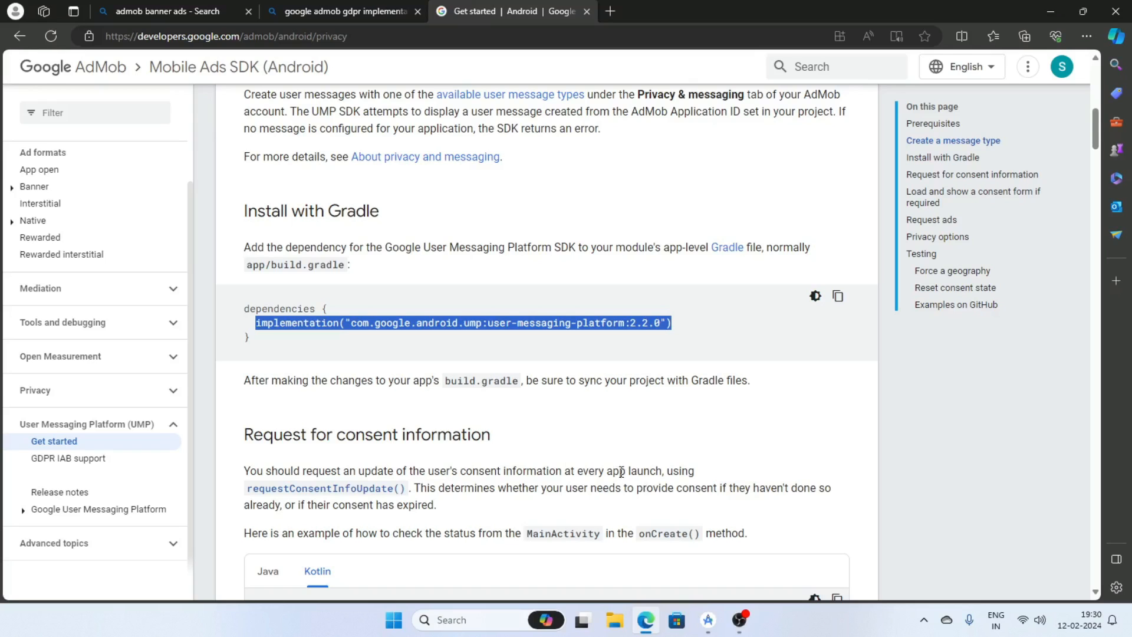
# Scroll to the Request ads Kotlin sample and select its consent class field lines.
pyautogui.scroll(-3)
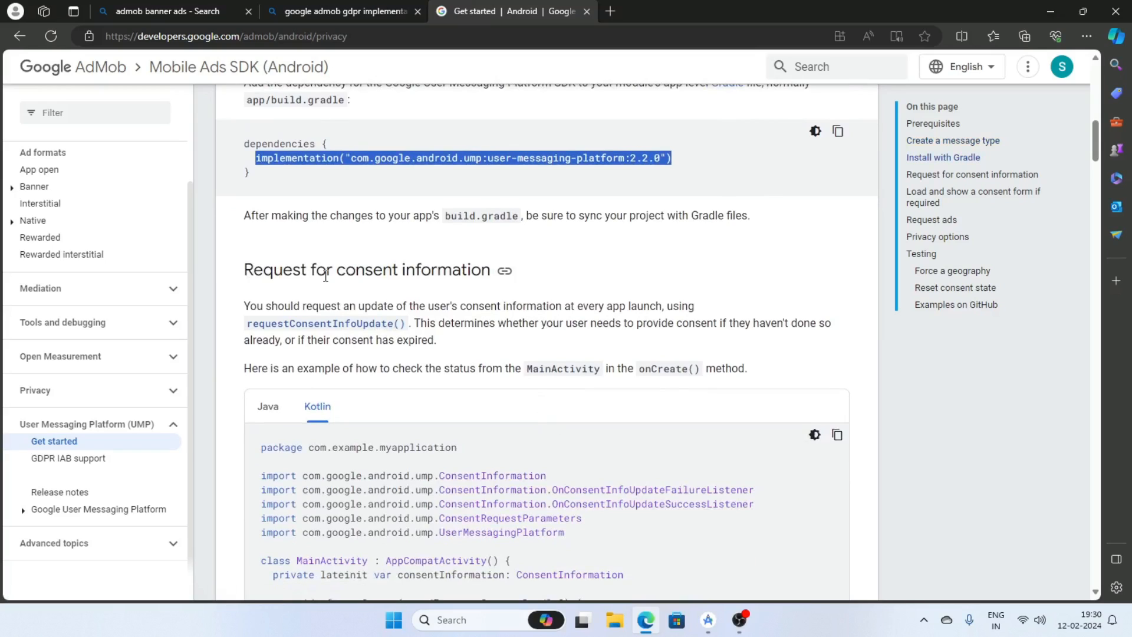
pyautogui.scroll(-3)
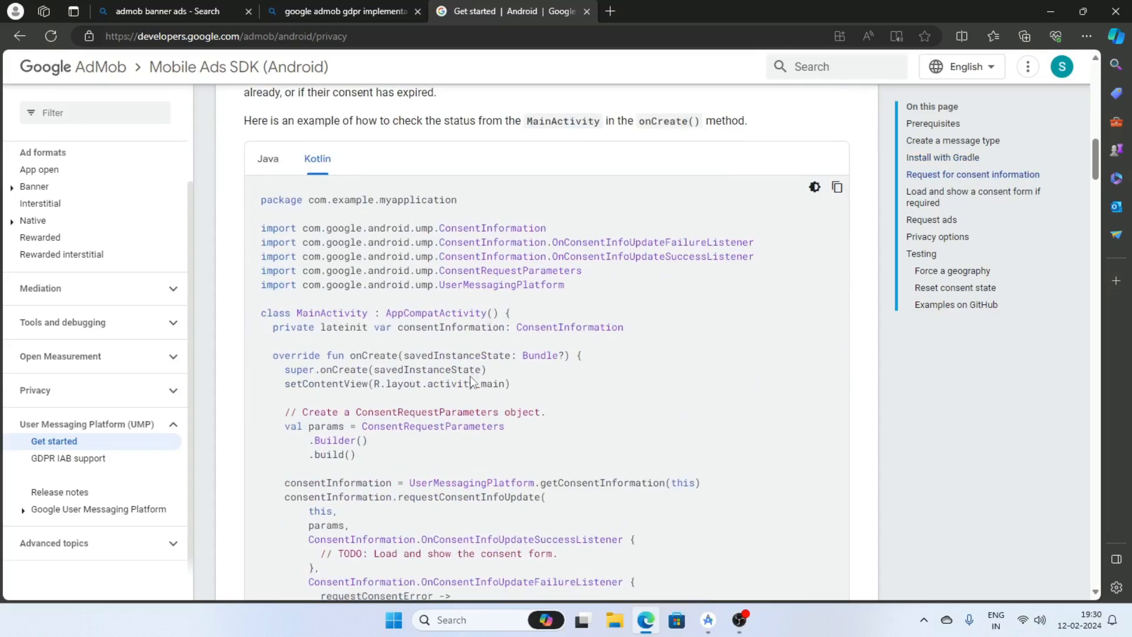
pyautogui.scroll(-3)
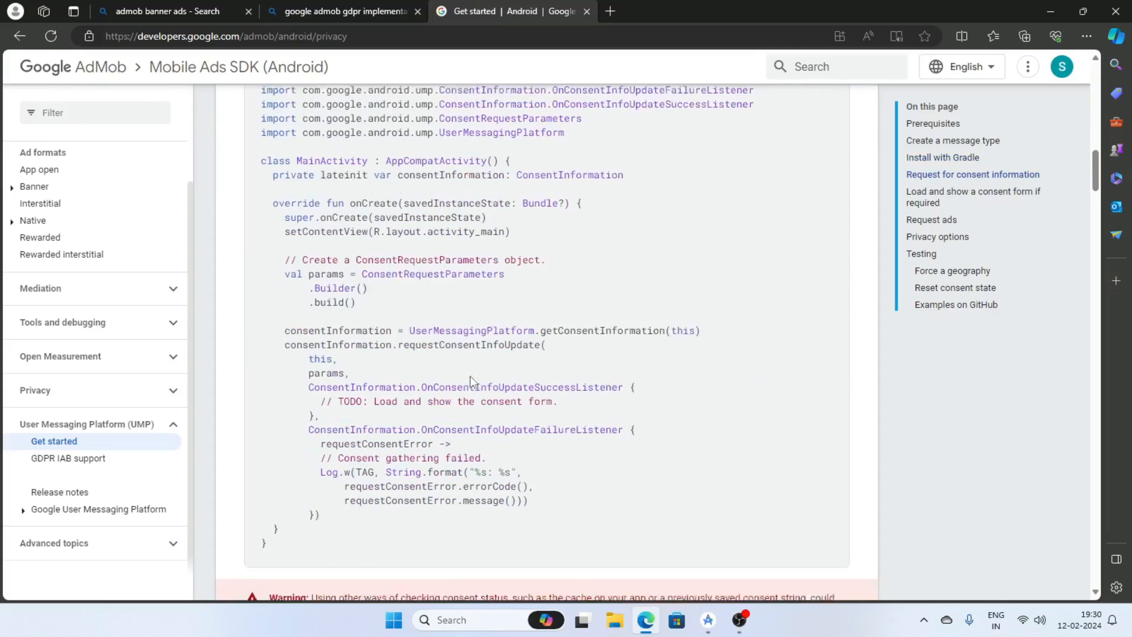
pyautogui.scroll(-3)
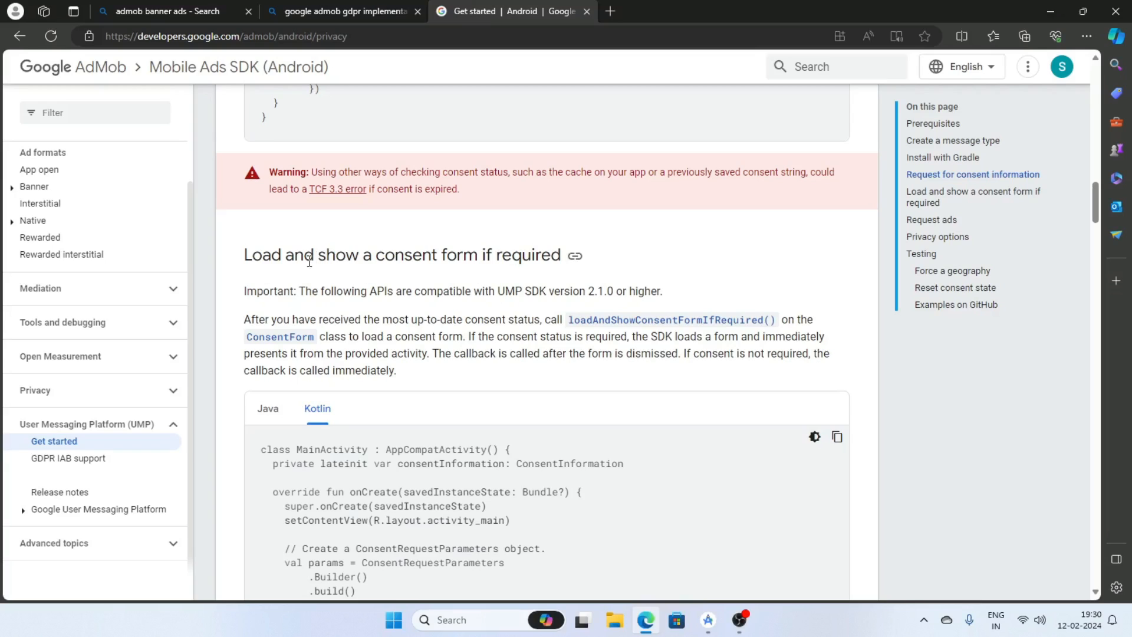
pyautogui.moveTo(357, 259)
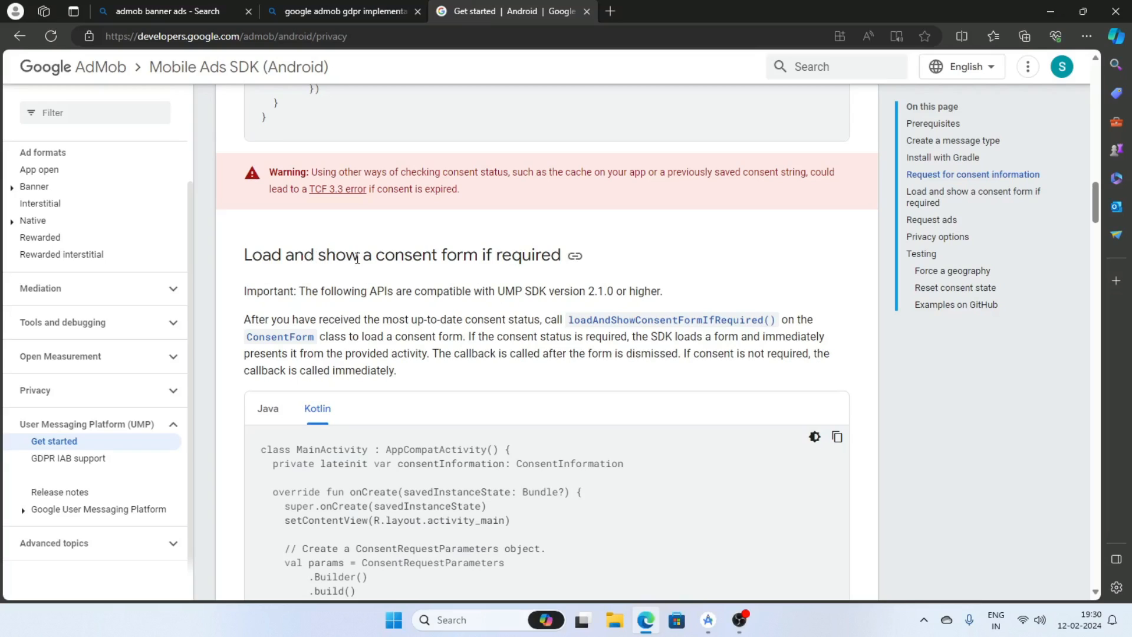
pyautogui.moveTo(494, 272)
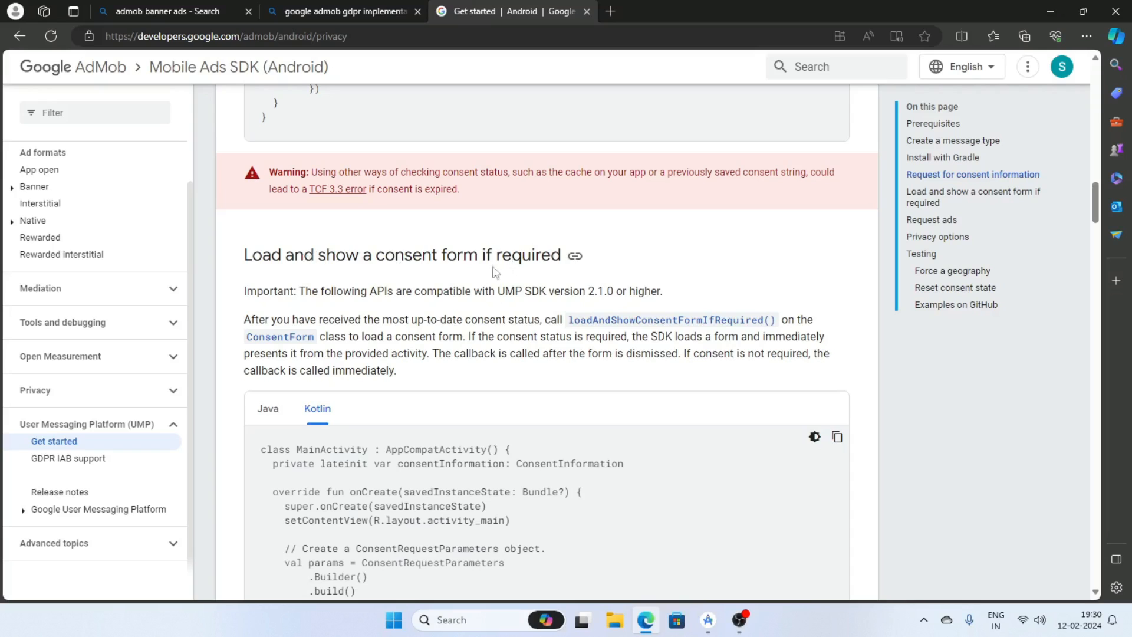
pyautogui.scroll(-3)
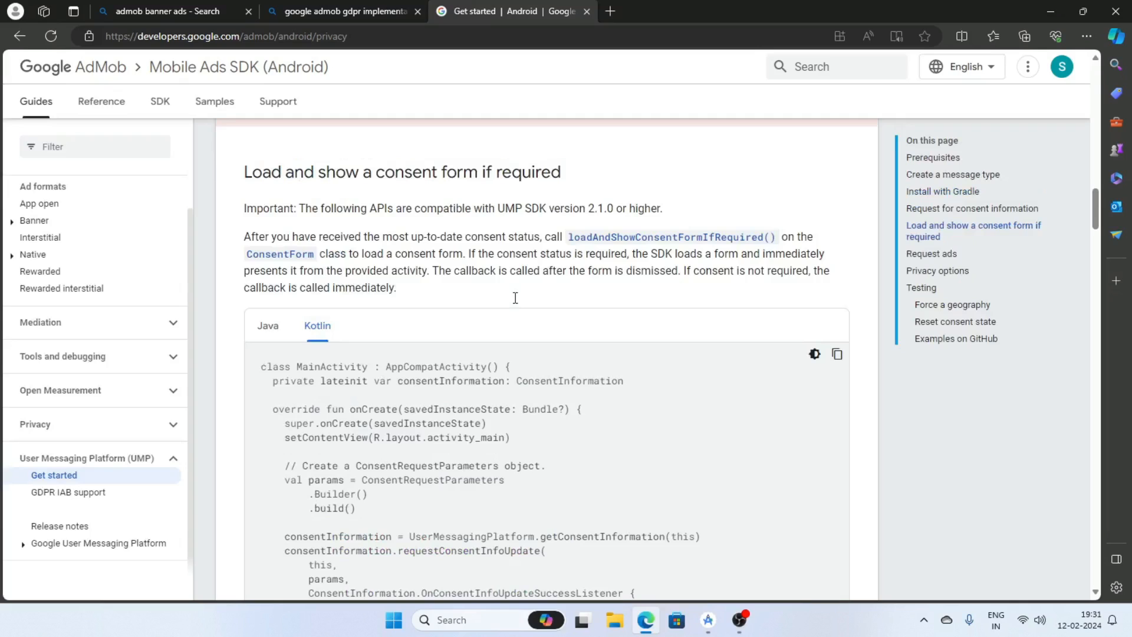
pyautogui.moveTo(528, 327)
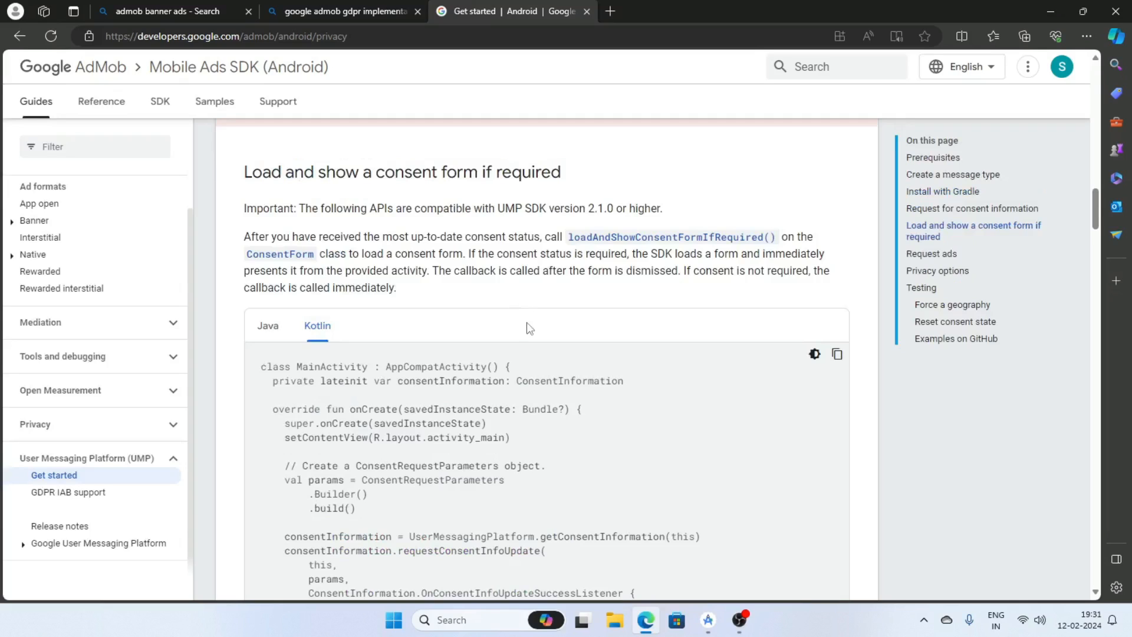
pyautogui.scroll(-3)
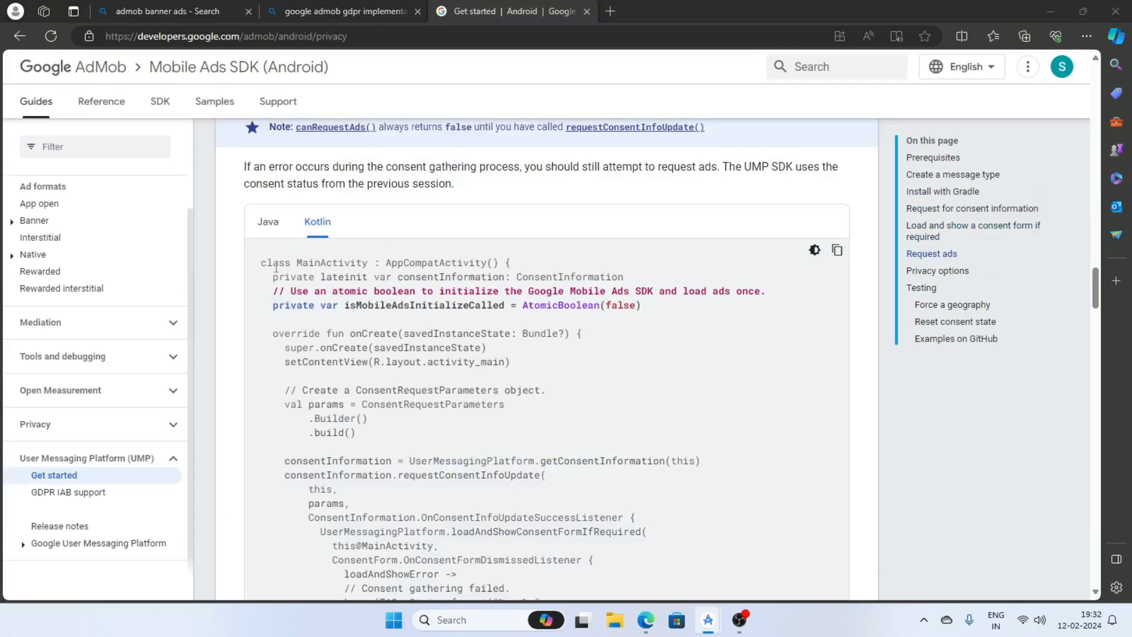
pyautogui.moveTo(273, 277); pyautogui.dragTo(641, 305)
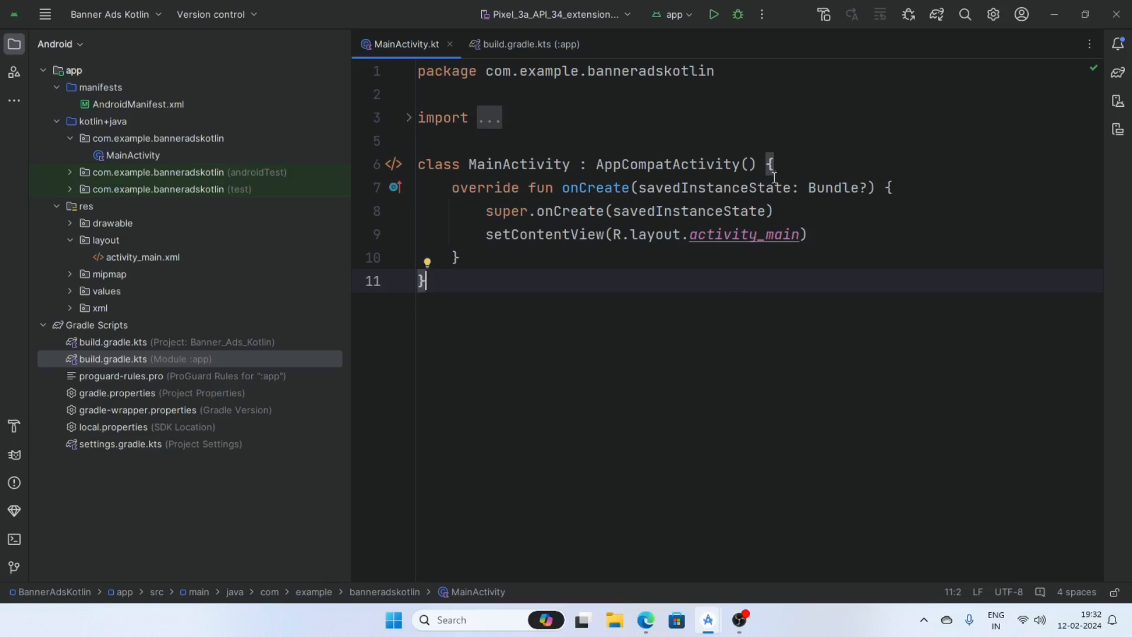
# Declare consentInformation and isMobileAdsInitializeCalled fields, importing ConsentInformation and AtomicBoolean.
pyautogui.press('Enter')
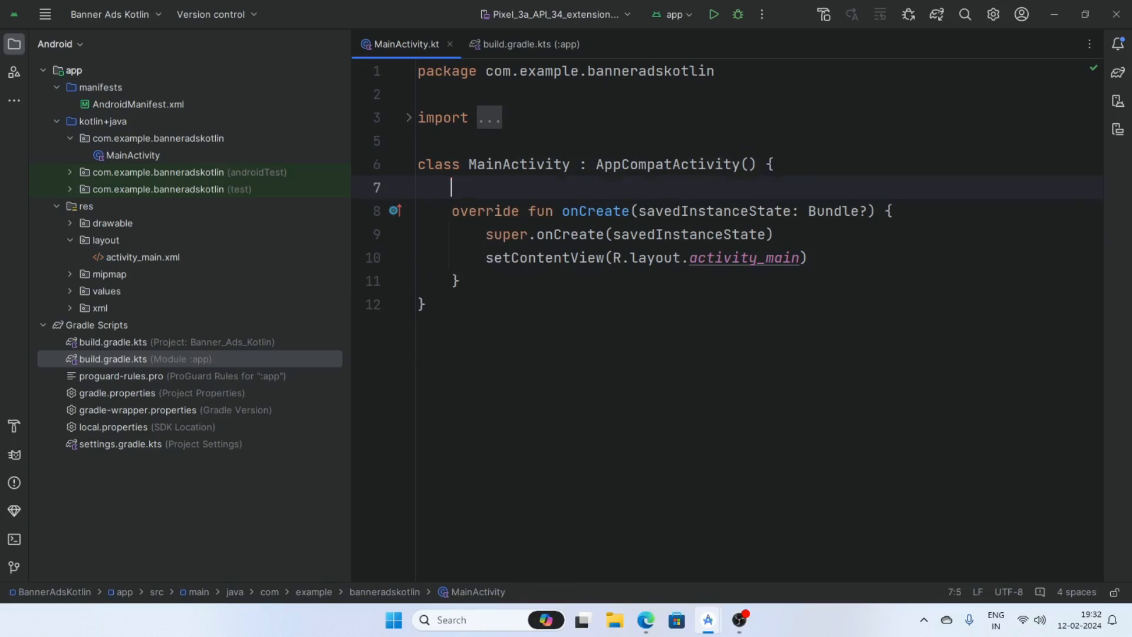
pyautogui.write('private lateinit var consentInformation: ConsentInformation')
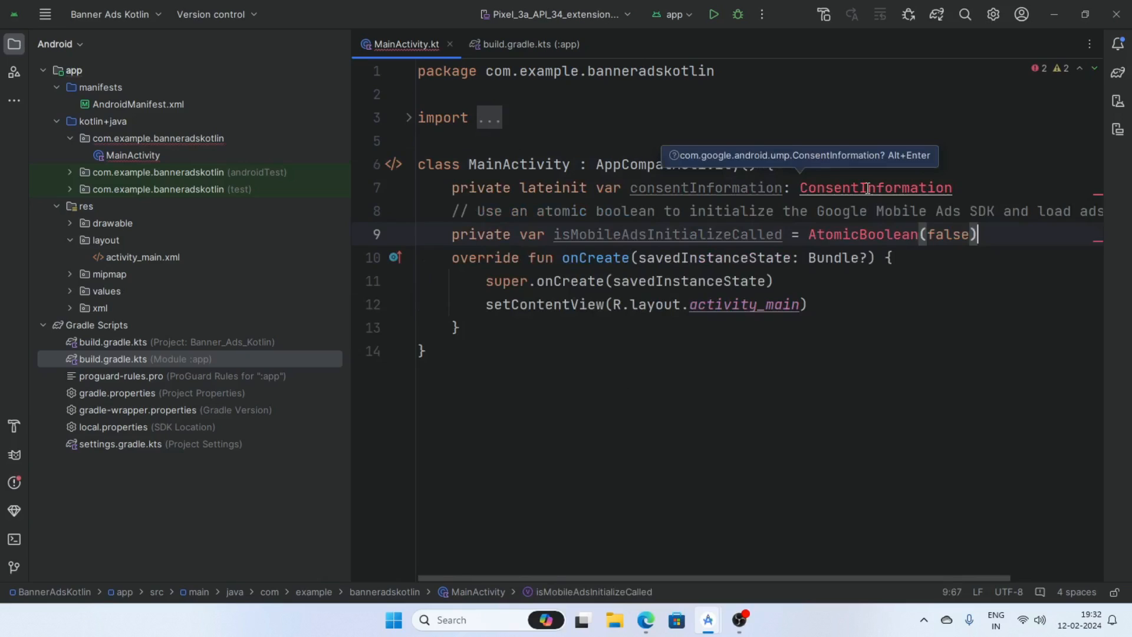
pyautogui.press('Alt+Enter')
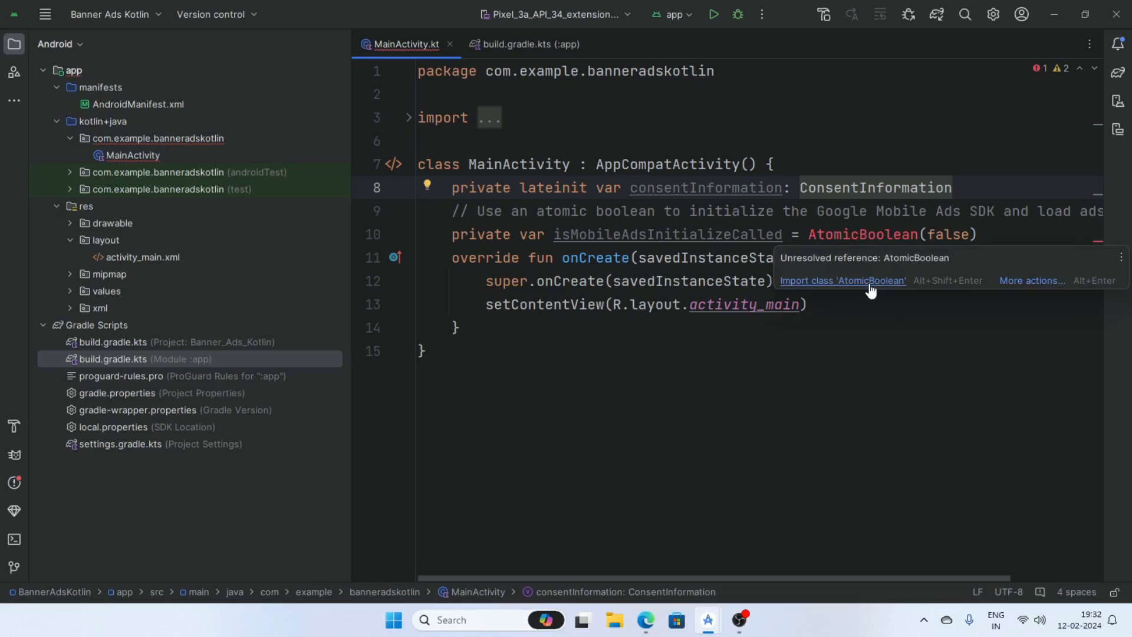
pyautogui.click(842, 281)
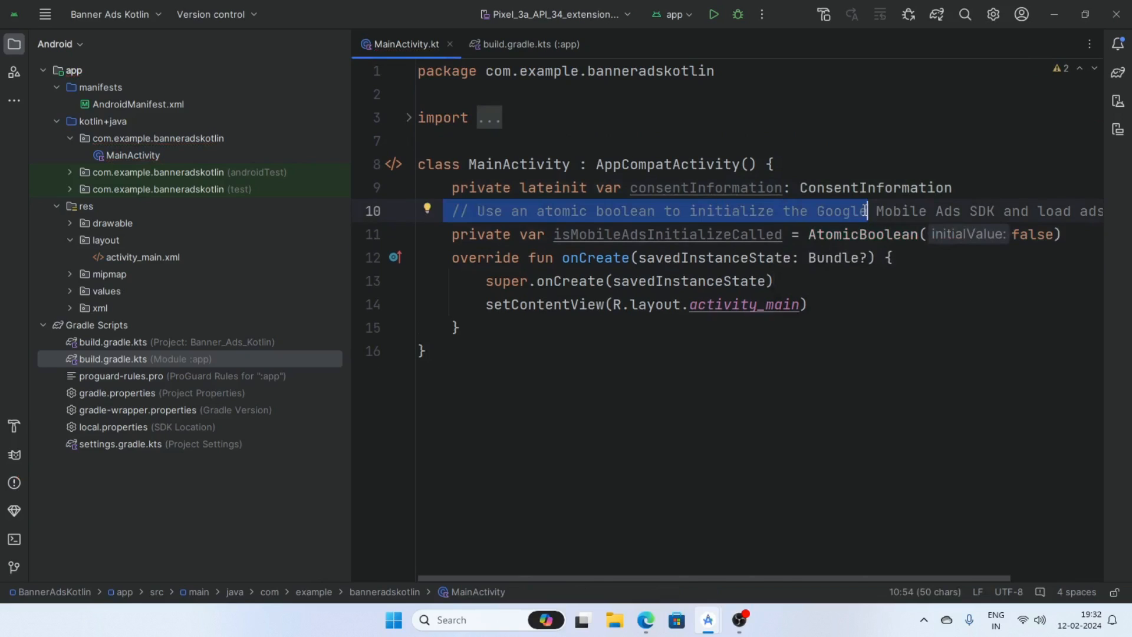
pyautogui.click(522, 44)
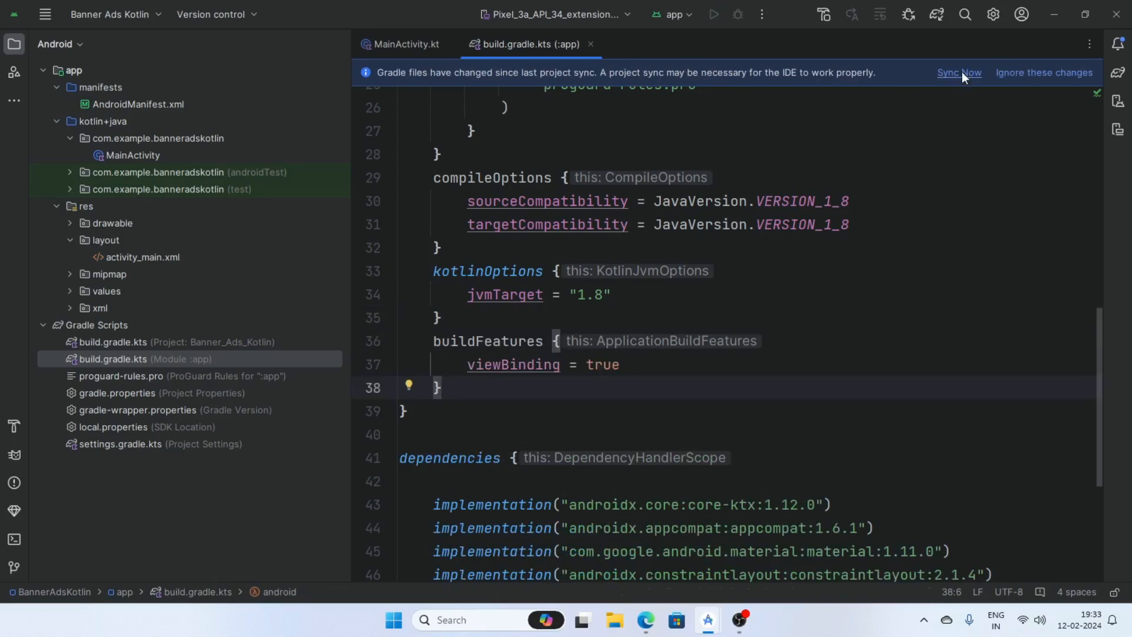
# Sync the Gradle project now that viewBinding = true is set in build.gradle.kts.
pyautogui.click(959, 73)
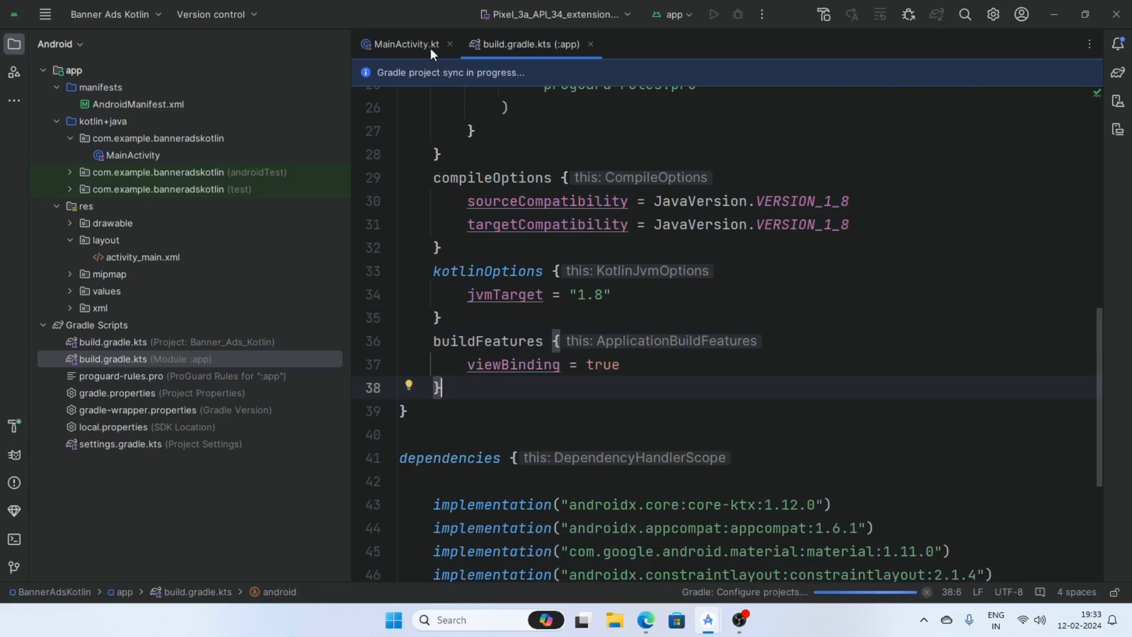
pyautogui.click(407, 44)
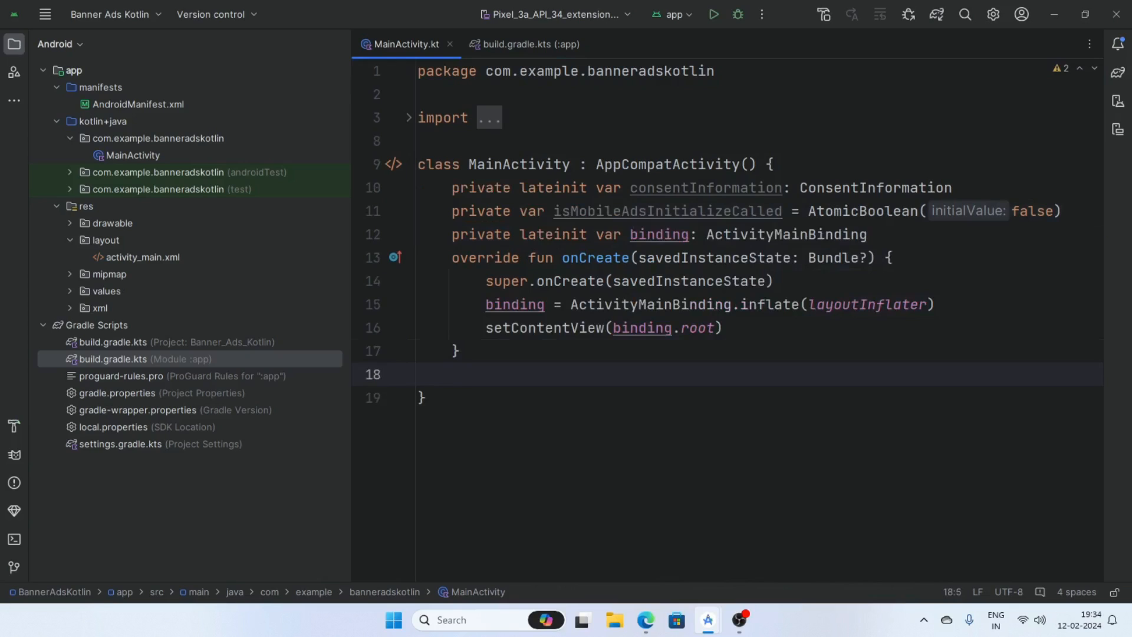
# Type an empty private fun requestConsentInfoUpdate(){} below onCreate in MainActivity.
pyautogui.write('priv')
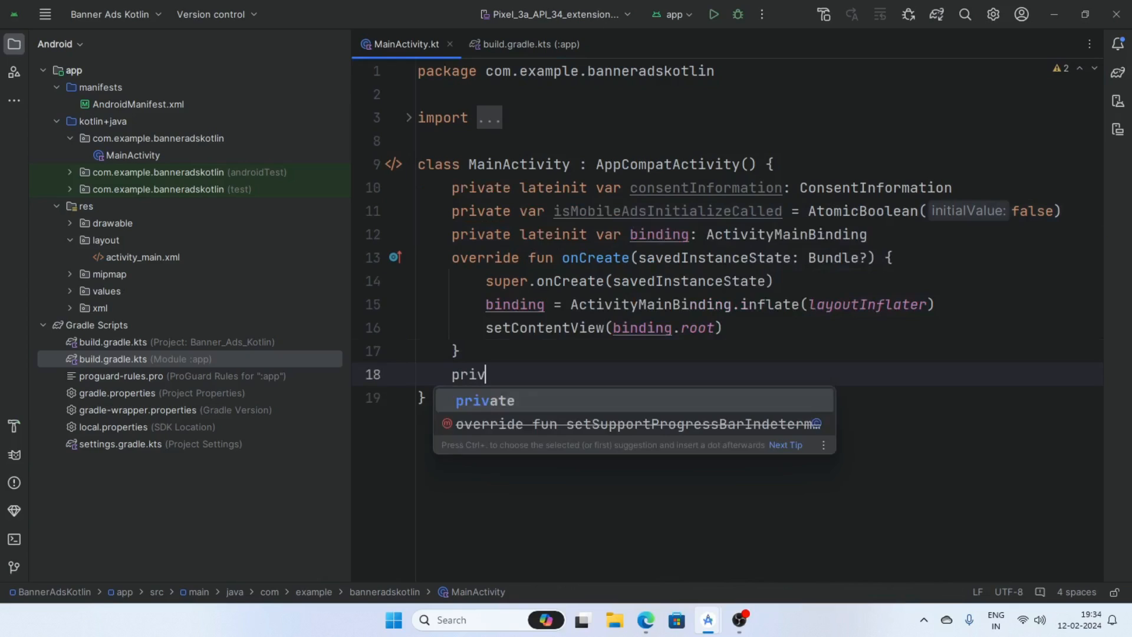
pyautogui.write('private f')
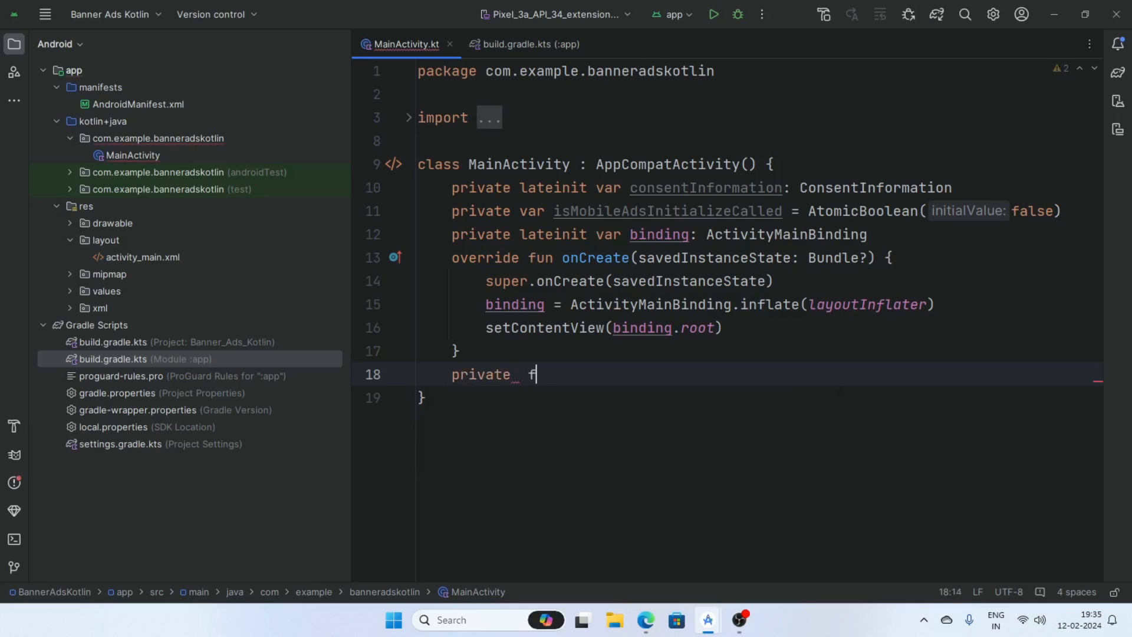
pyautogui.write('un')
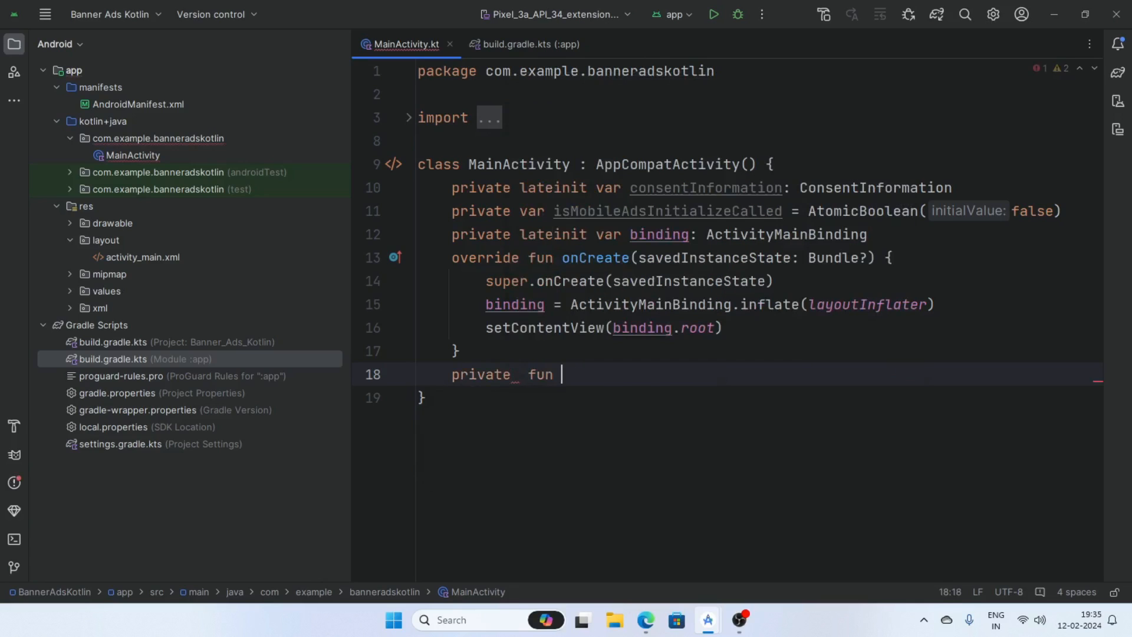
pyautogui.write('requestConsentInfoUpdate')
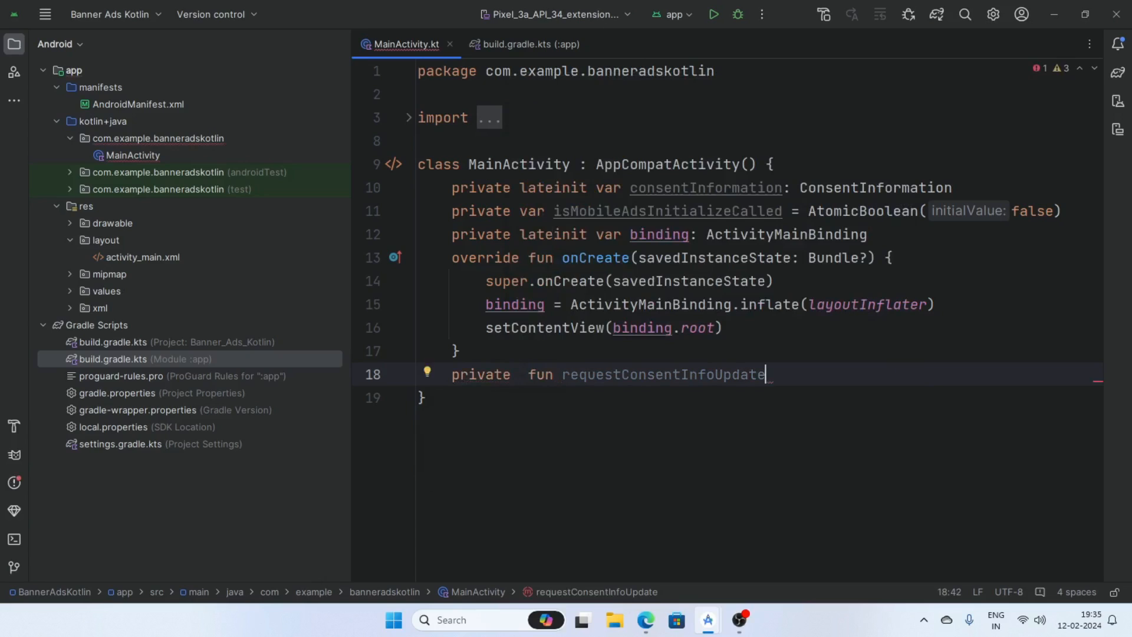
pyautogui.write('()')
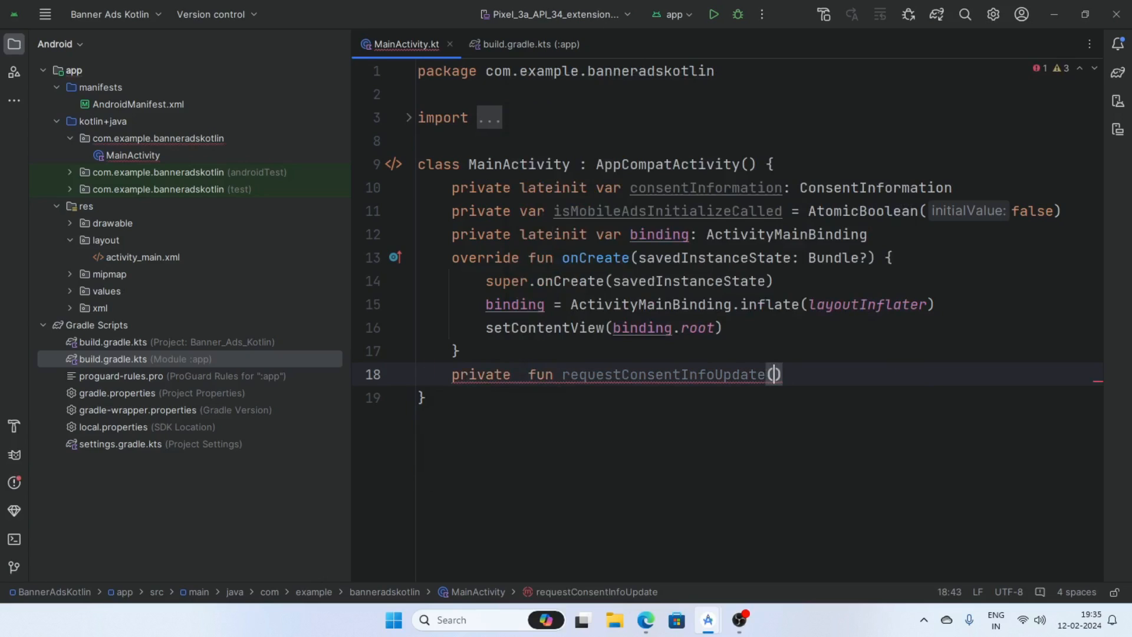
pyautogui.write('{}')
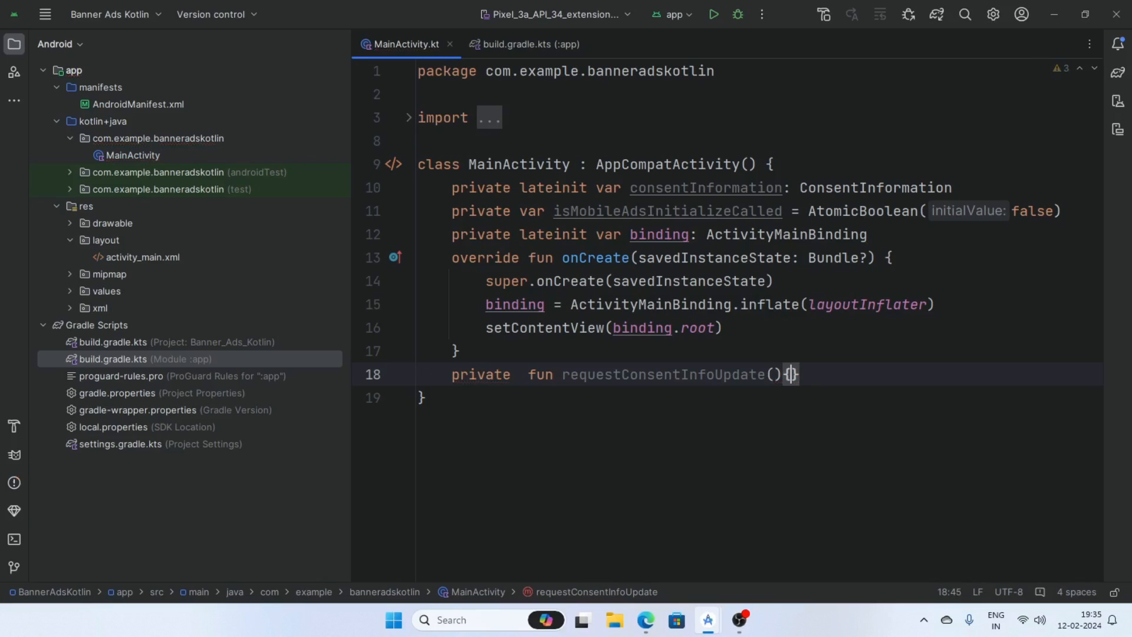
pyautogui.press('Enter')
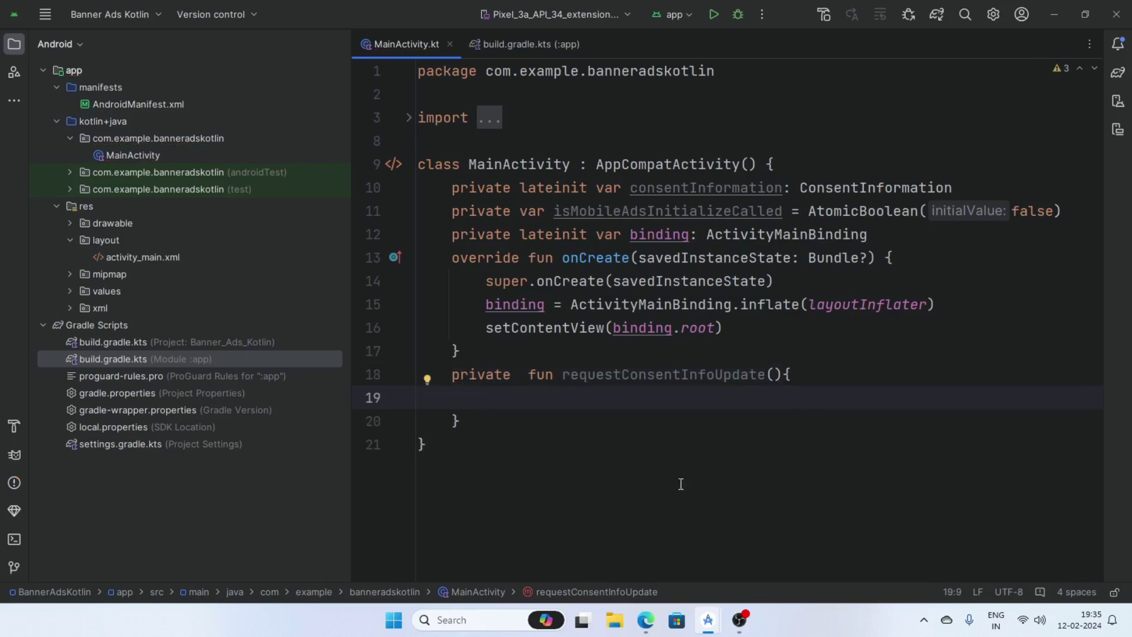
pyautogui.moveTo(613, 392)
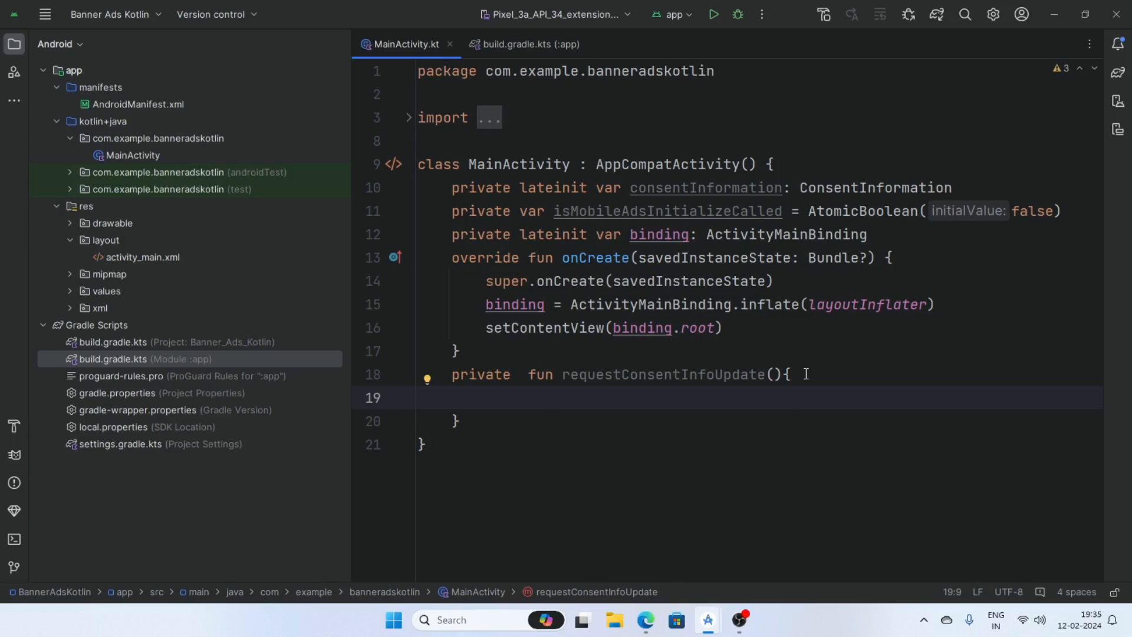
# Select the Kotlin consent information request sample code on the UMP Get started page.
pyautogui.click(798, 374)
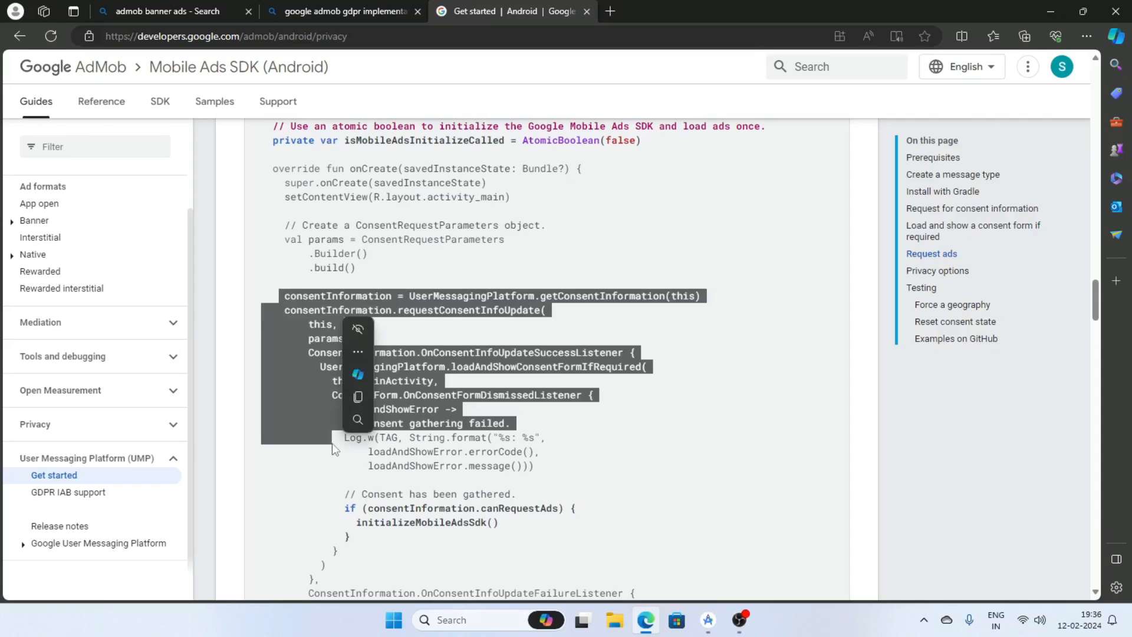
pyautogui.click(281, 296)
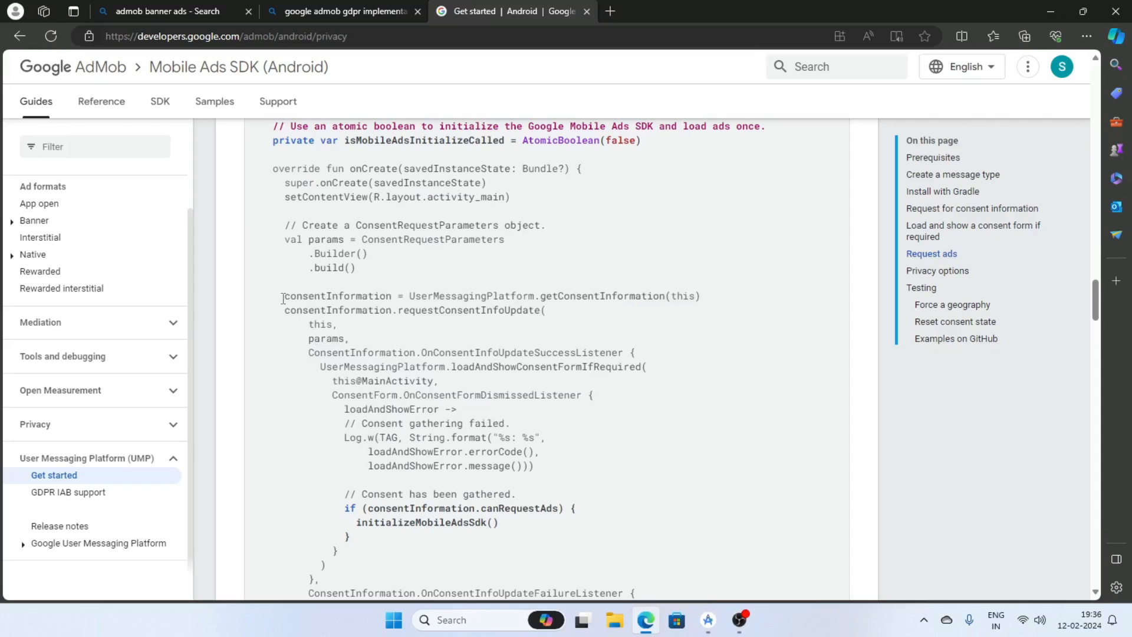
pyautogui.moveTo(283, 296); pyautogui.dragTo(372, 552)
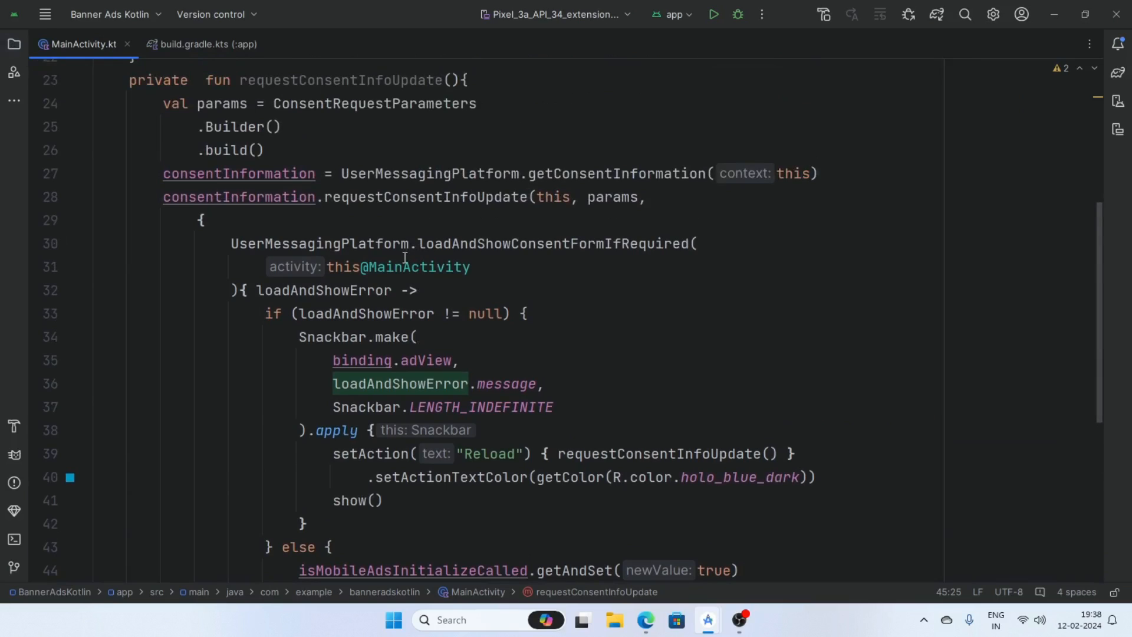
pyautogui.moveTo(319, 290)
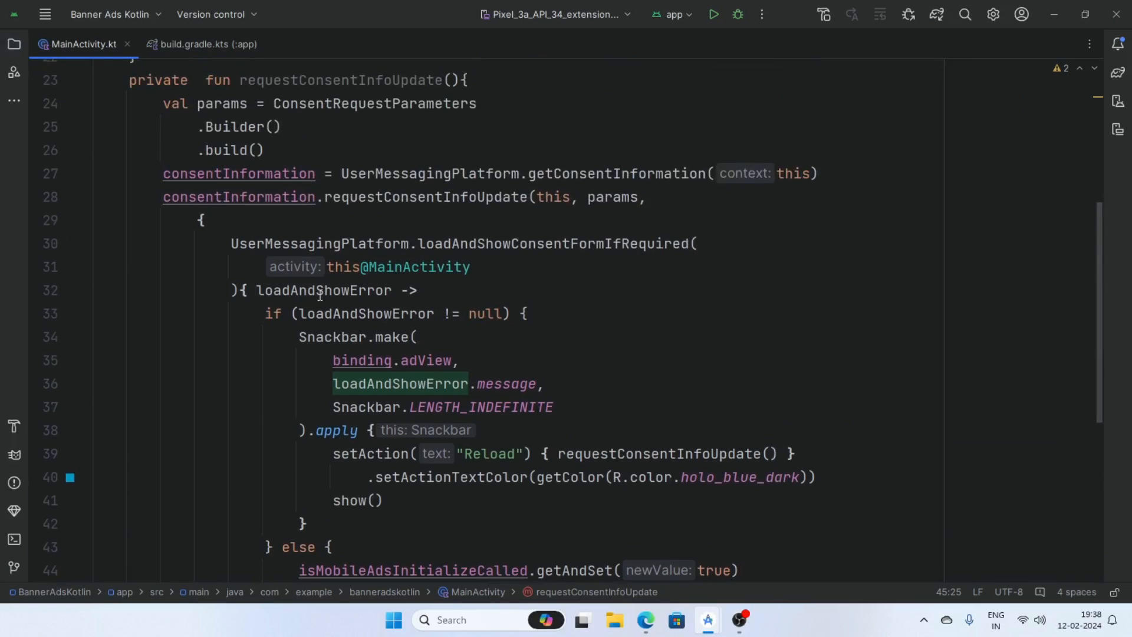
pyautogui.moveTo(561, 256)
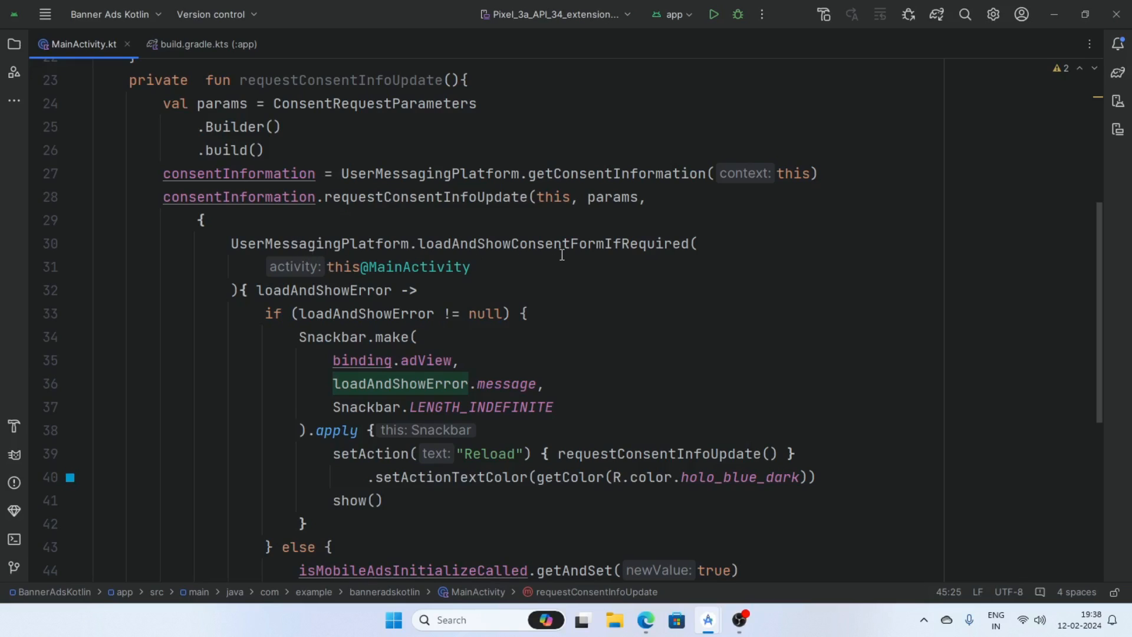
pyautogui.moveTo(492, 244)
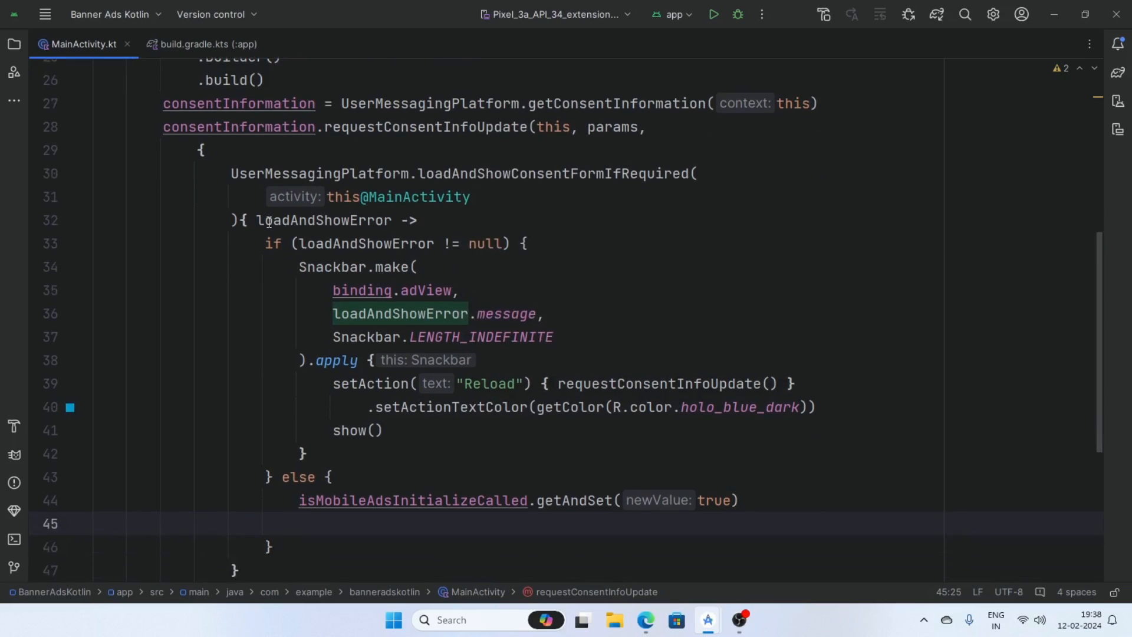
# Adapt the pasted consent sample with a Reload snackbar, and add a new line after the function.
pyautogui.doubleClick(323, 221)
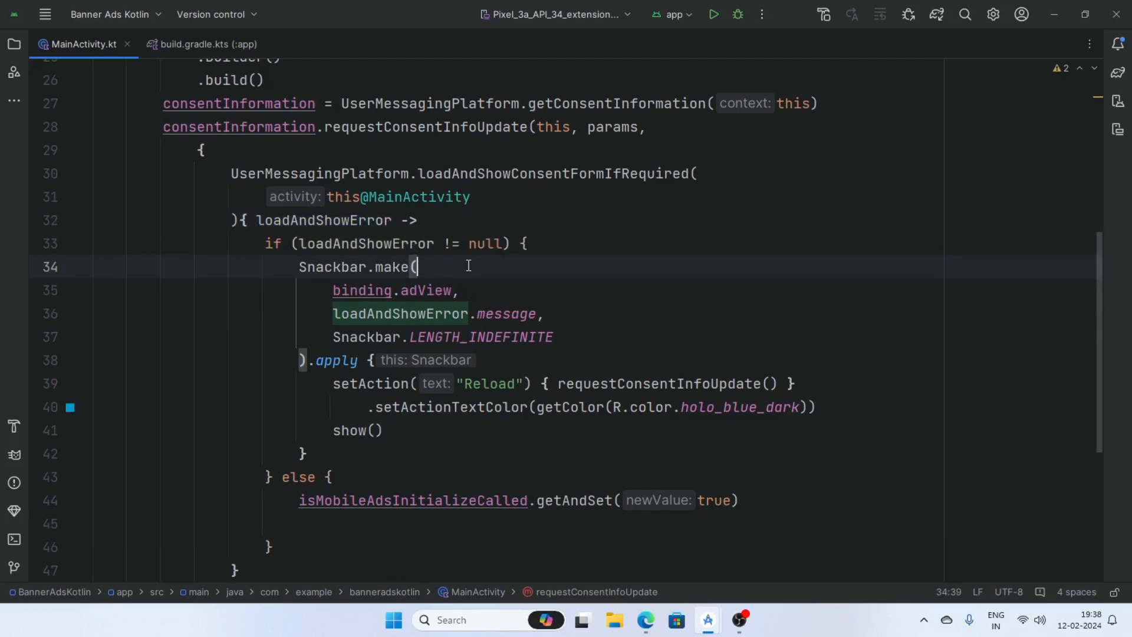
pyautogui.scroll(-3)
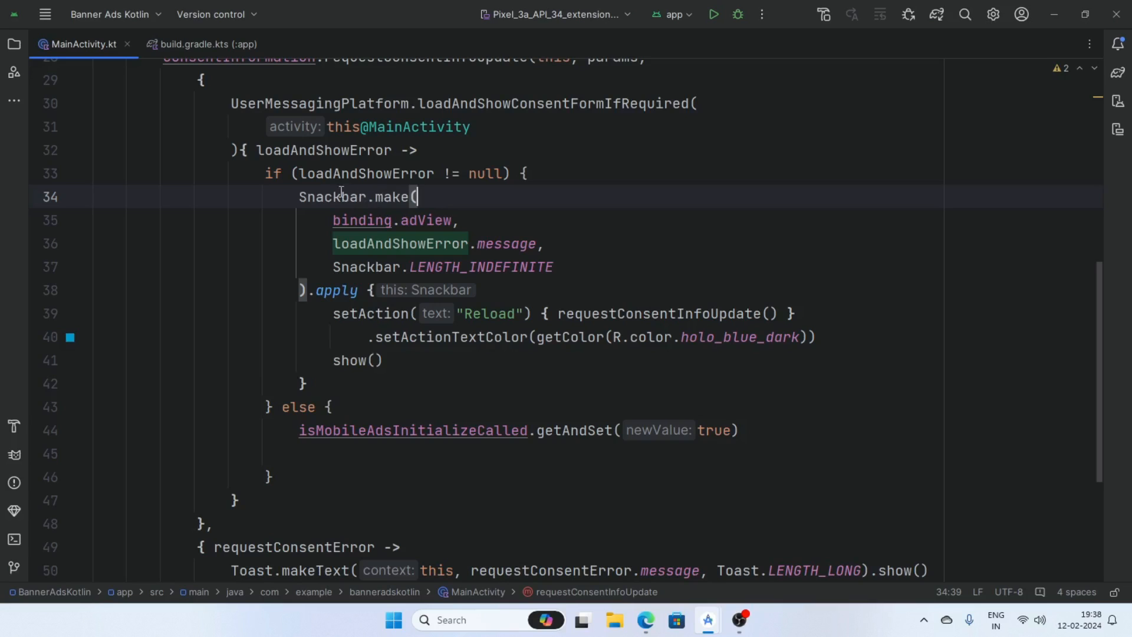
pyautogui.moveTo(572, 231)
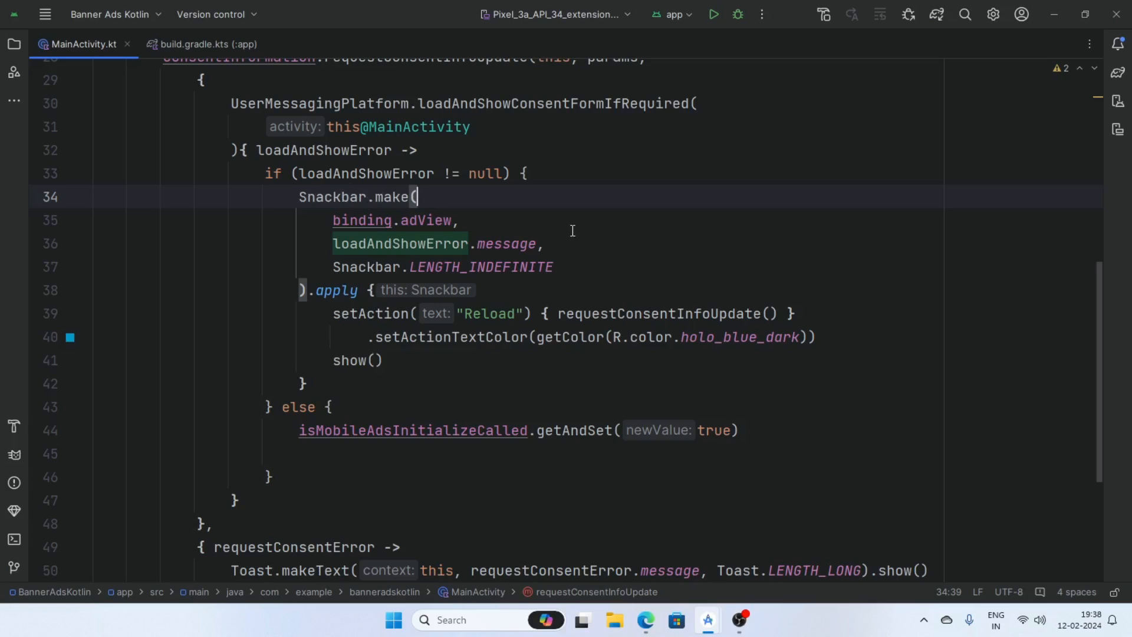
pyautogui.scroll(-3)
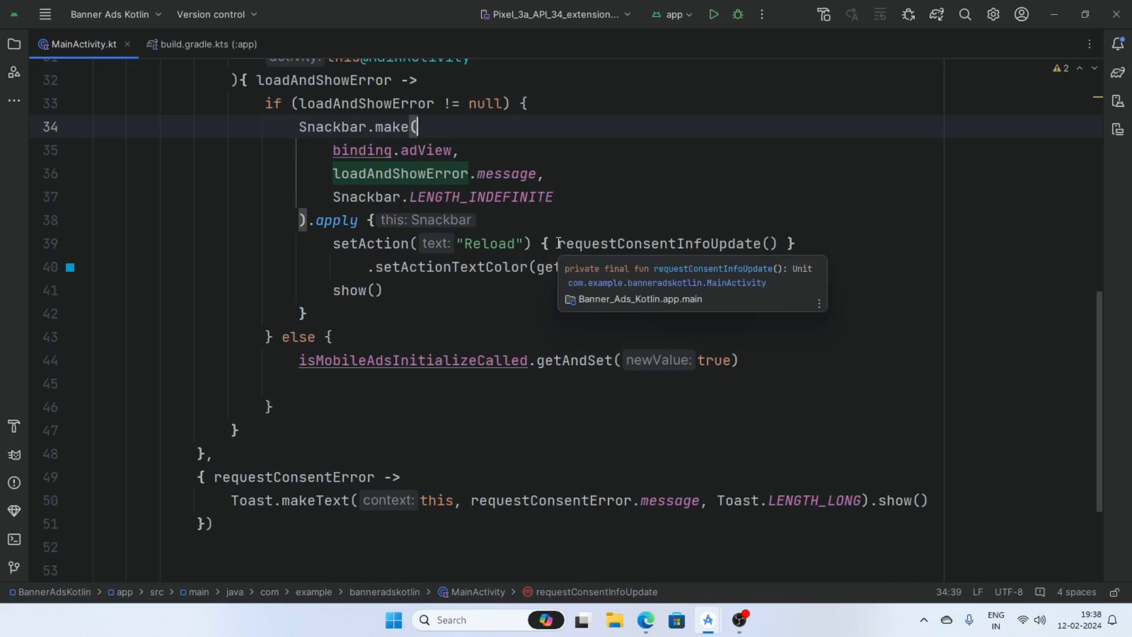
pyautogui.moveTo(499, 316)
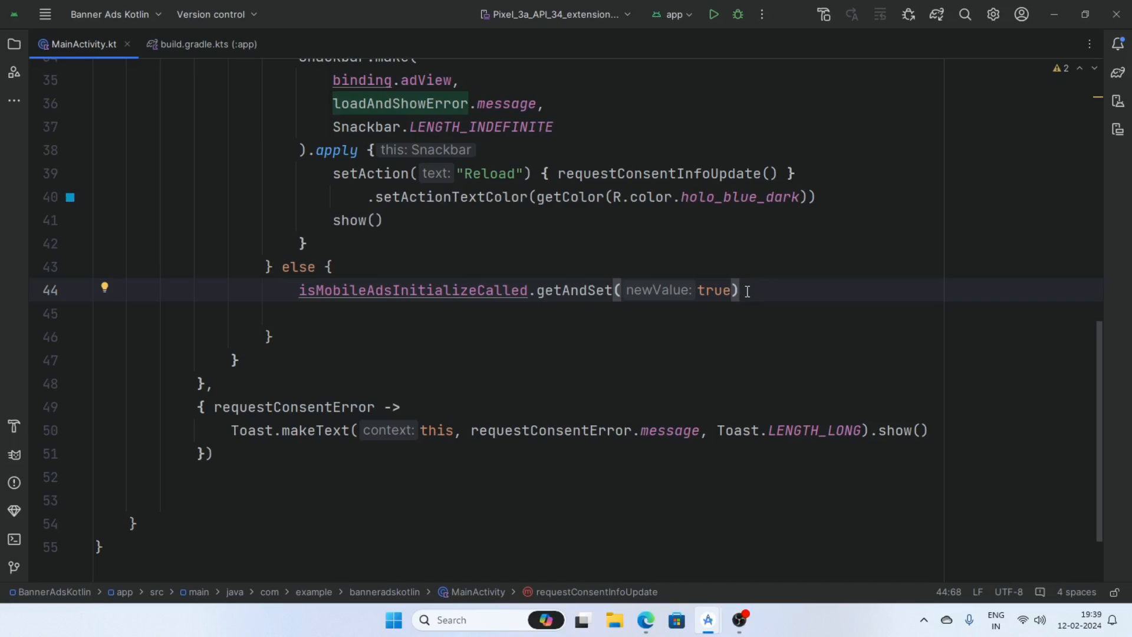
pyautogui.scroll(-3)
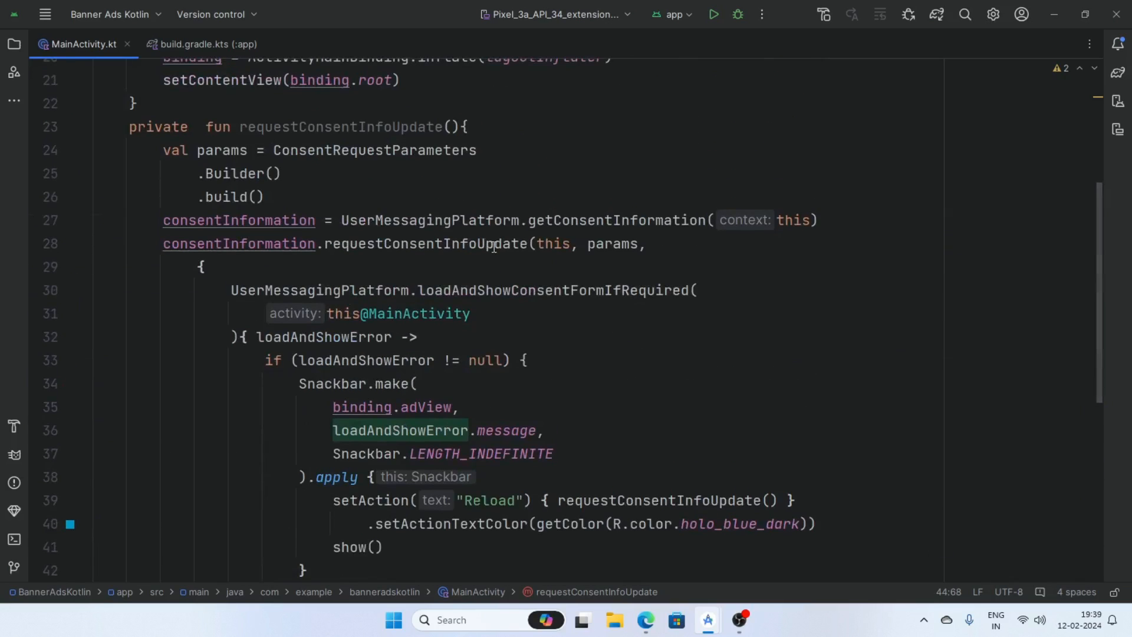
pyautogui.scroll(-3)
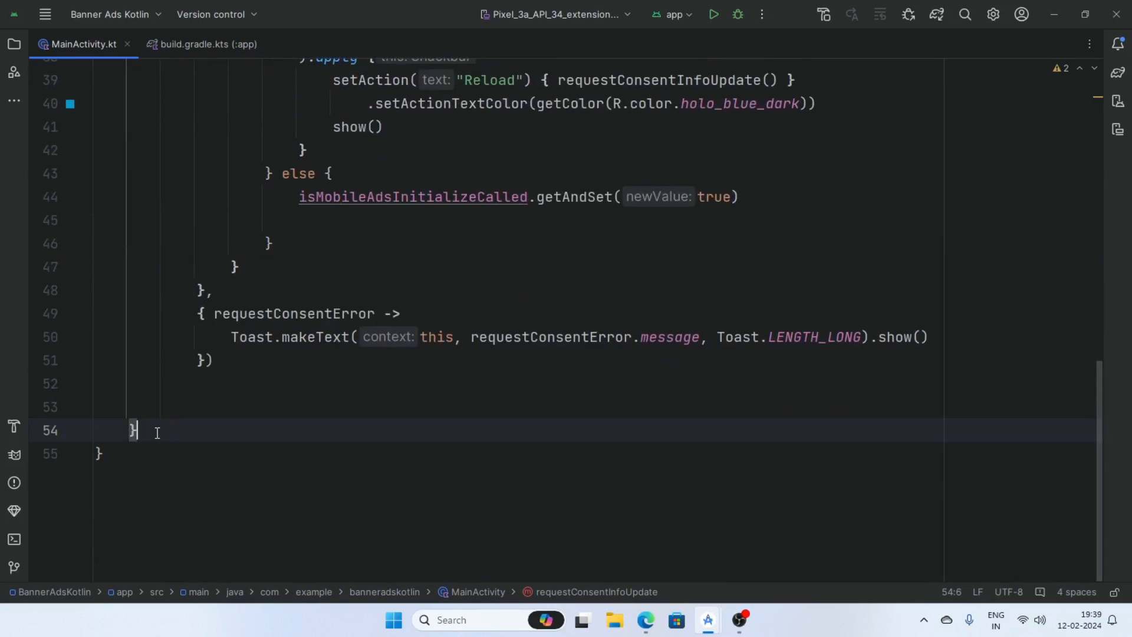
pyautogui.press('Enter')
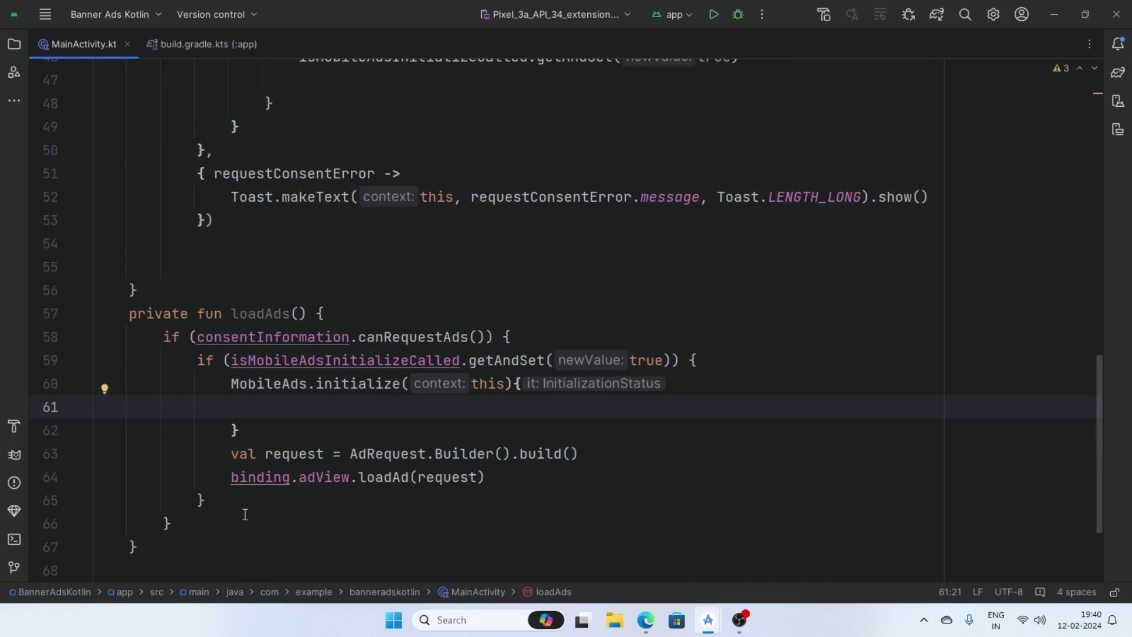
pyautogui.moveTo(264, 395)
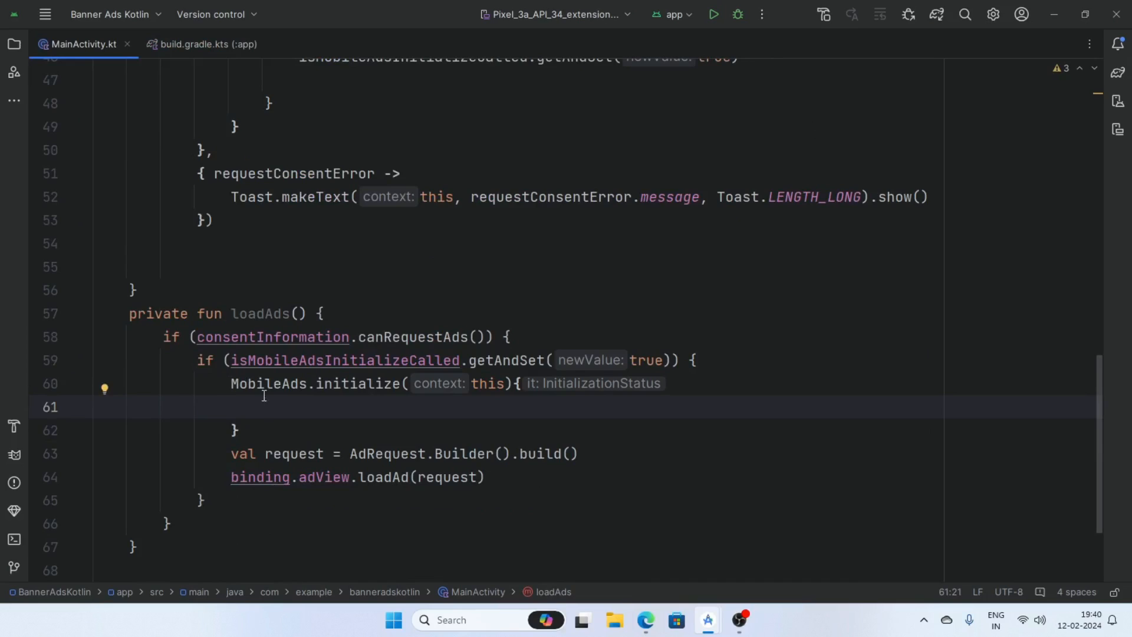
pyautogui.moveTo(441, 336)
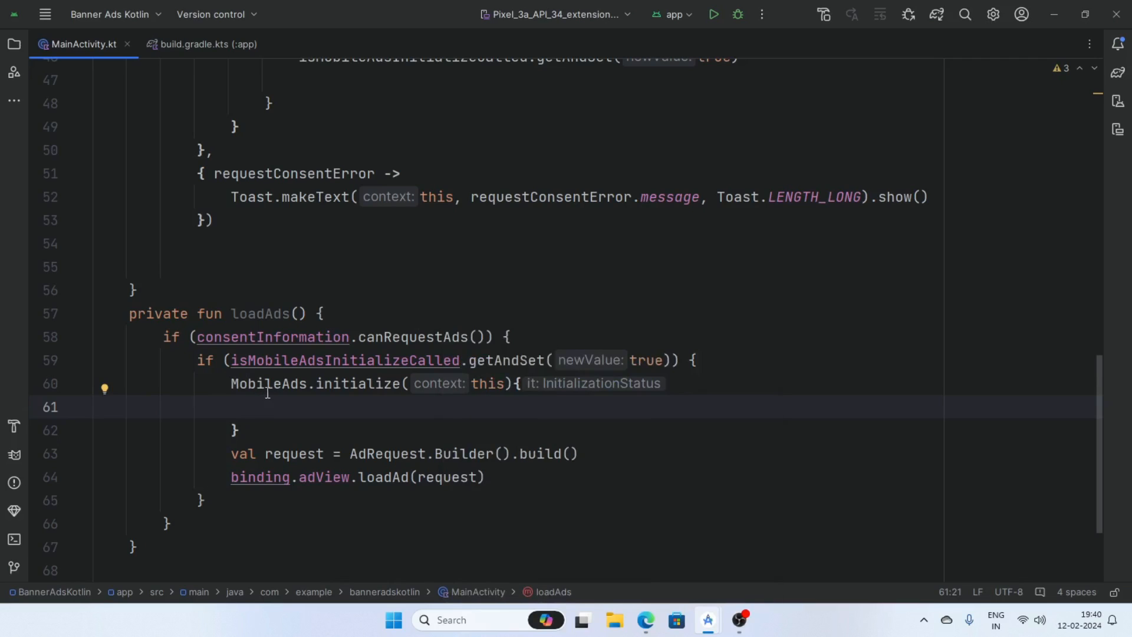
pyautogui.moveTo(236, 360)
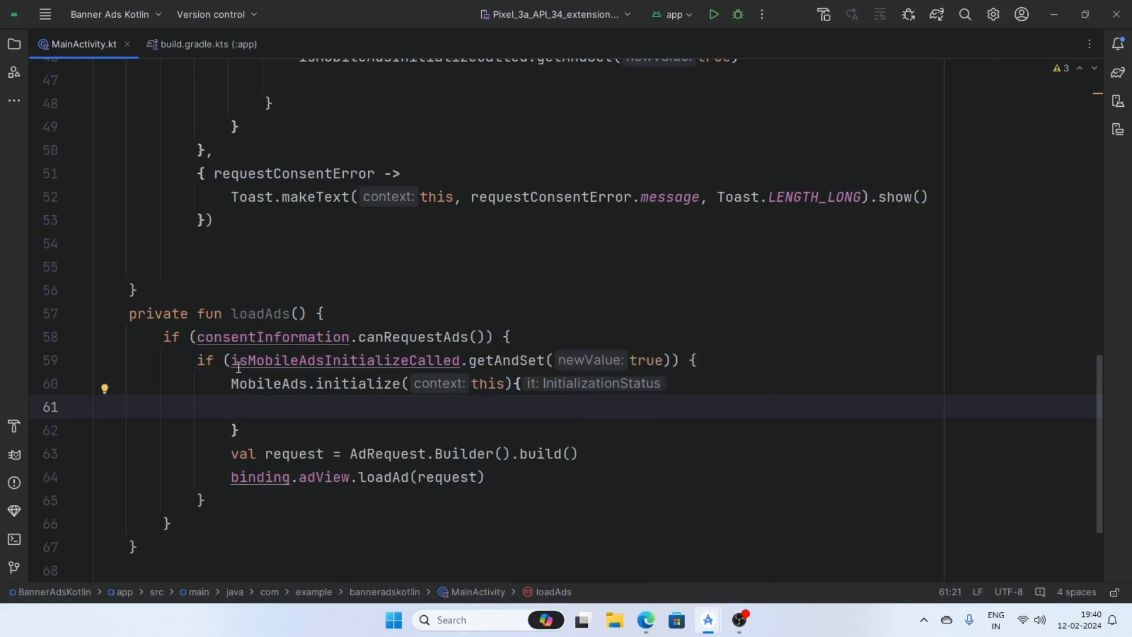
pyautogui.moveTo(378, 360)
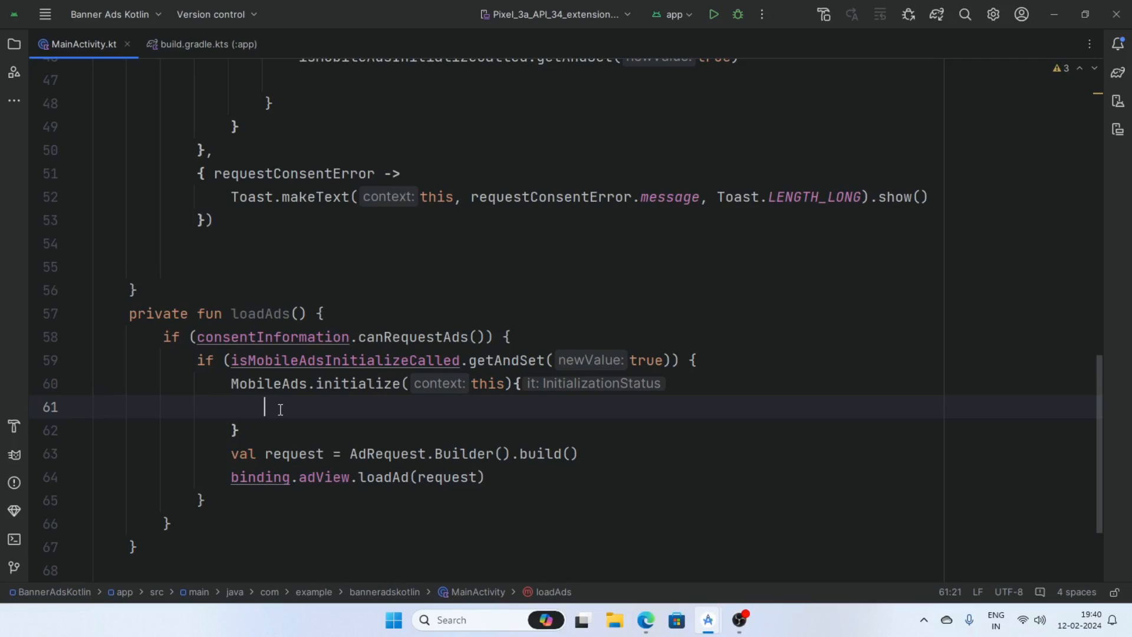
pyautogui.moveTo(268, 383)
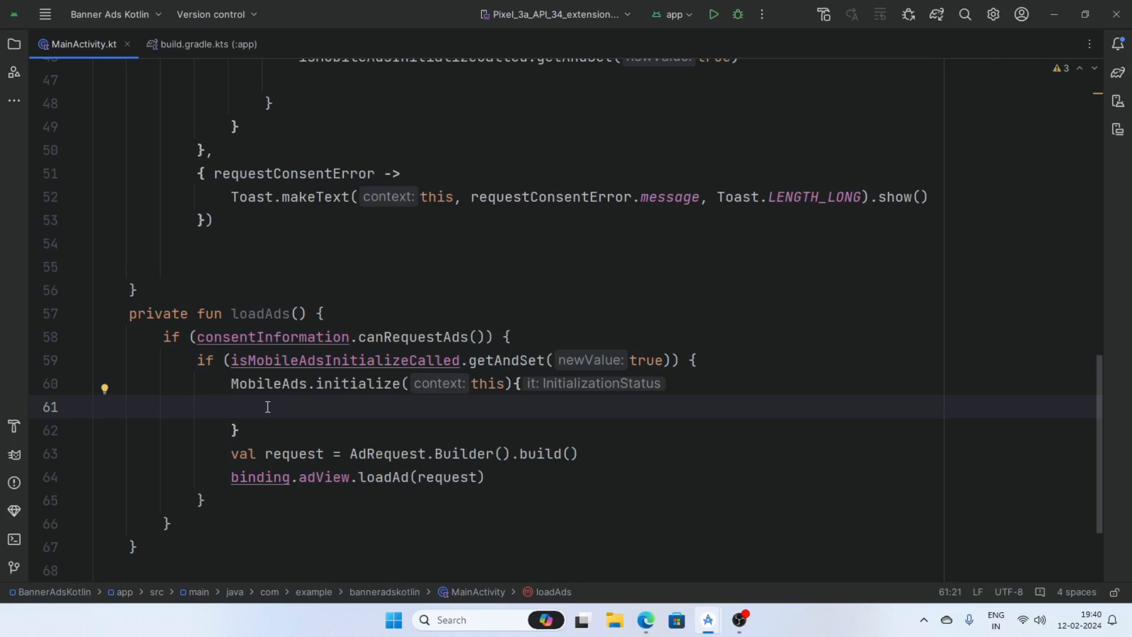
pyautogui.moveTo(243, 454)
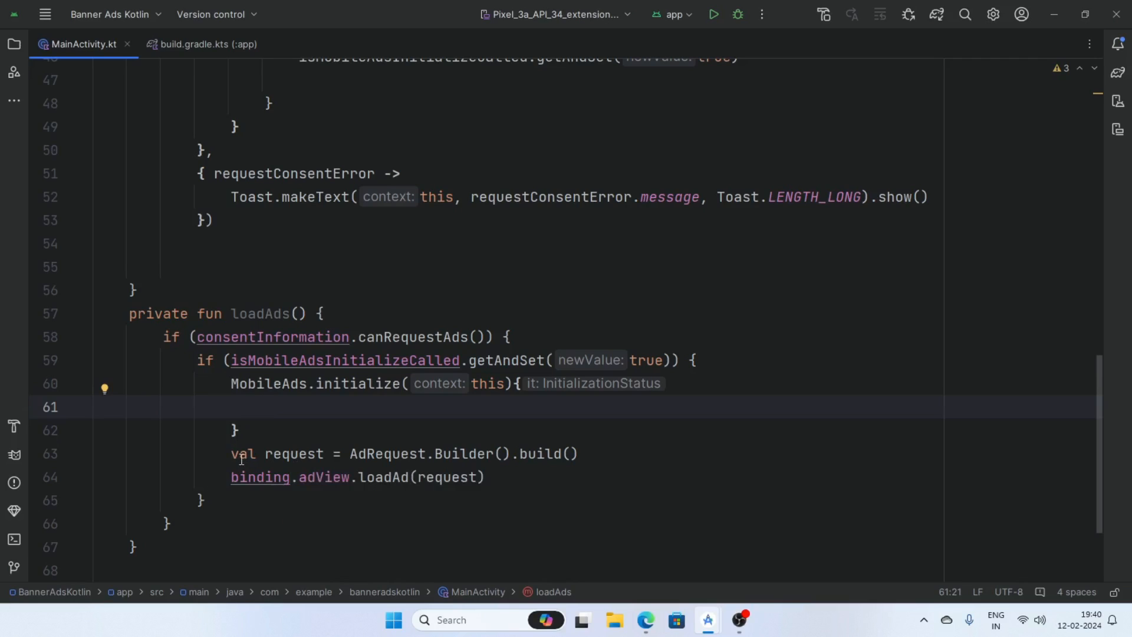
pyautogui.moveTo(467, 477)
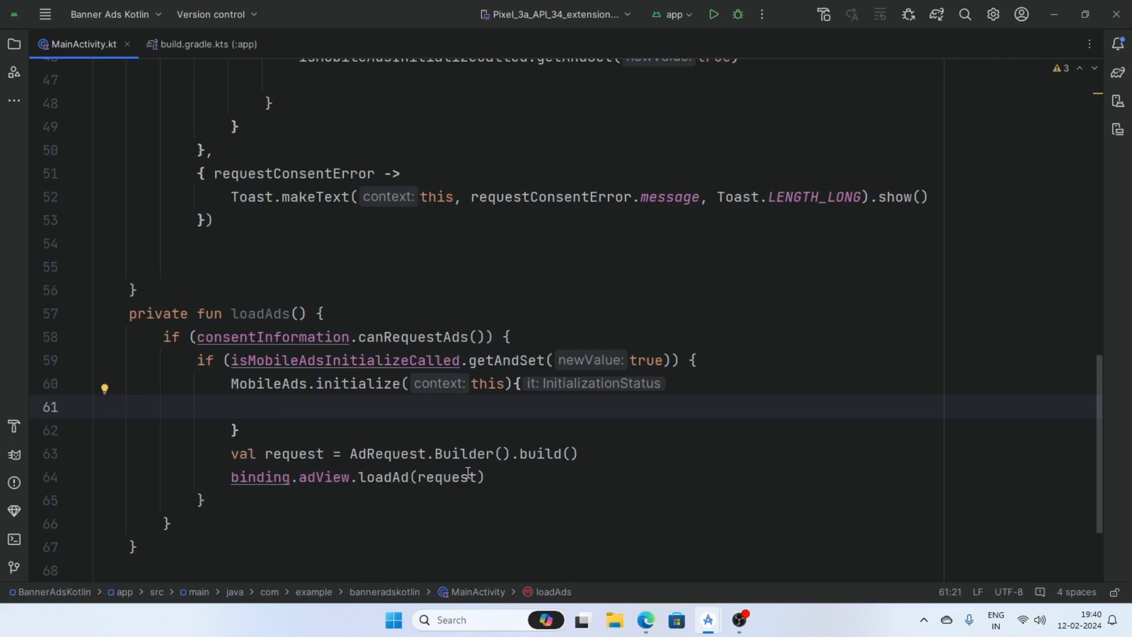
# Review loadAds' MobileAds.initialize block and the AdRequest loaded into binding.adView.
pyautogui.scroll(-3)
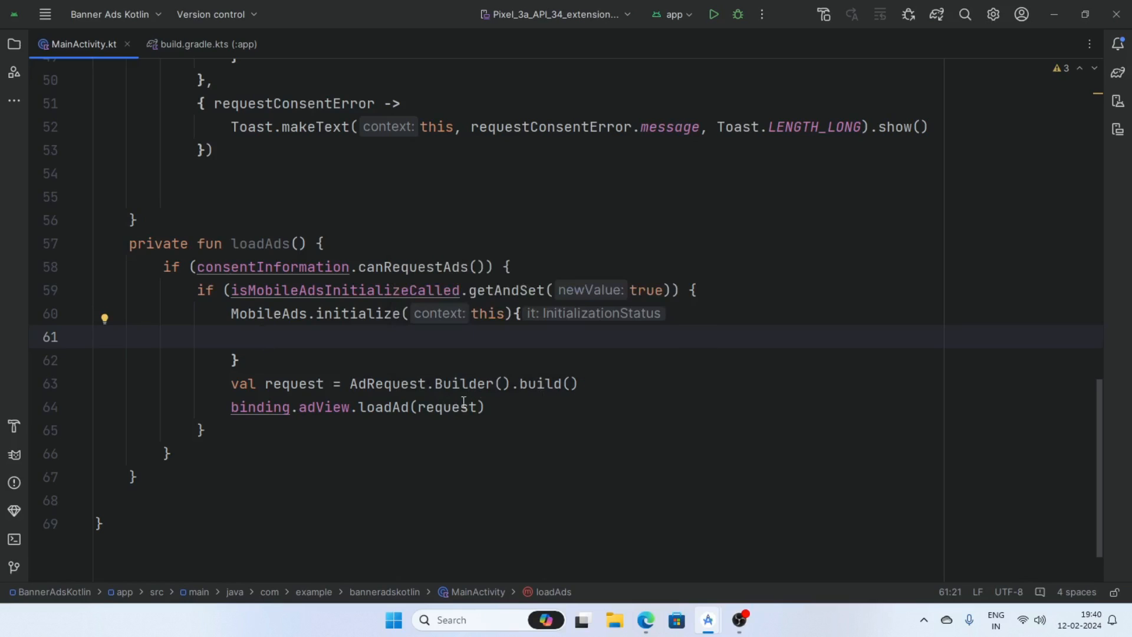
pyautogui.moveTo(387, 408)
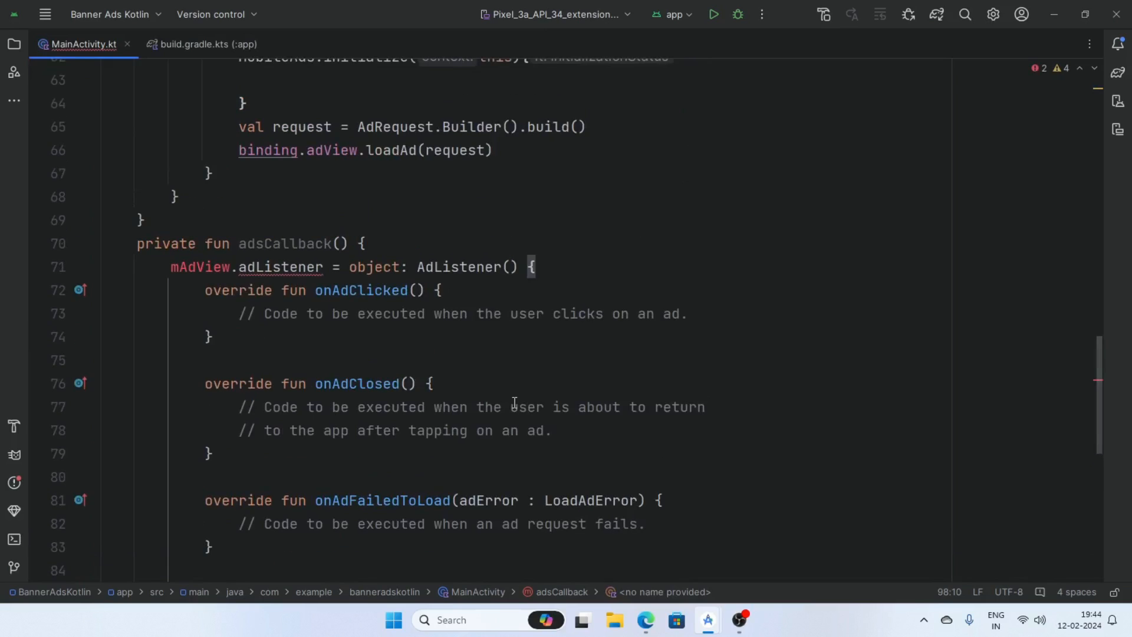
pyautogui.moveTo(202, 330)
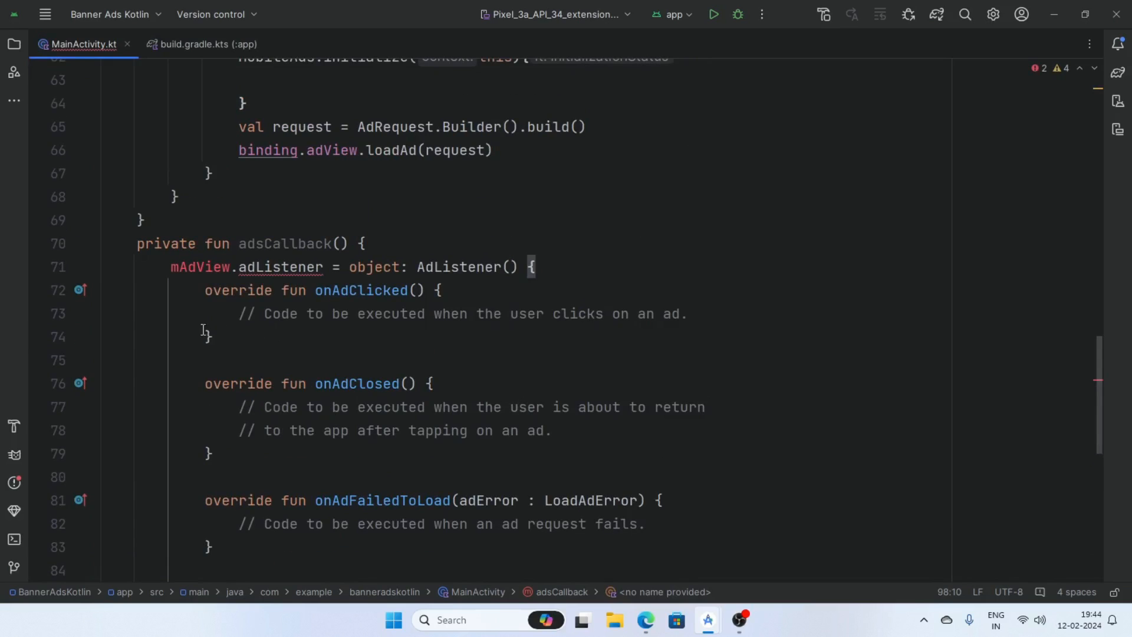
# Replace mAdView with binding.adView in the pasted AdListener sample inside adsCallback.
pyautogui.doubleClick(199, 267)
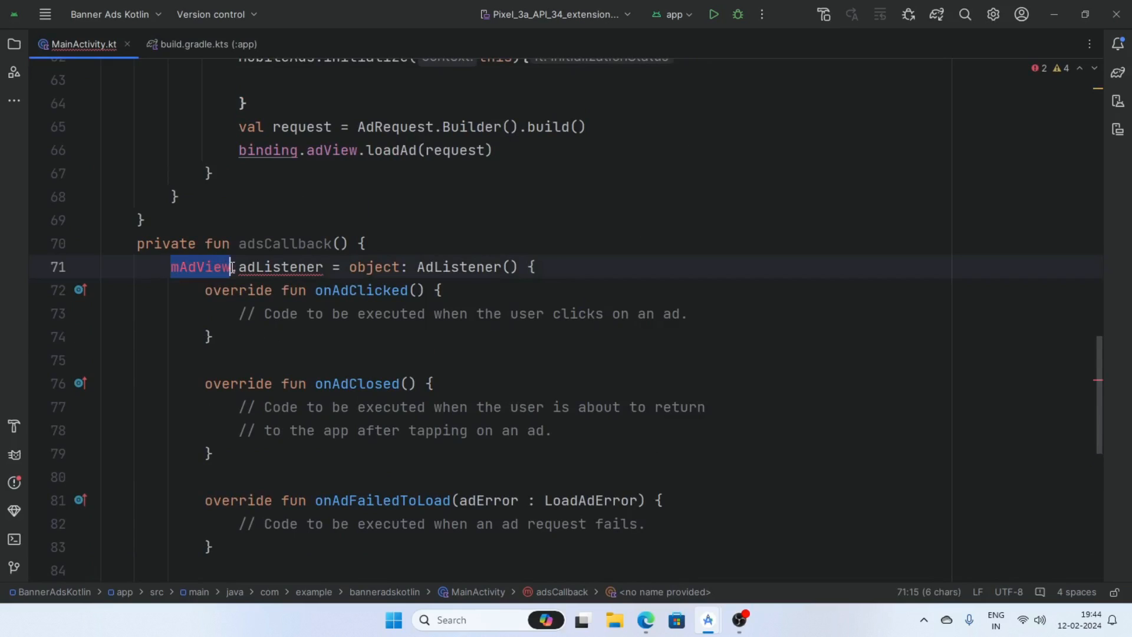
pyautogui.write('bin')
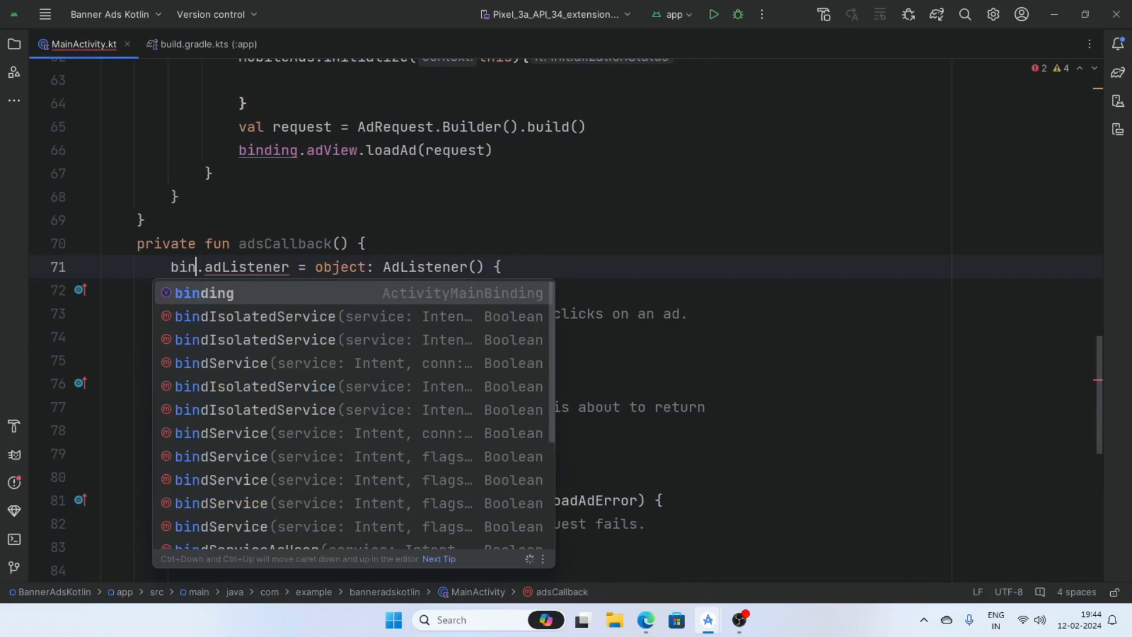
pyautogui.click(204, 294)
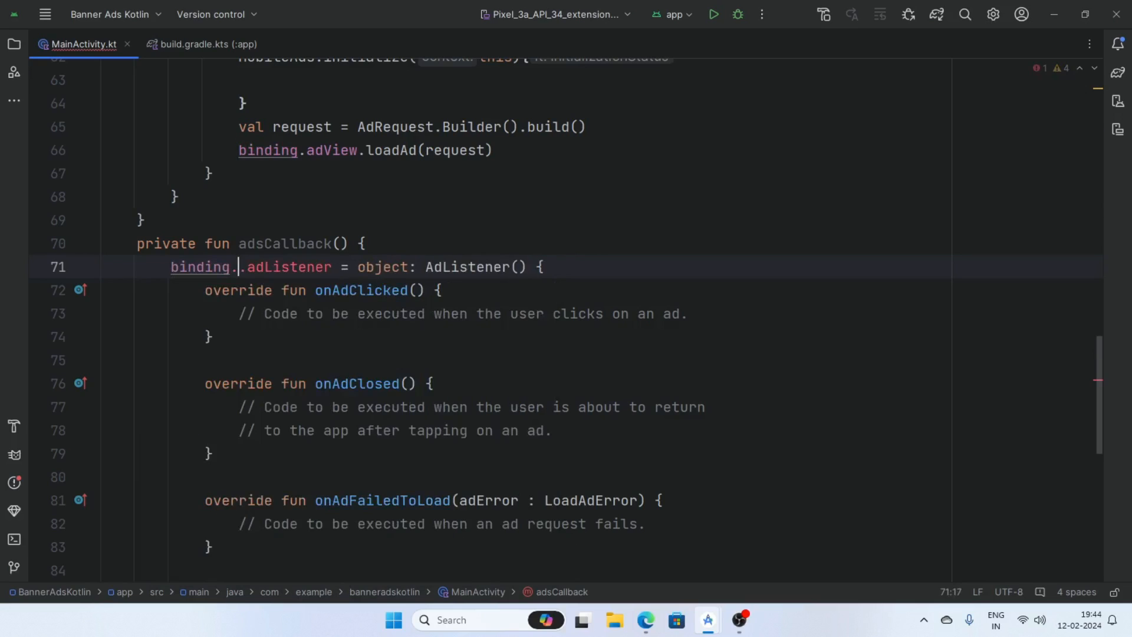
pyautogui.write('a')
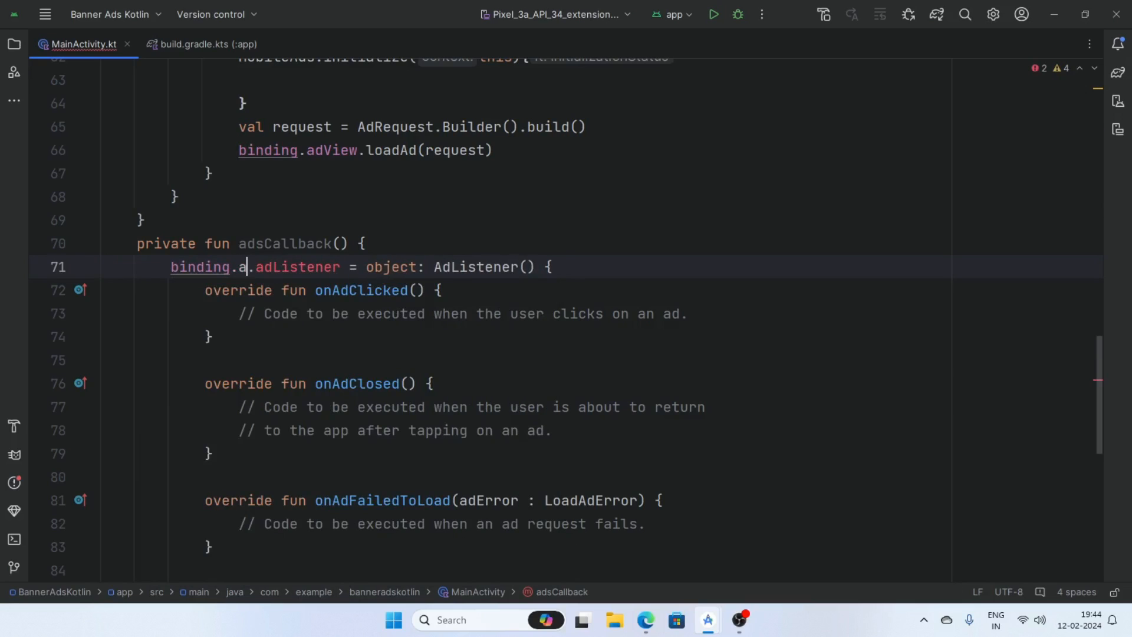
pyautogui.write('dView')
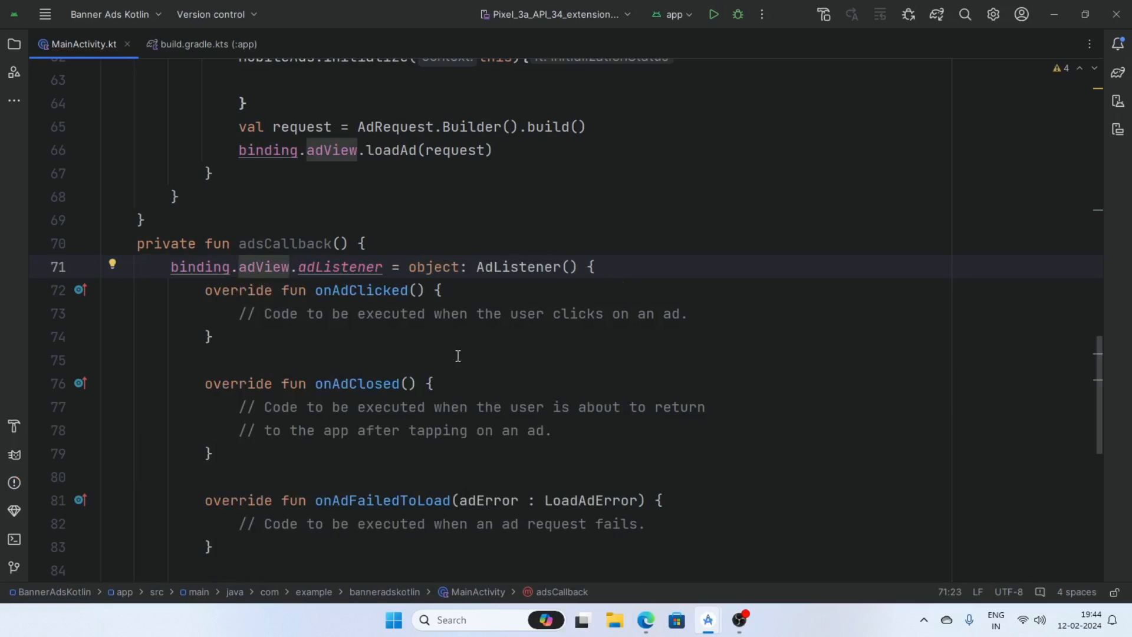
pyautogui.scroll(-3)
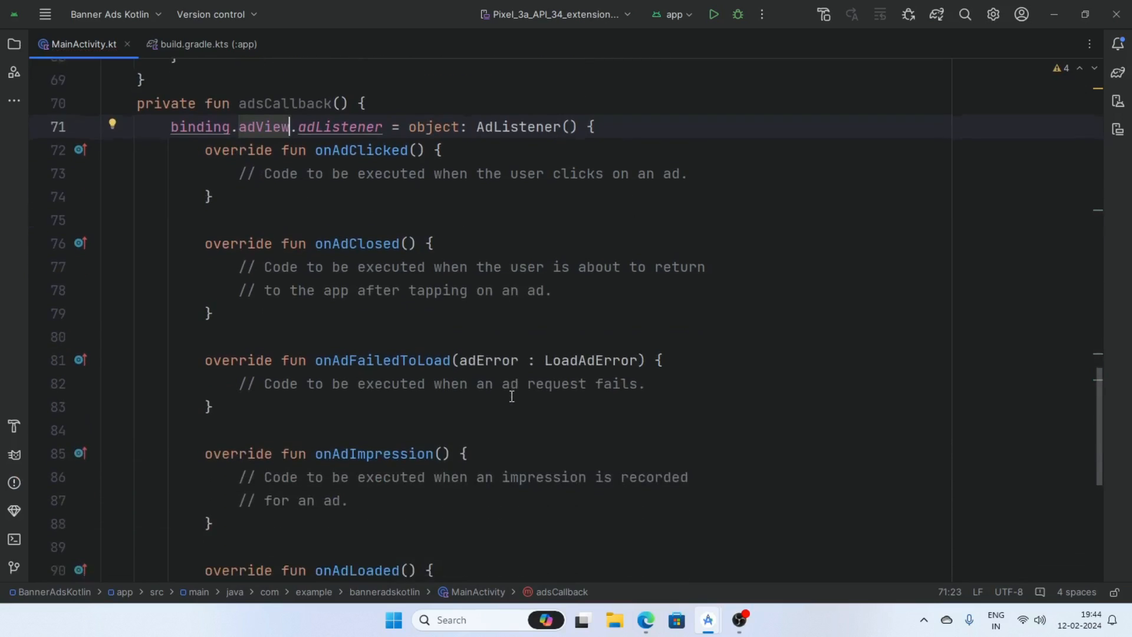
pyautogui.scroll(-3)
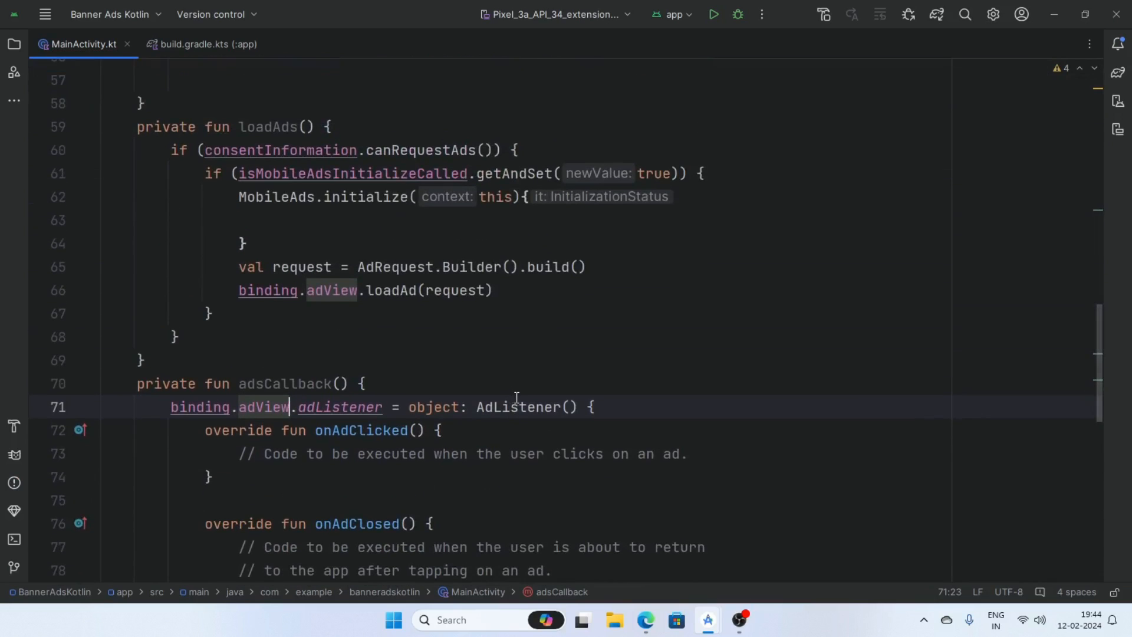
pyautogui.moveTo(307, 221)
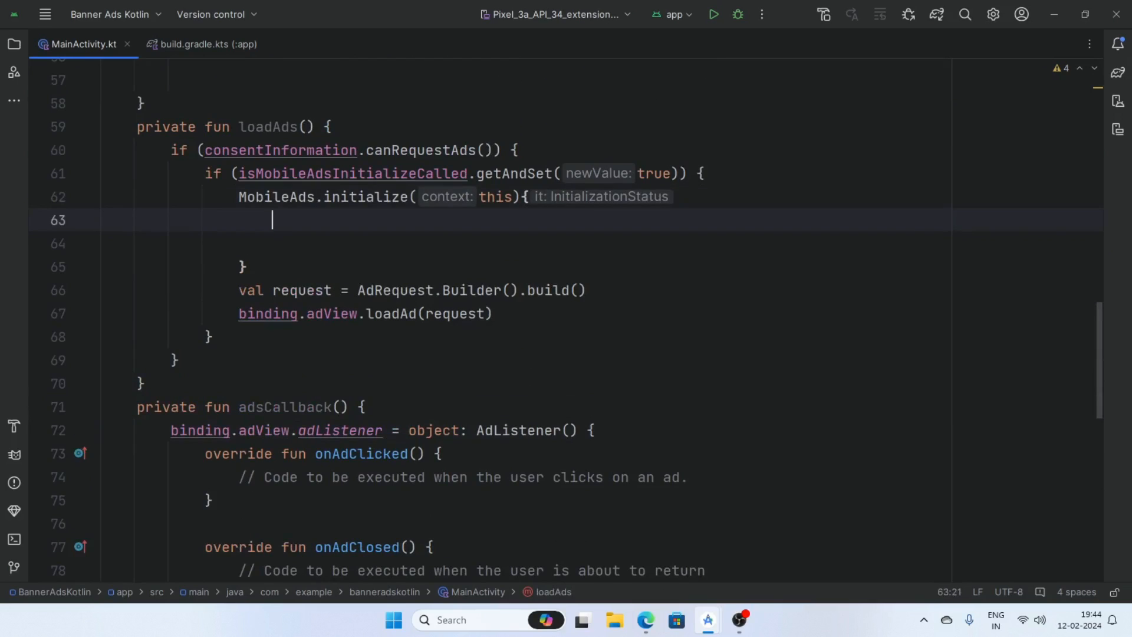
# Call adsCallback() inside the MobileAds.initialize block and edit the else branch below getAndSet.
pyautogui.write('adsCallback(')
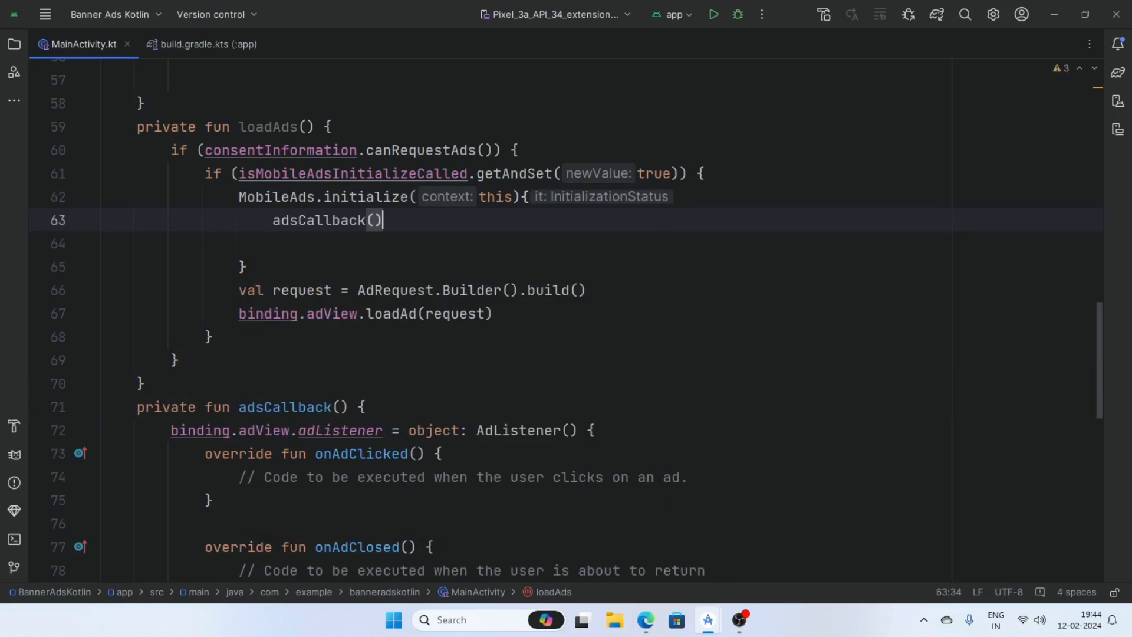
pyautogui.click(264, 244)
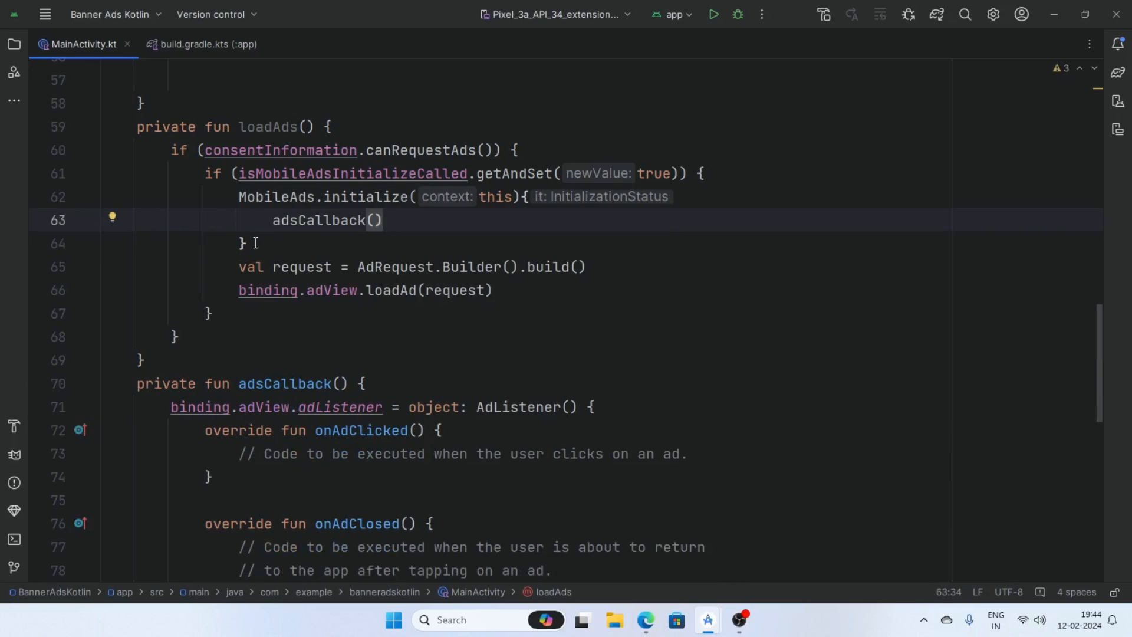
pyautogui.click(266, 126)
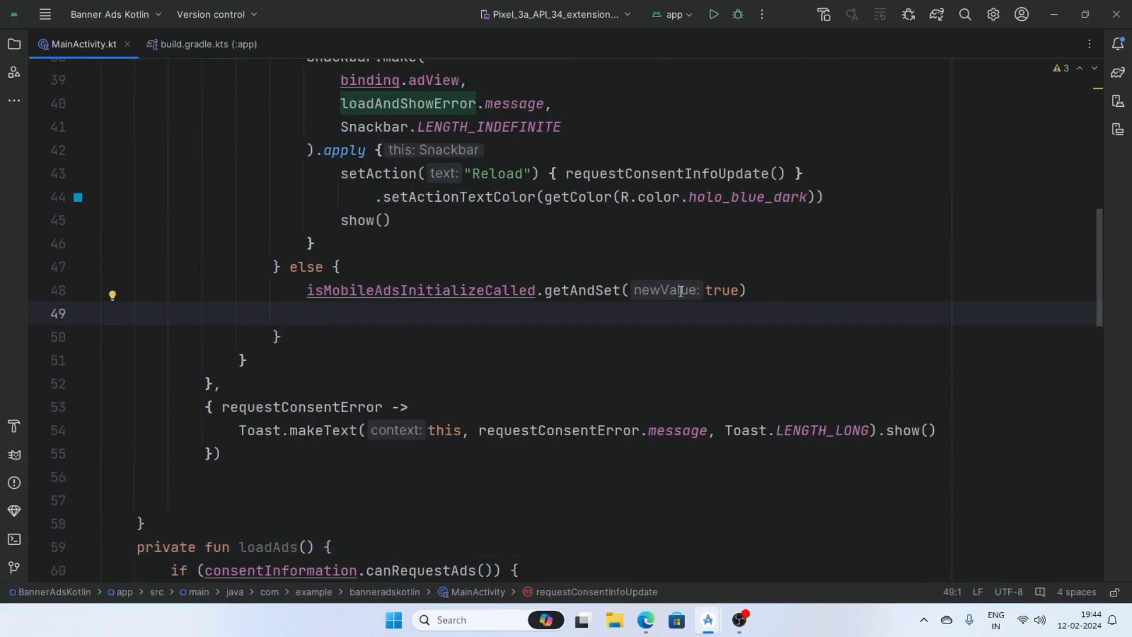
pyautogui.write('l')
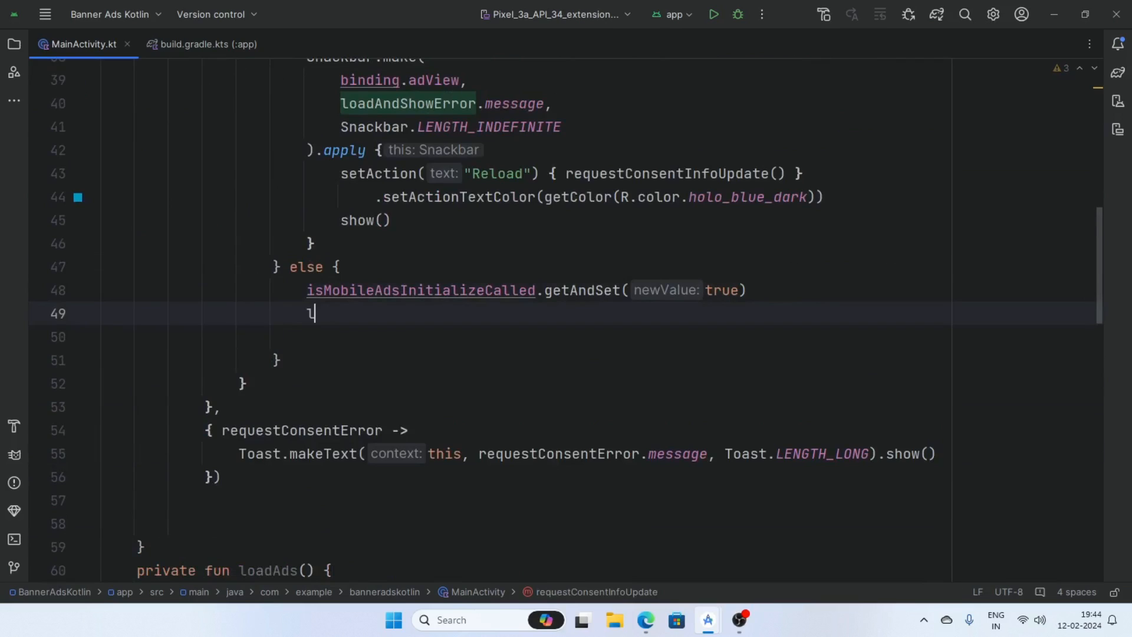
pyautogui.write('l')
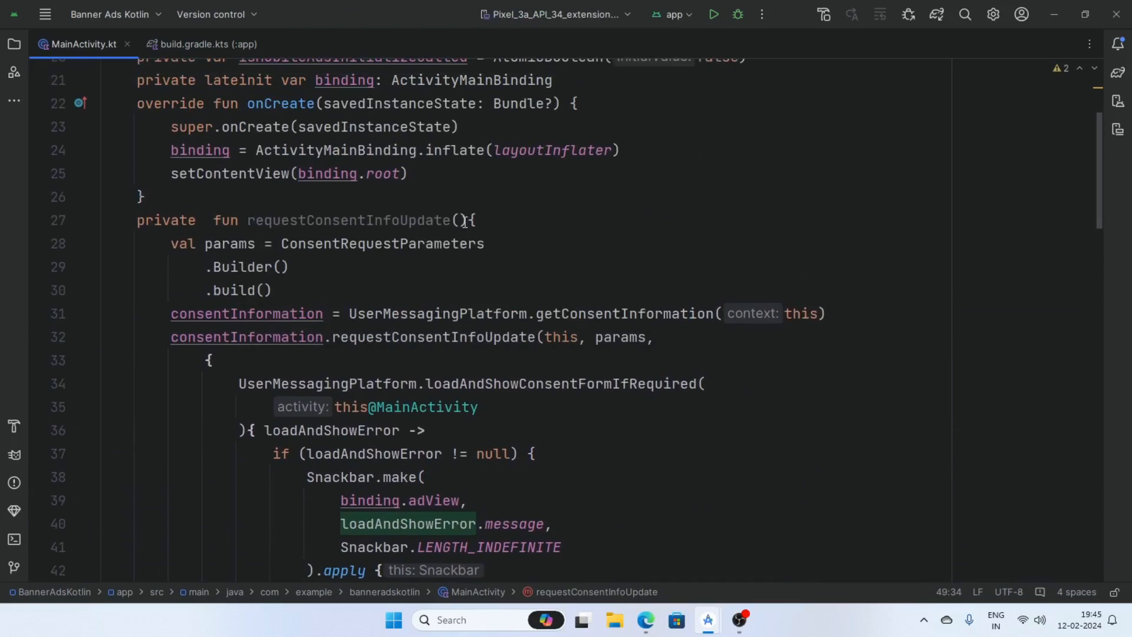
pyautogui.scroll(-3)
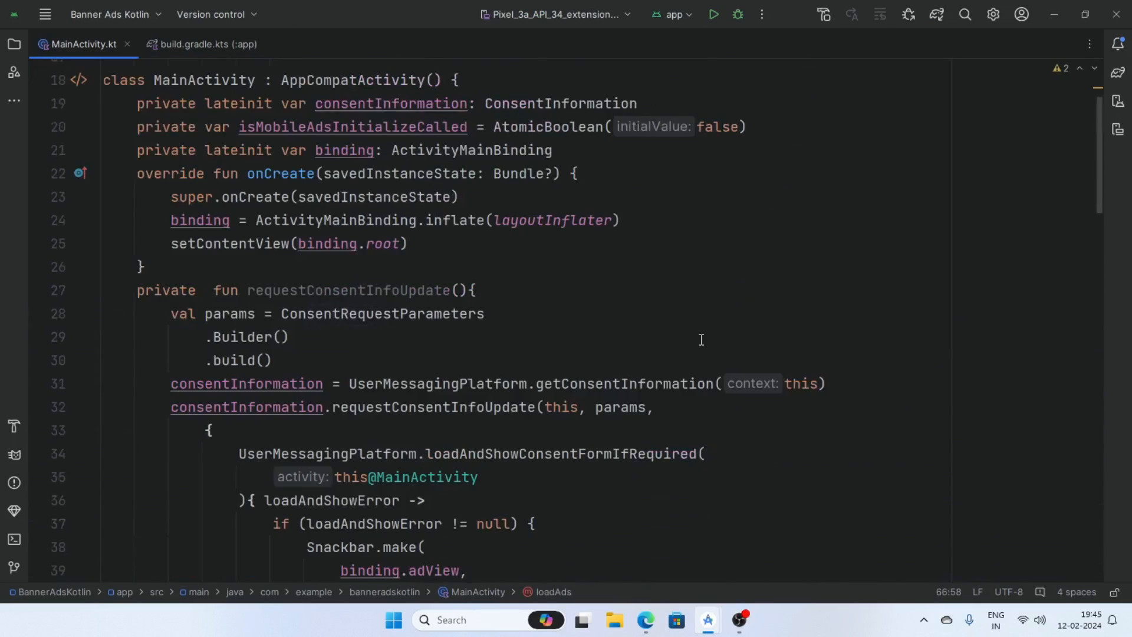
pyautogui.moveTo(693, 348)
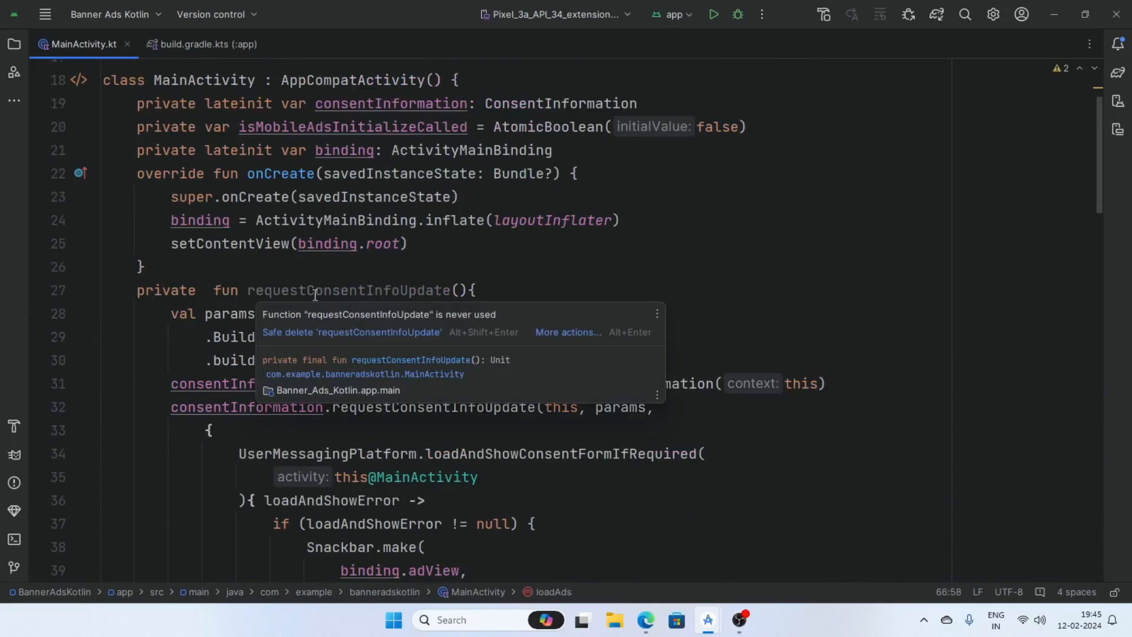
# Add requestConsentInfoUpdate() after setContentView in onCreate and run the app on the emulator.
pyautogui.click(414, 263)
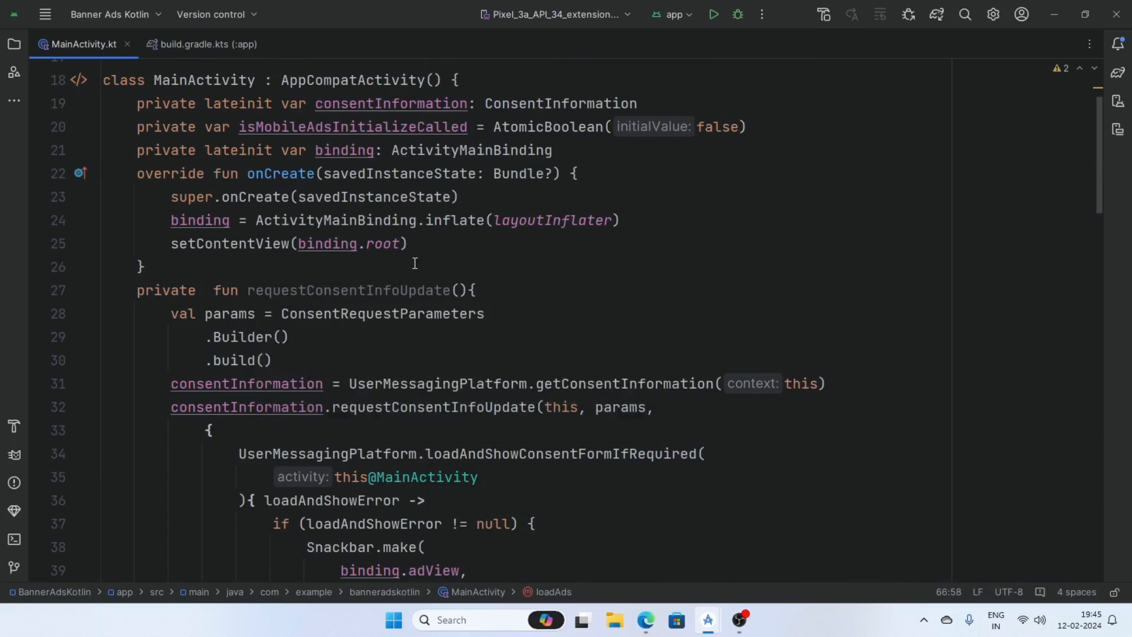
pyautogui.click(415, 243)
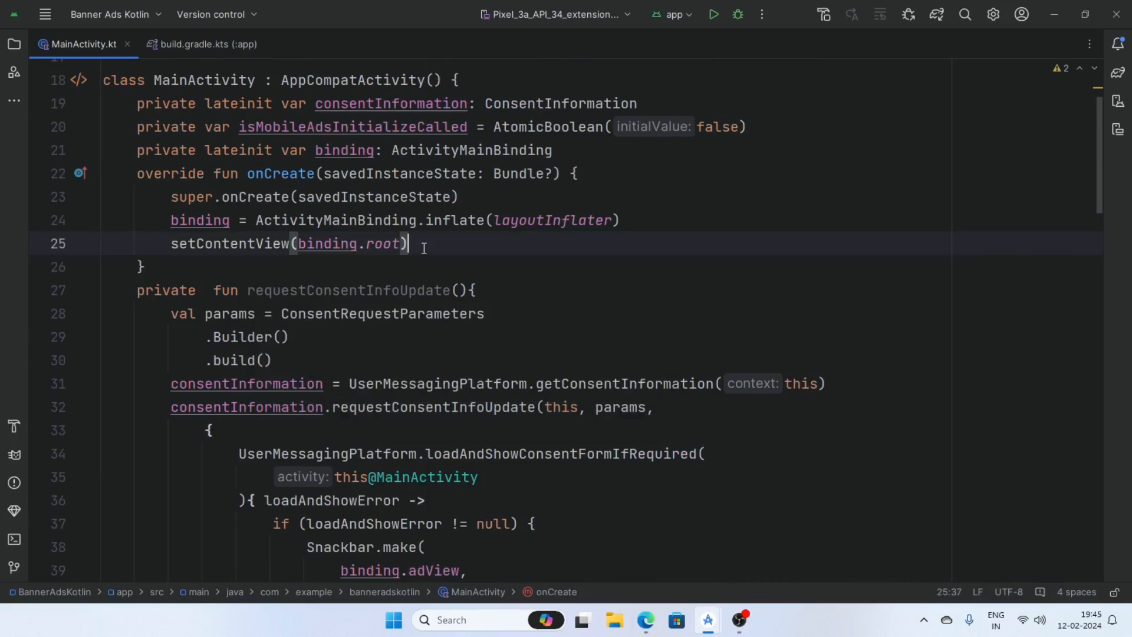
pyautogui.write('requestConsentInfoUpdate(')
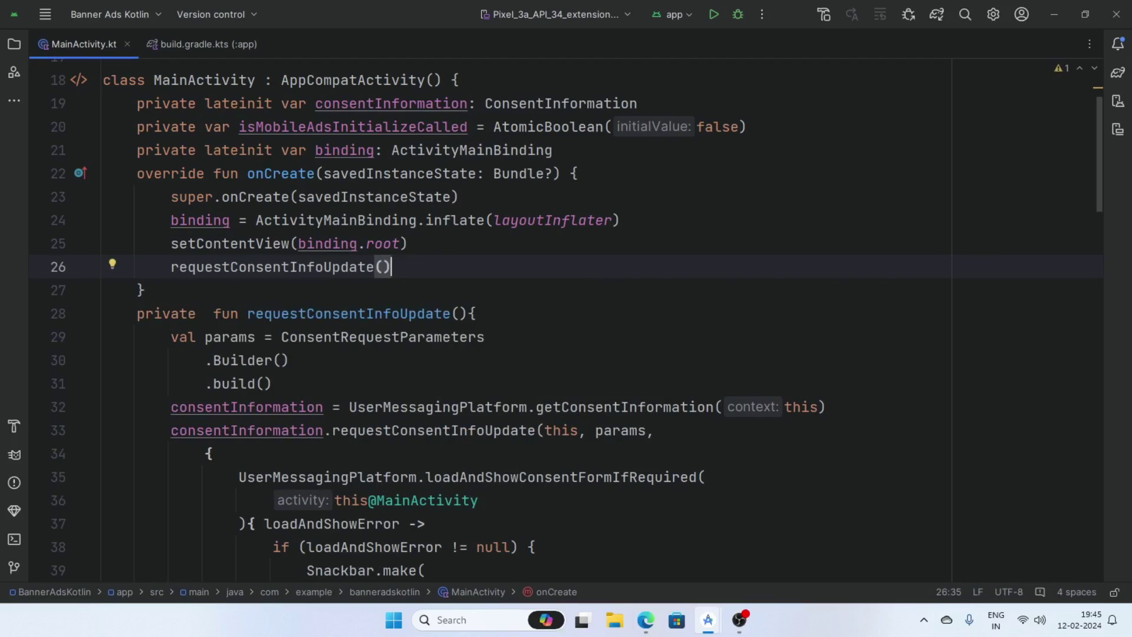
pyautogui.click(716, 15)
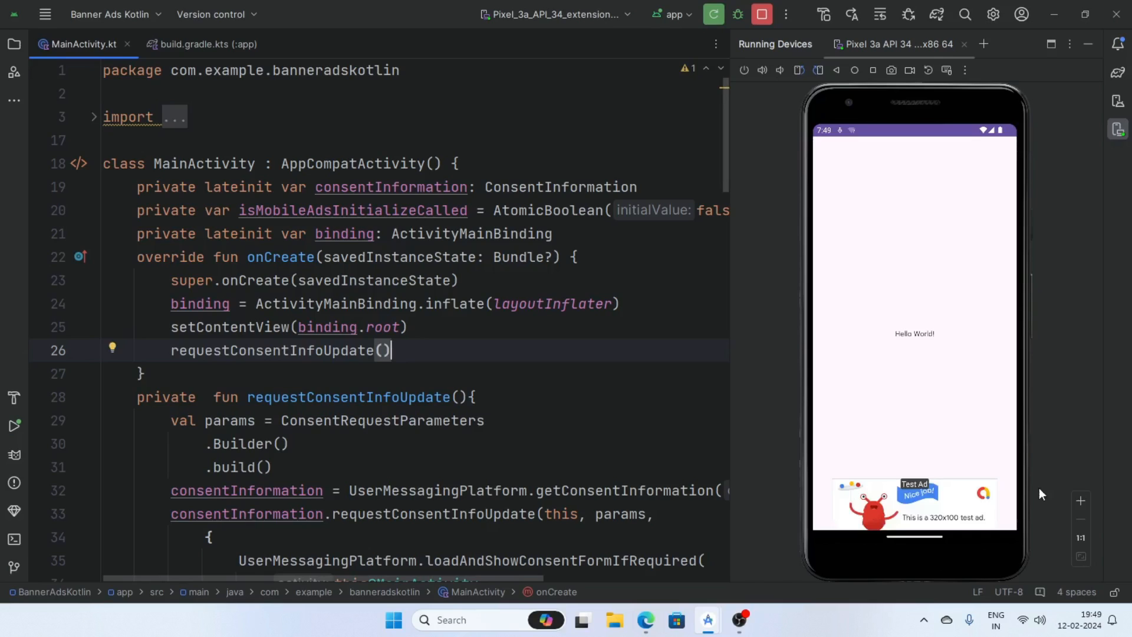
pyautogui.moveTo(895, 514)
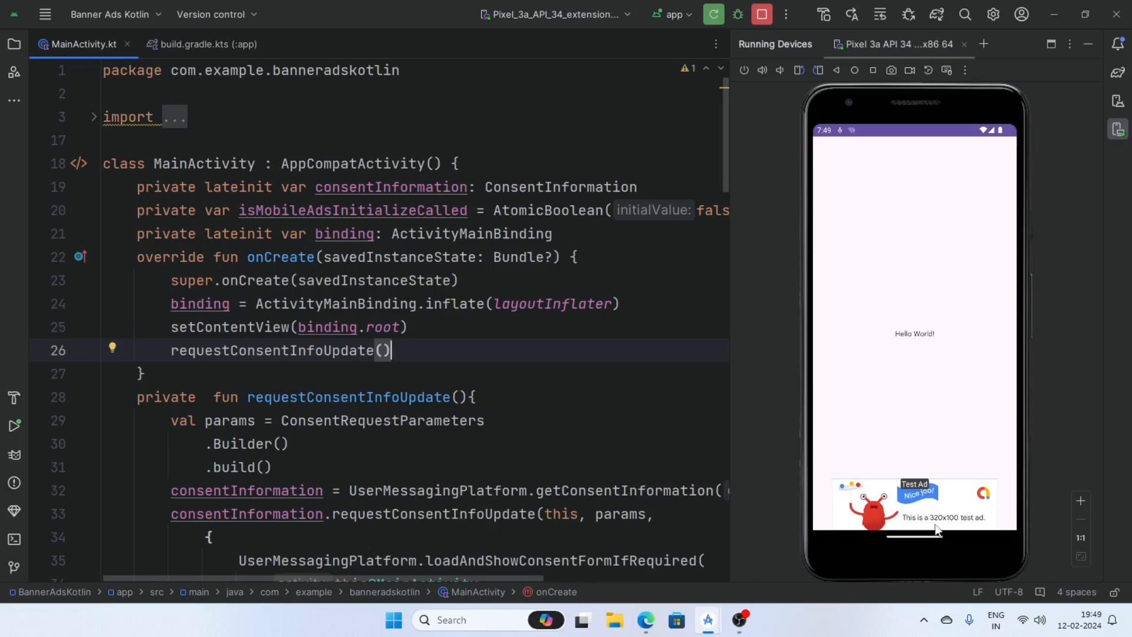
pyautogui.moveTo(938, 526)
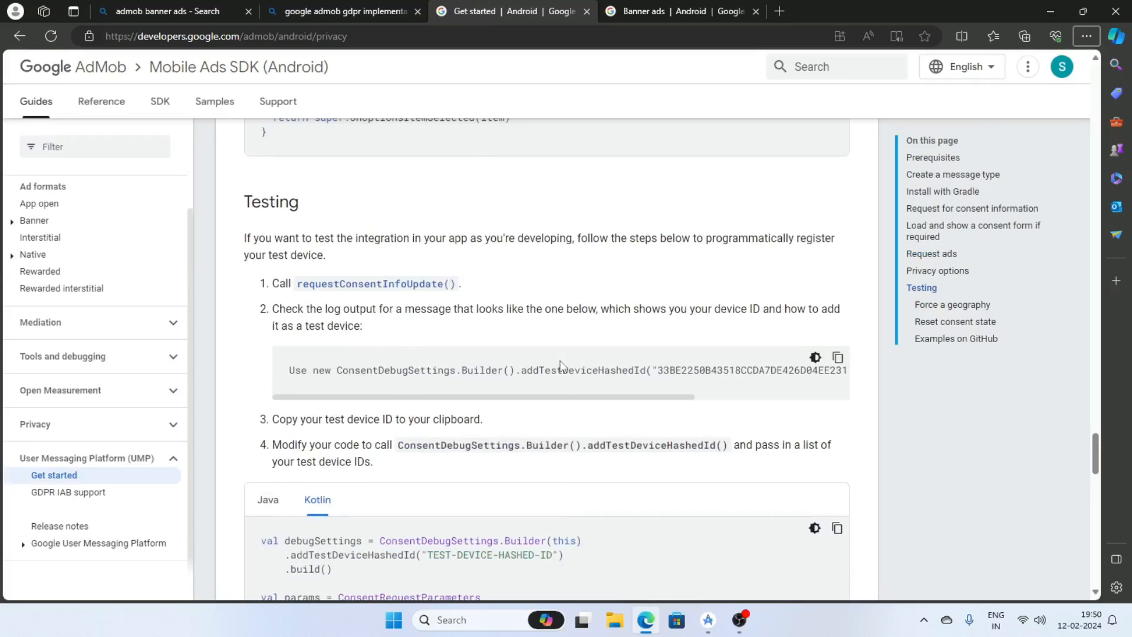
# Copy the Kotlin debugSettings and params sample from the Force a geography section.
pyautogui.scroll(-3)
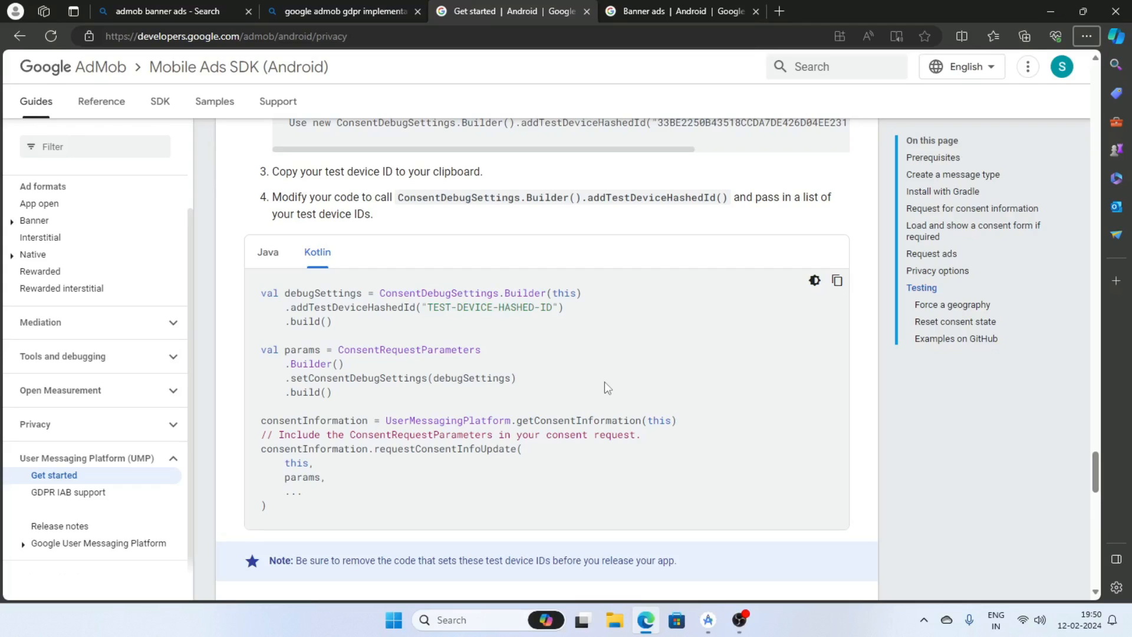
pyautogui.scroll(-3)
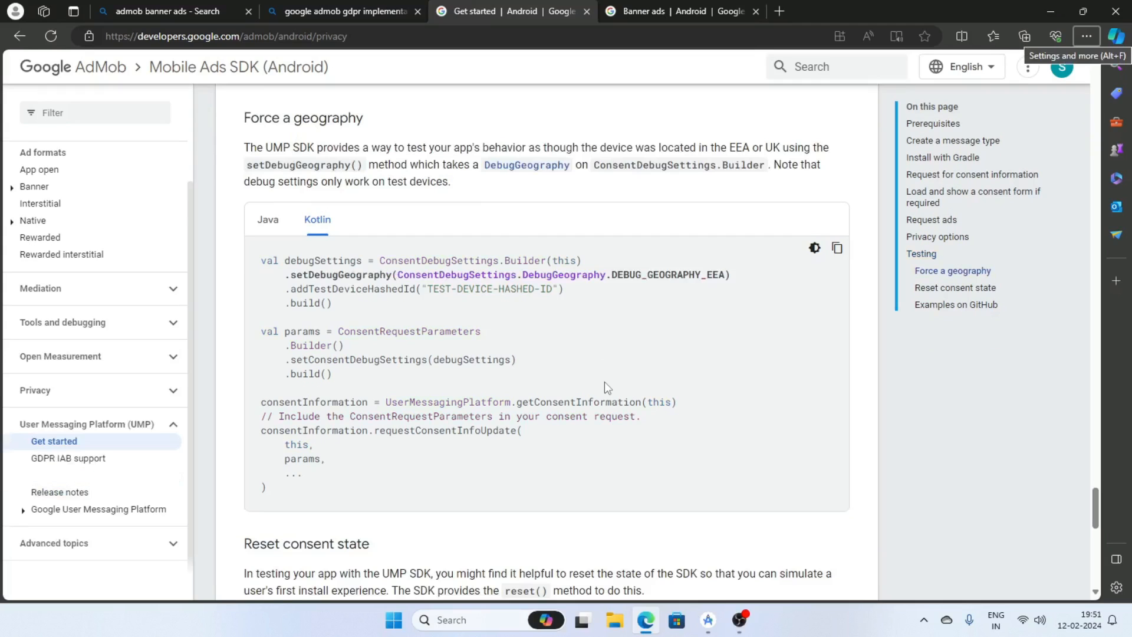
pyautogui.moveTo(240, 121)
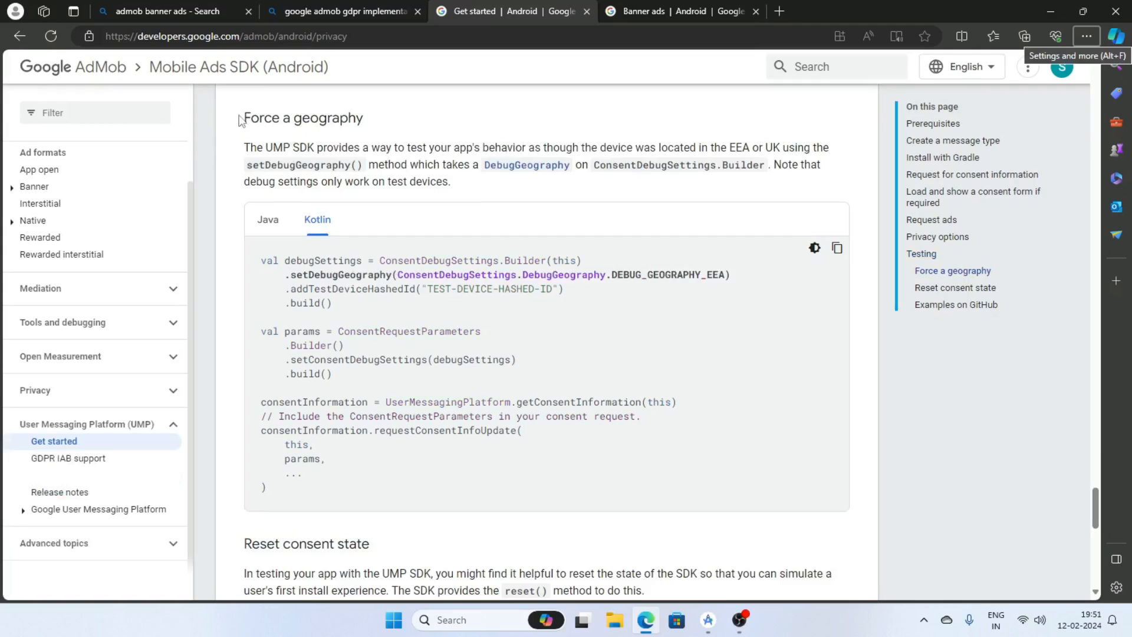
pyautogui.doubleClick(336, 118)
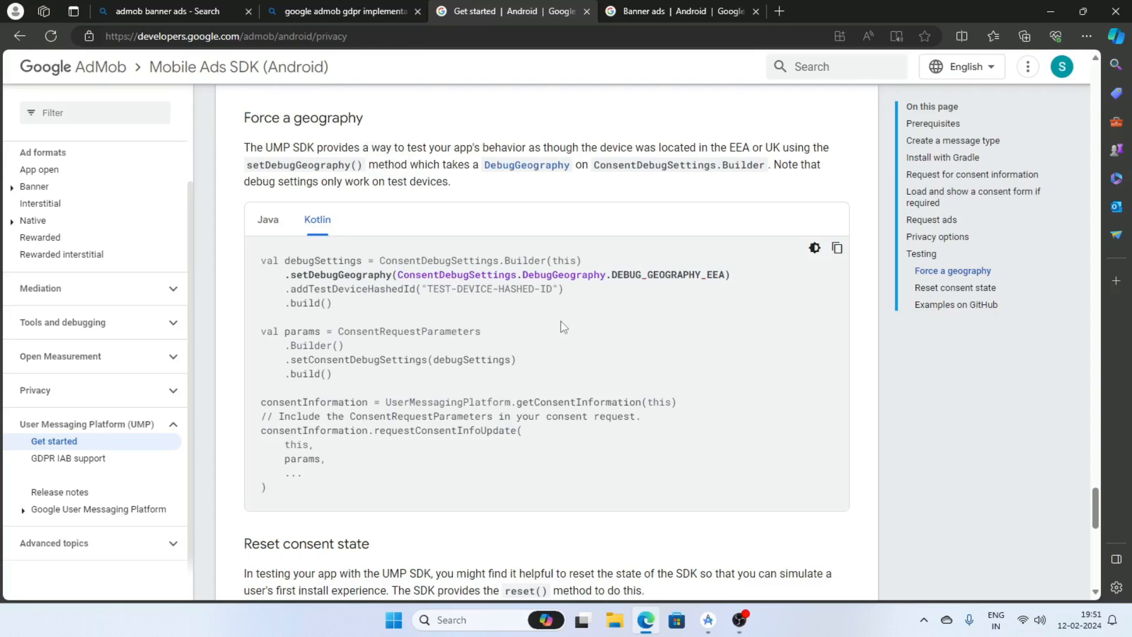
pyautogui.moveTo(575, 329)
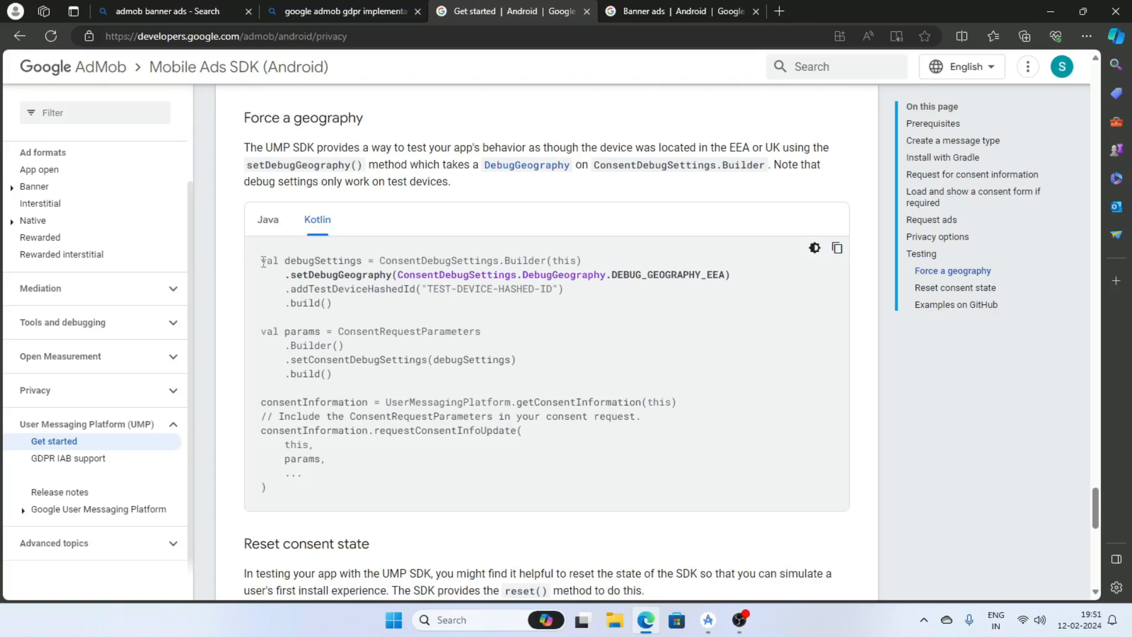
pyautogui.moveTo(261, 260); pyautogui.dragTo(322, 331)
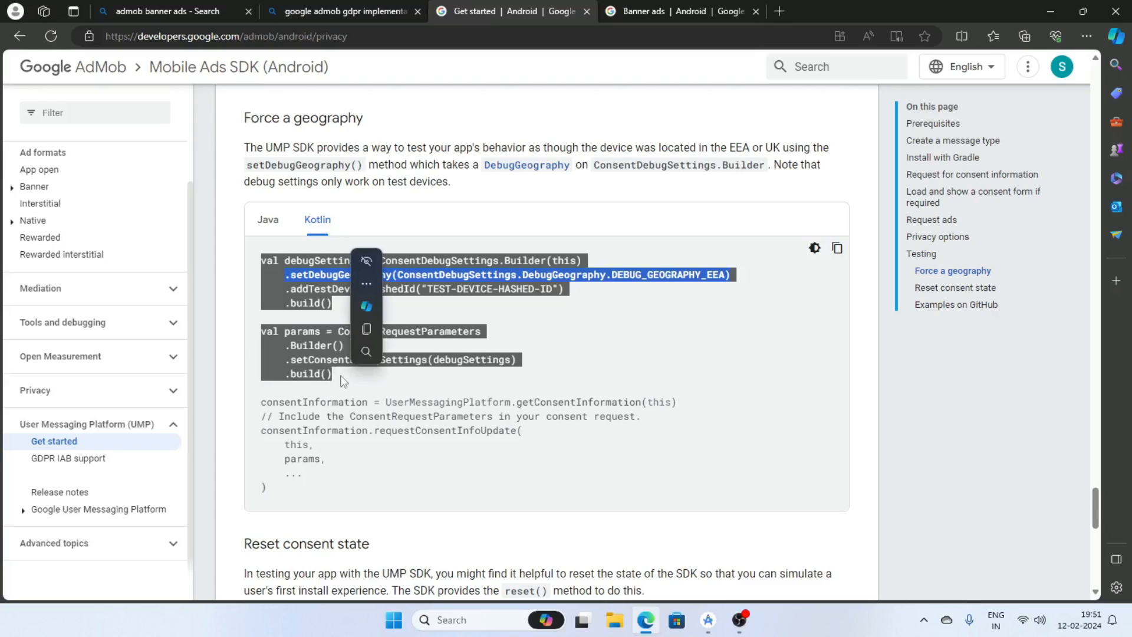
pyautogui.click(343, 381)
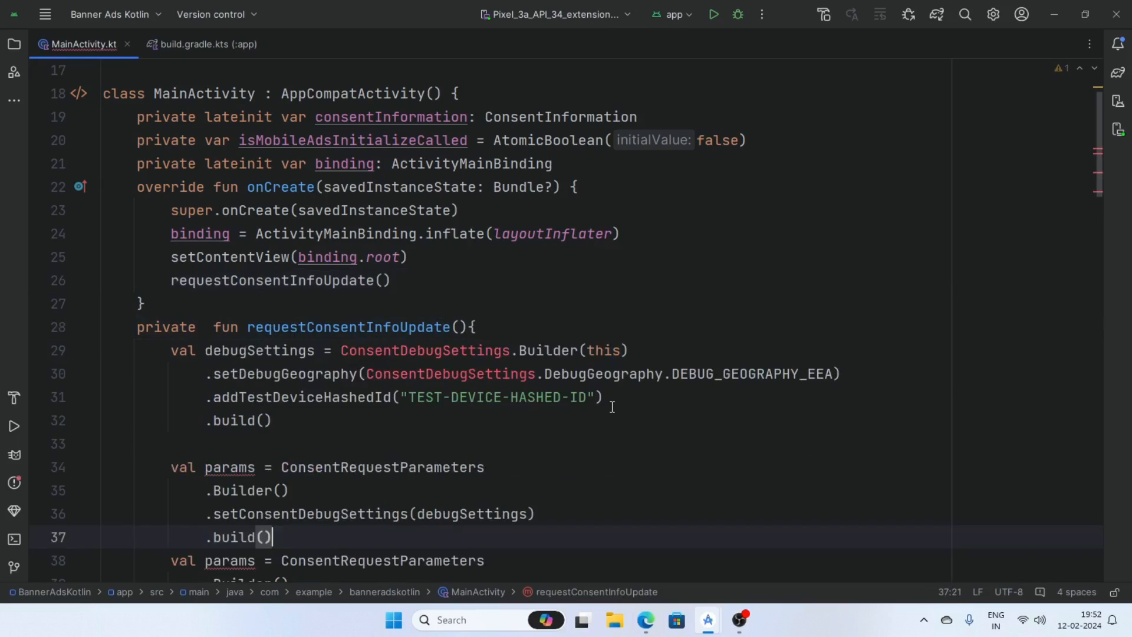
# Comment out the older params declaration below the pasted debugSettings and params builders.
pyautogui.scroll(-3)
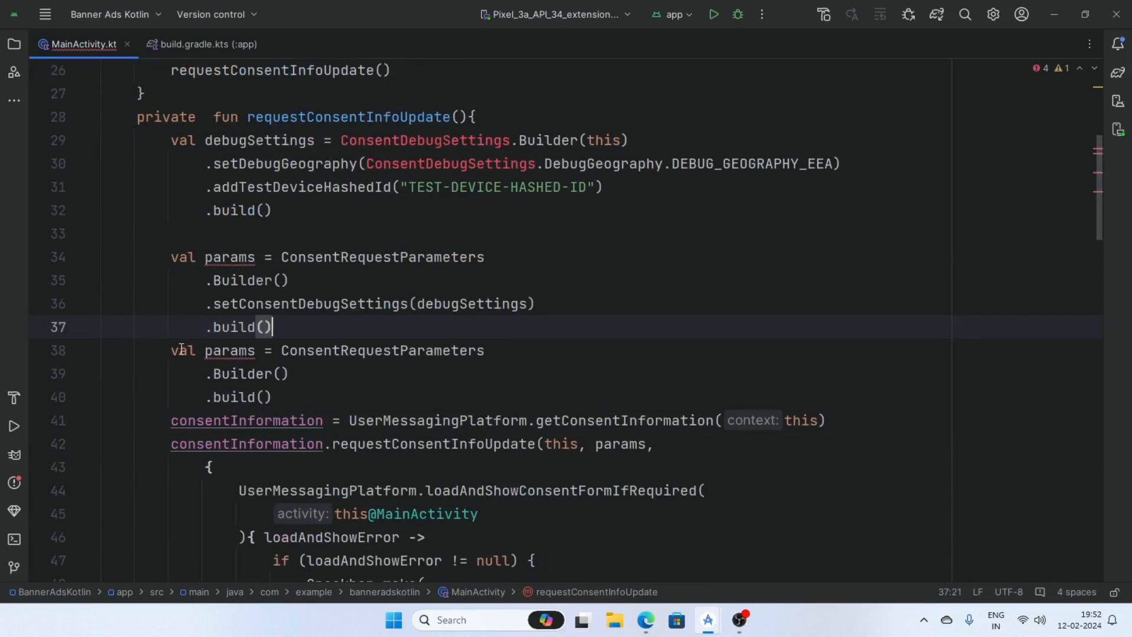
pyautogui.moveTo(170, 350); pyautogui.dragTo(273, 397)
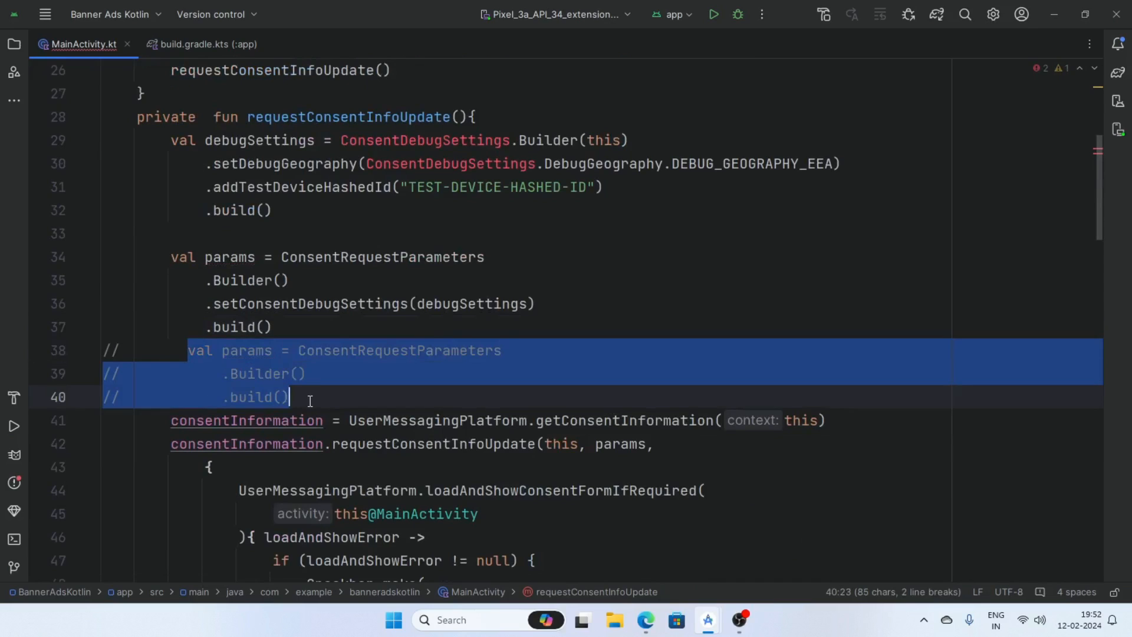
pyautogui.moveTo(458, 141)
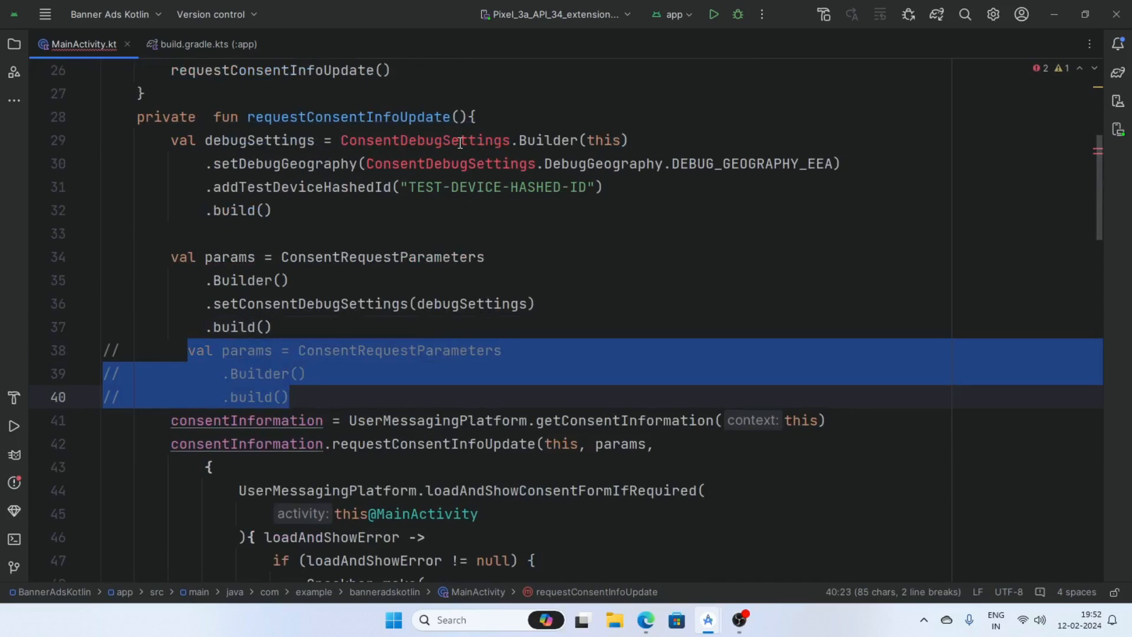
pyautogui.moveTo(472, 140)
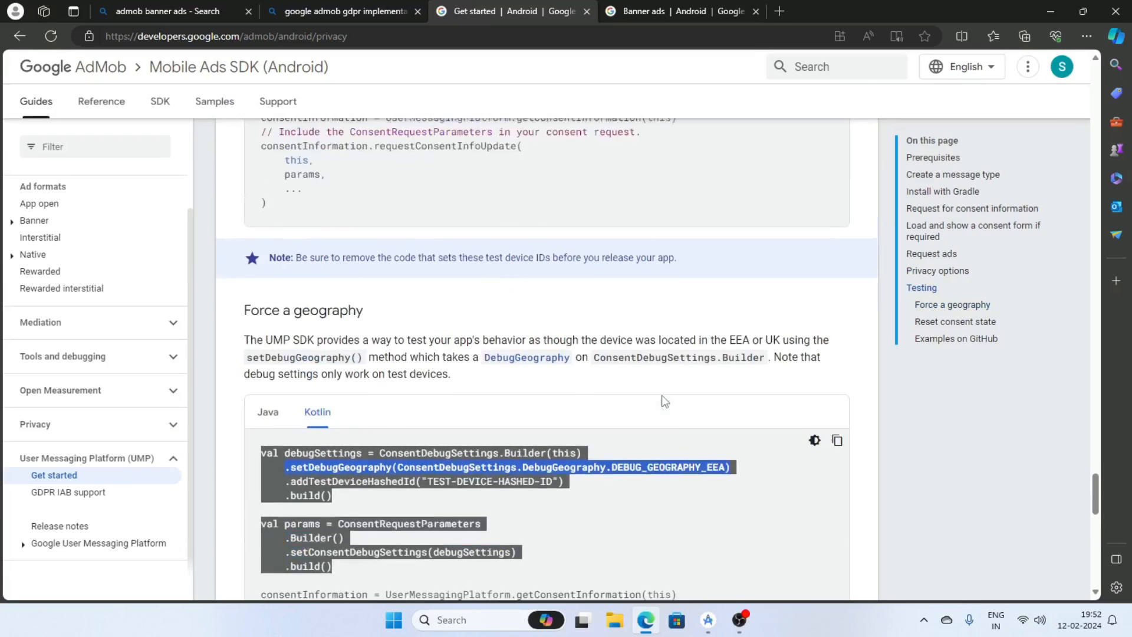
# Scroll back up to the Testing steps log example containing the hashed test device ID.
pyautogui.scroll(3)
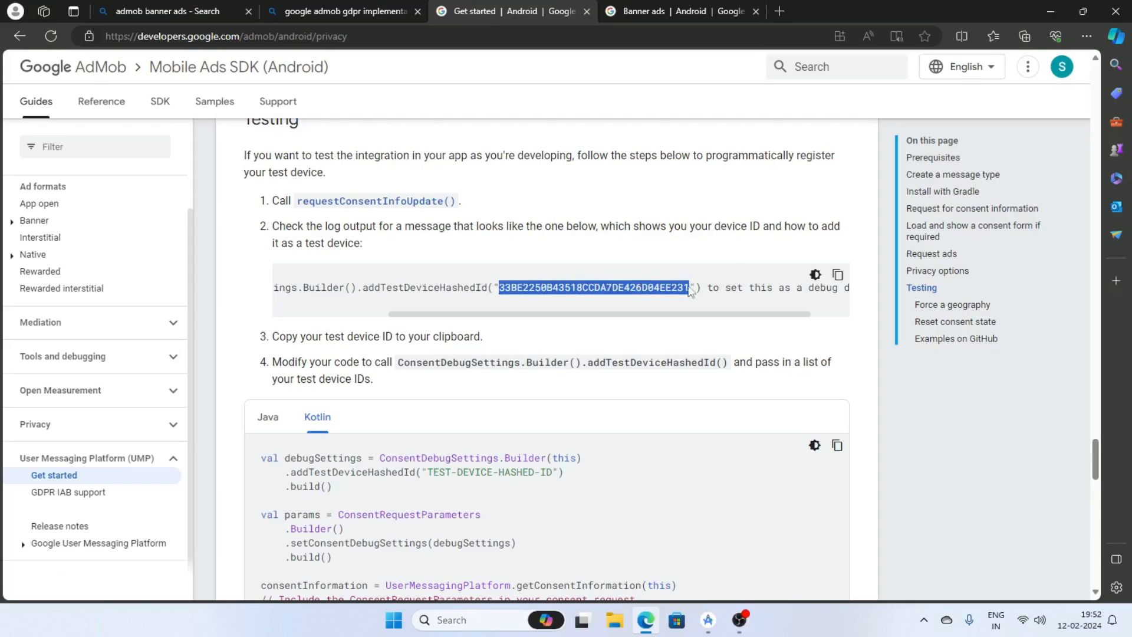
pyautogui.moveTo(696, 332)
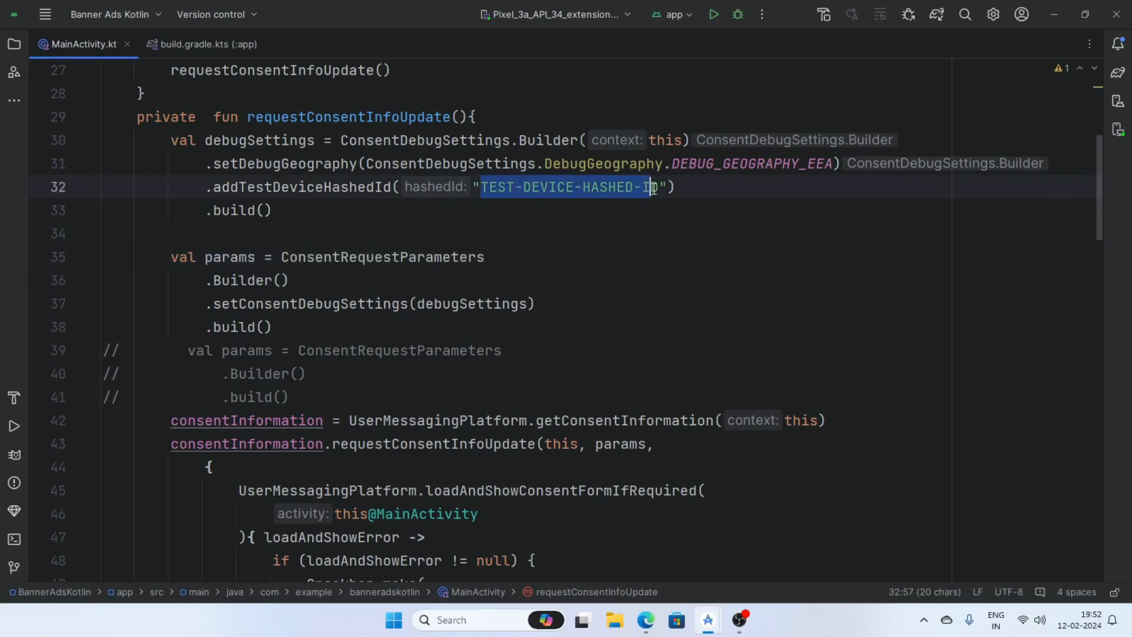
# Set addTestDeviceHashedId to 33BE2250B43518CCDA7DE426D04EE231 and run the app with the emulator visible.
pyautogui.write('33BE2250B43518CCDA7DE426D04EE231')
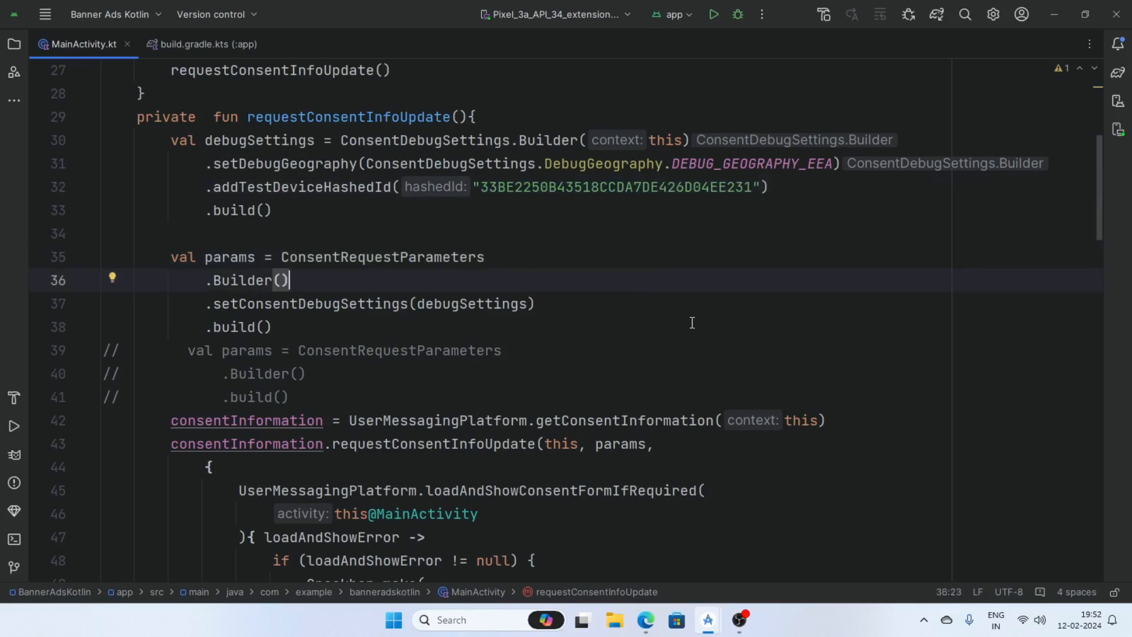
pyautogui.click(715, 15)
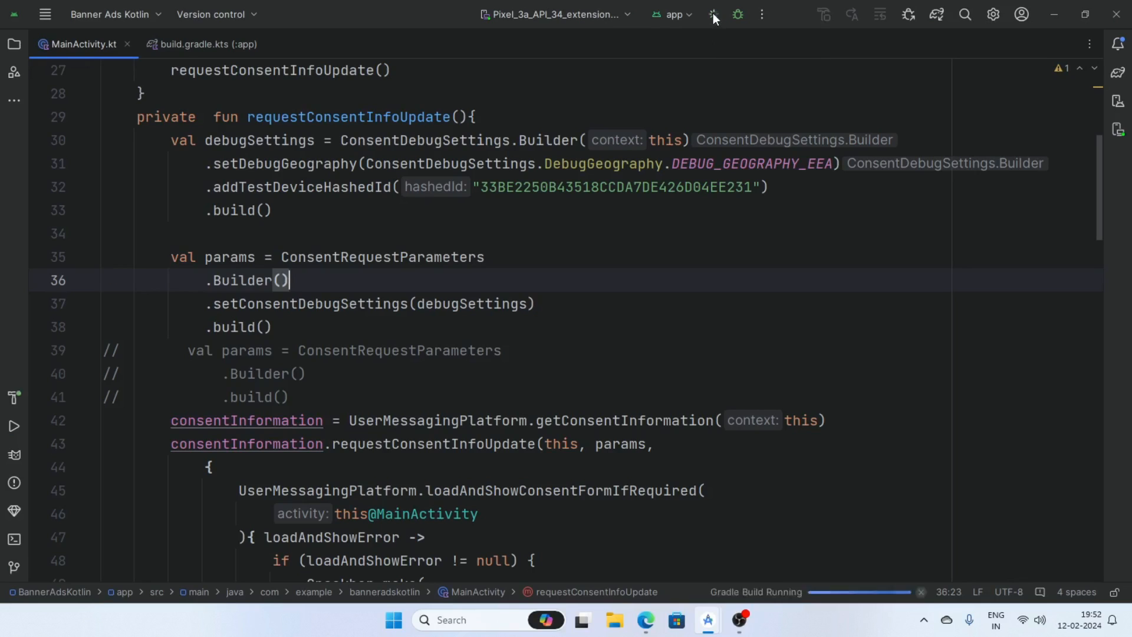
pyautogui.click(1117, 129)
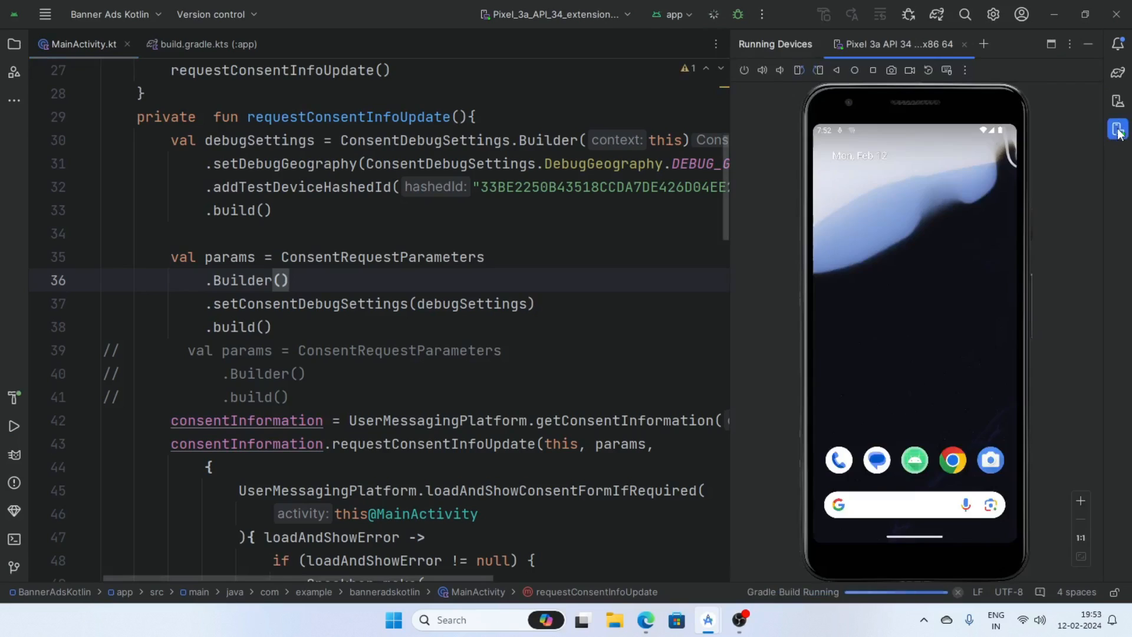
# Answer the Publisher Test Ads consent form on the emulator to reach Hello World.
pyautogui.click(714, 14)
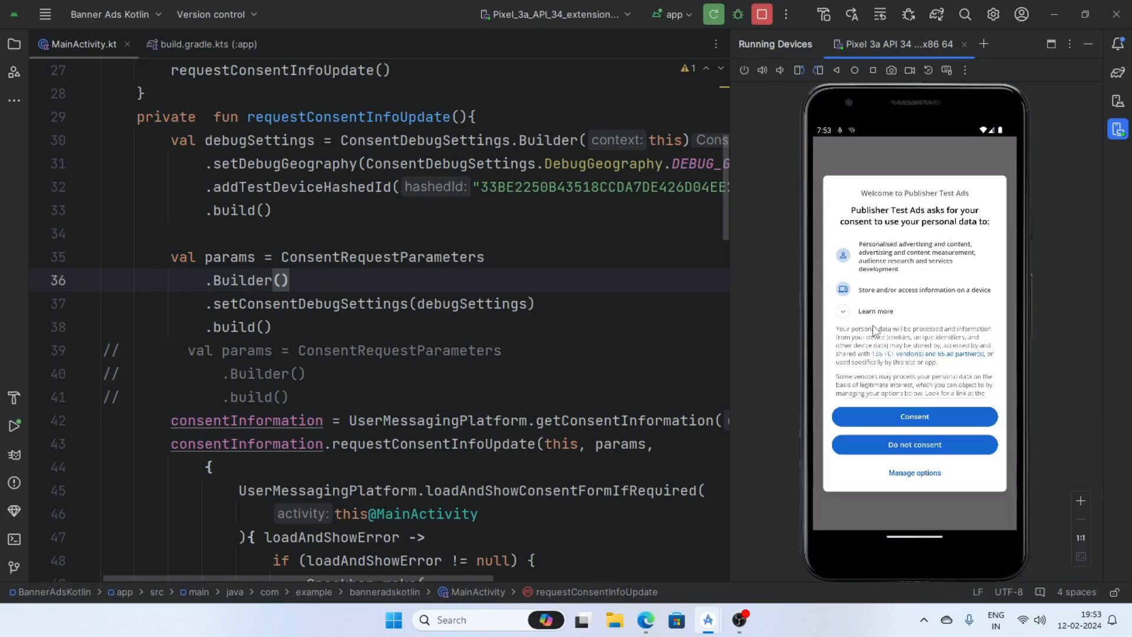
pyautogui.moveTo(903, 327)
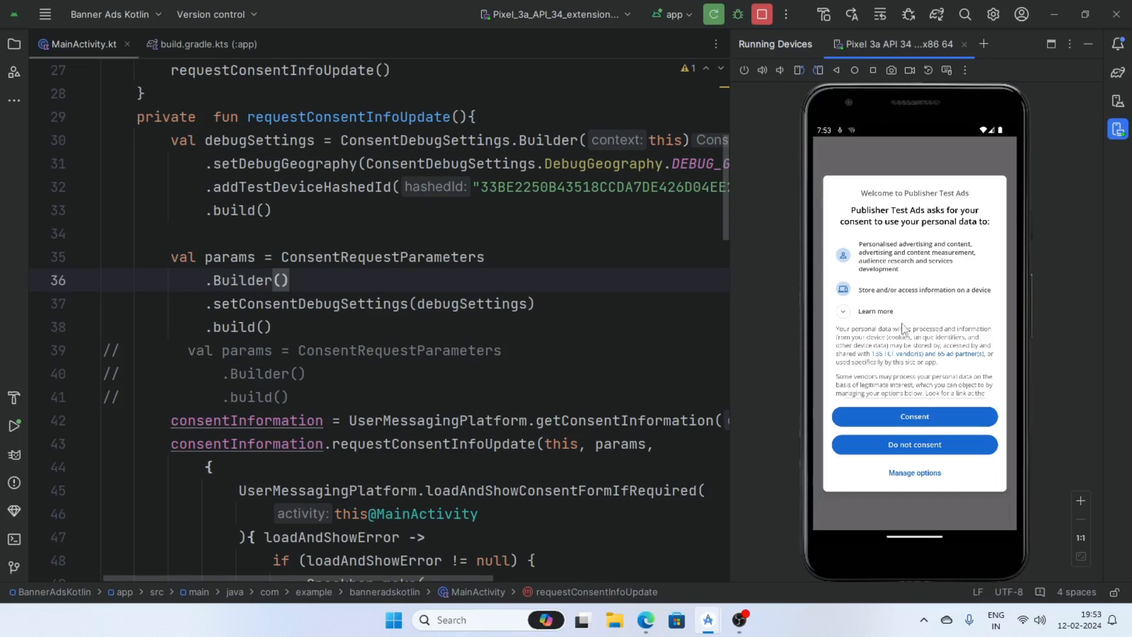
pyautogui.moveTo(916, 480)
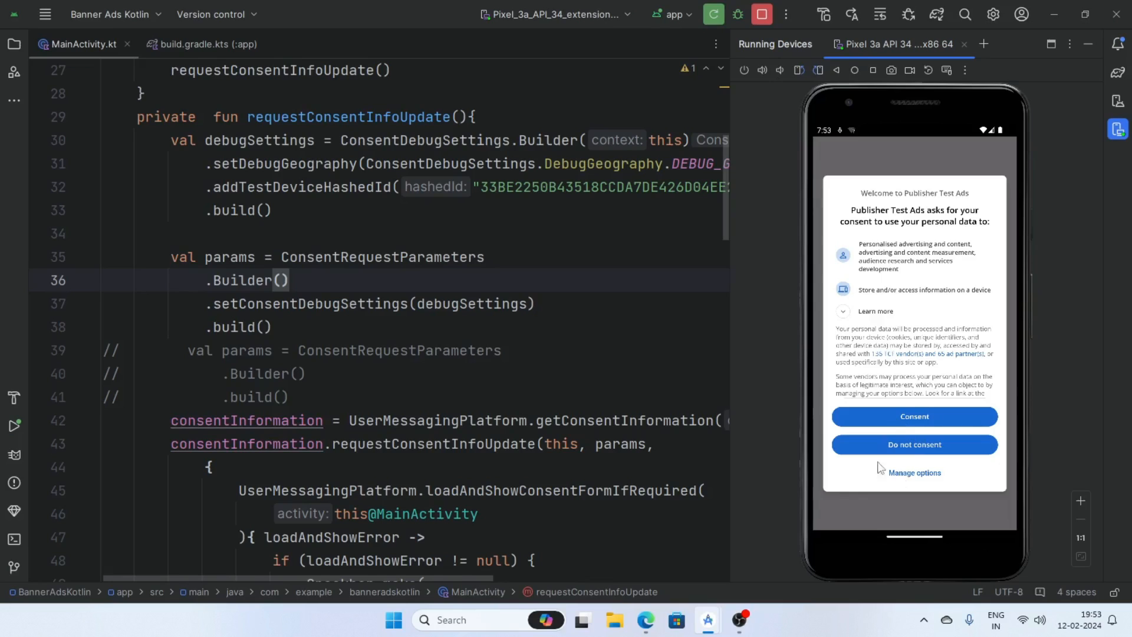
pyautogui.click(914, 417)
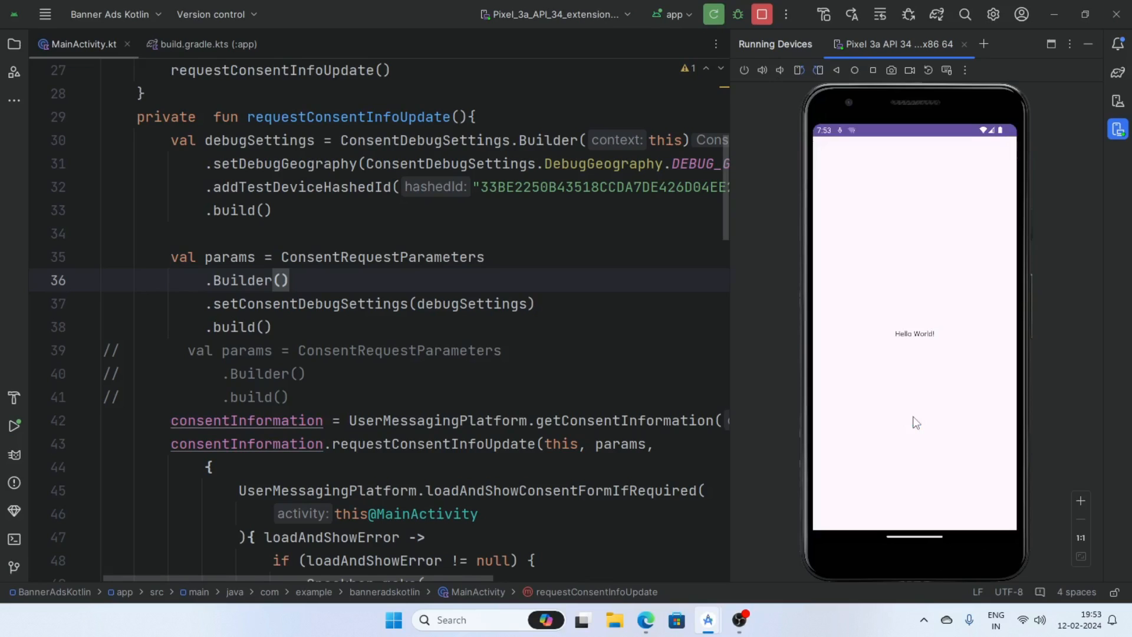
pyautogui.moveTo(891, 391)
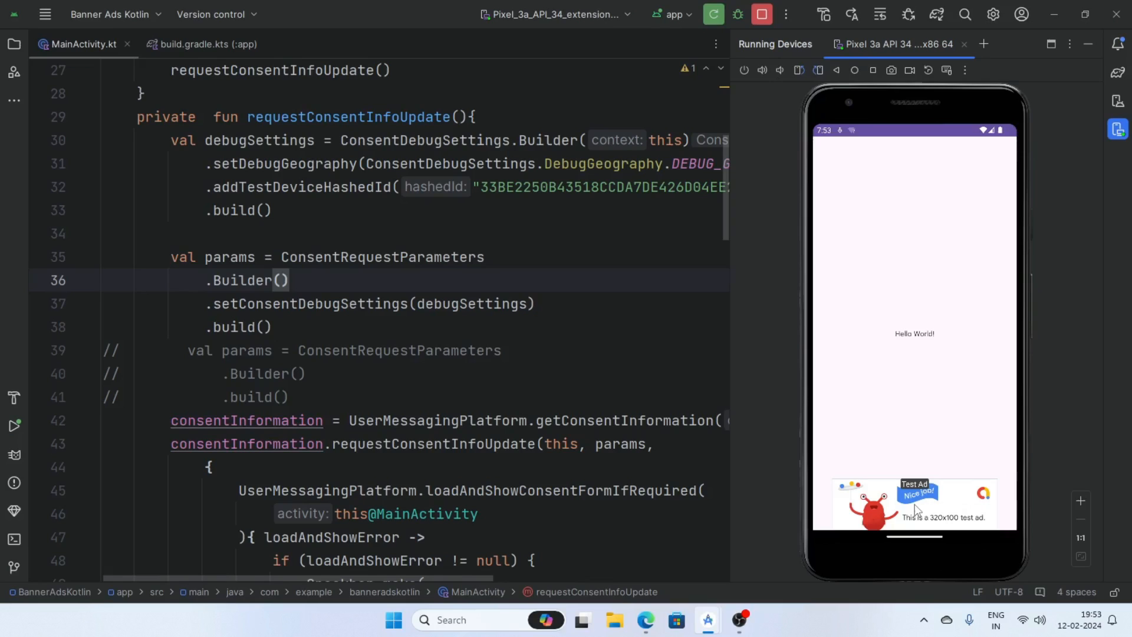
pyautogui.moveTo(1019, 186)
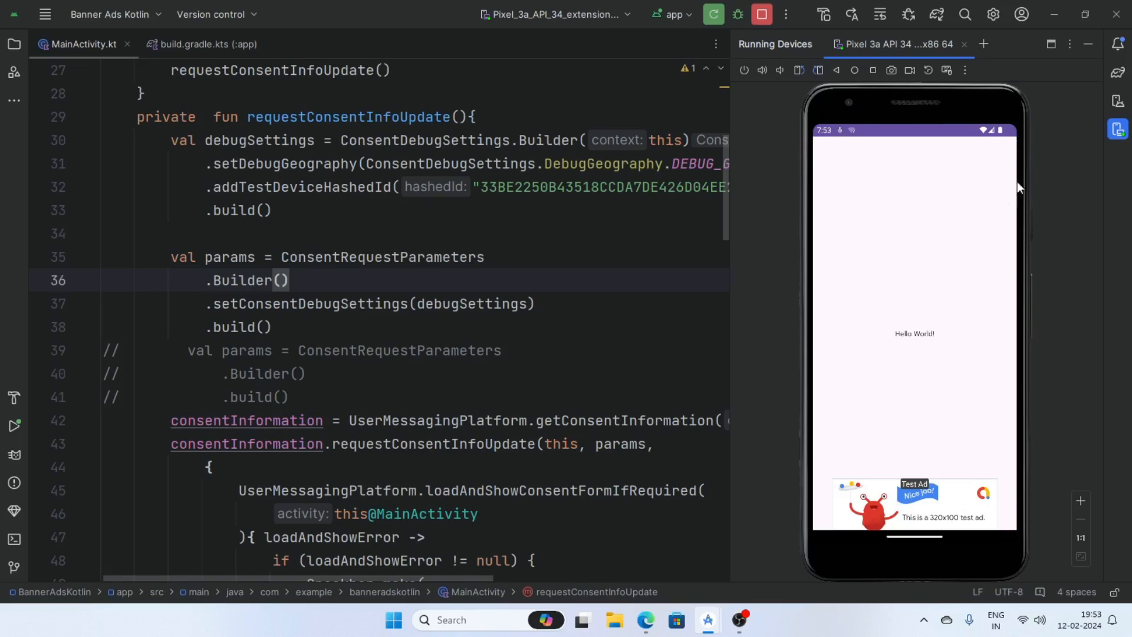
pyautogui.moveTo(890, 260)
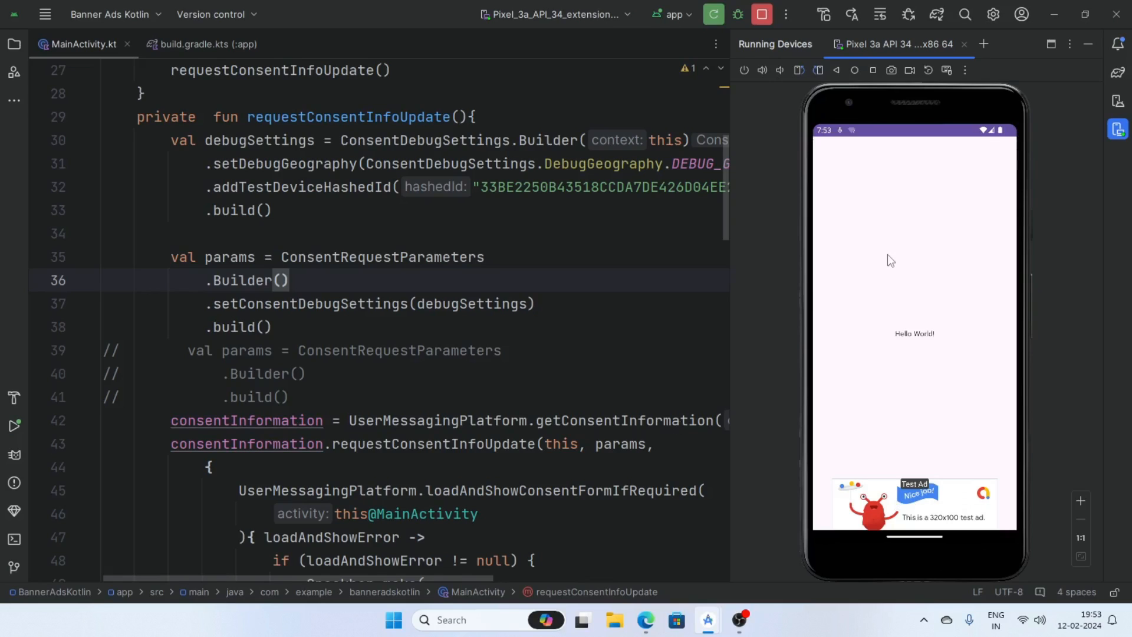
pyautogui.moveTo(586, 202)
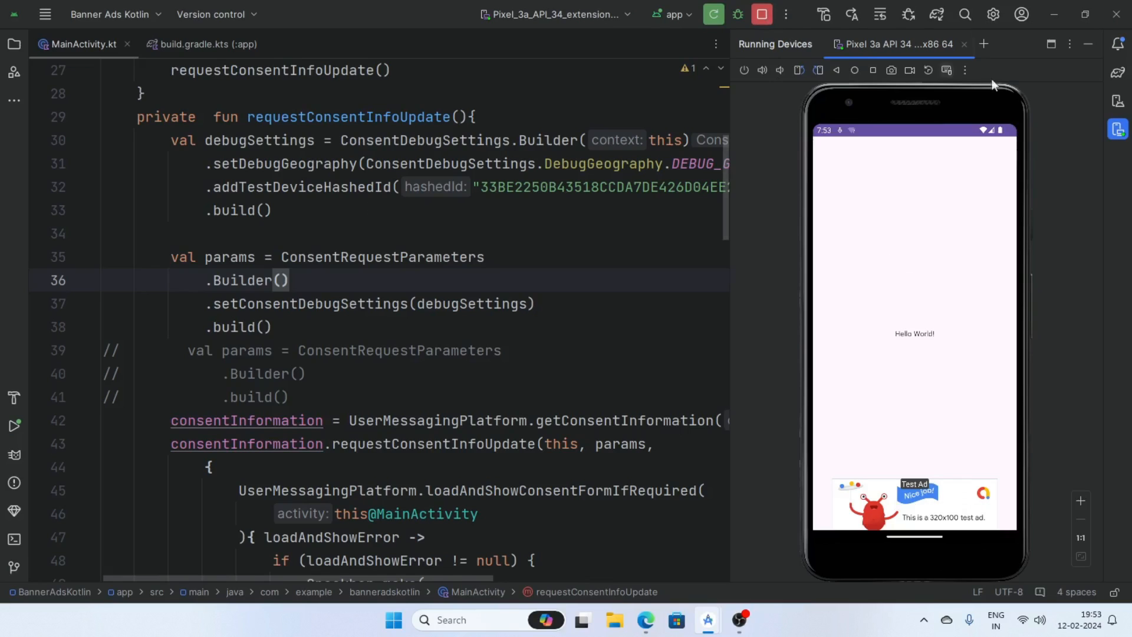
pyautogui.moveTo(1118, 129)
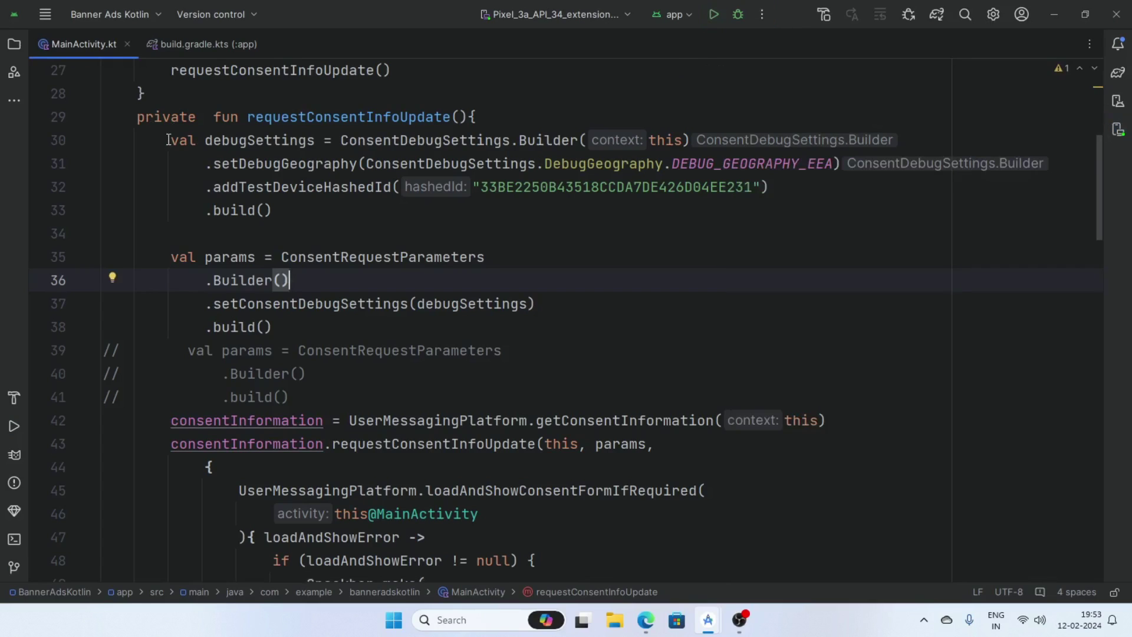
# Remove the debug-geography settings and restore the plain ConsentRequestParameters builder.
pyautogui.moveTo(171, 141); pyautogui.dragTo(275, 326)
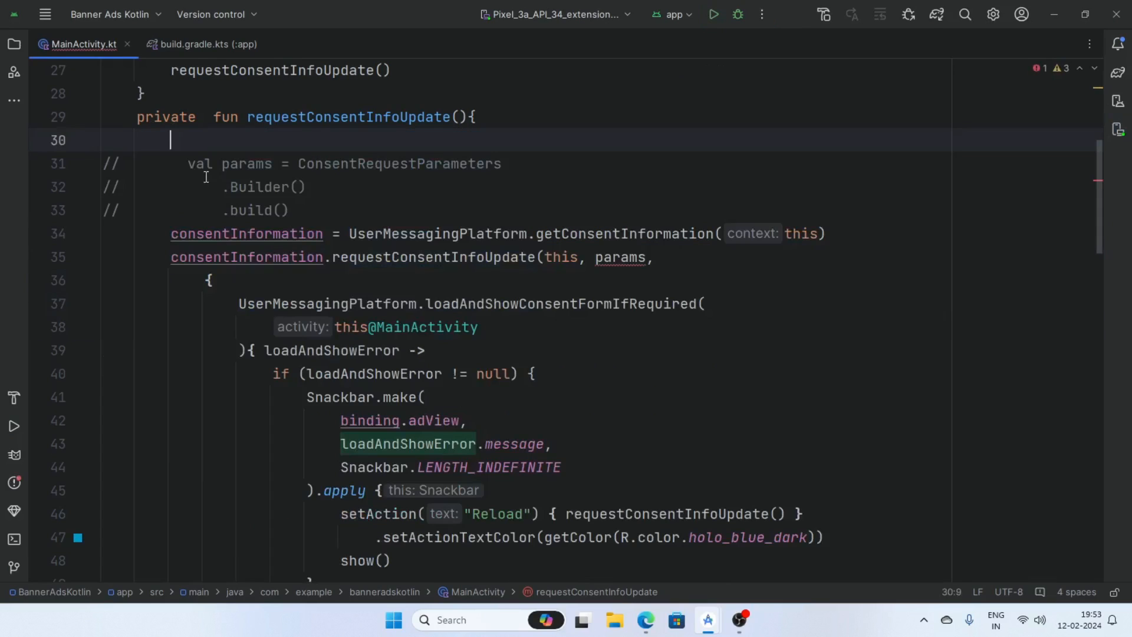
pyautogui.moveTo(187, 163); pyautogui.dragTo(292, 210)
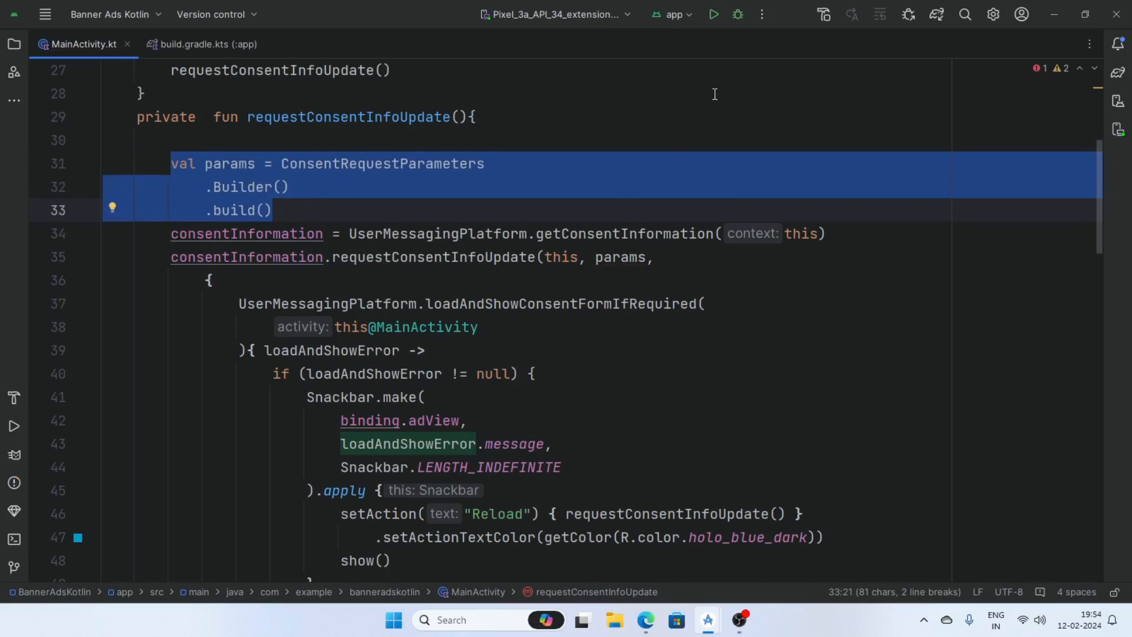
pyautogui.moveTo(1022, 77)
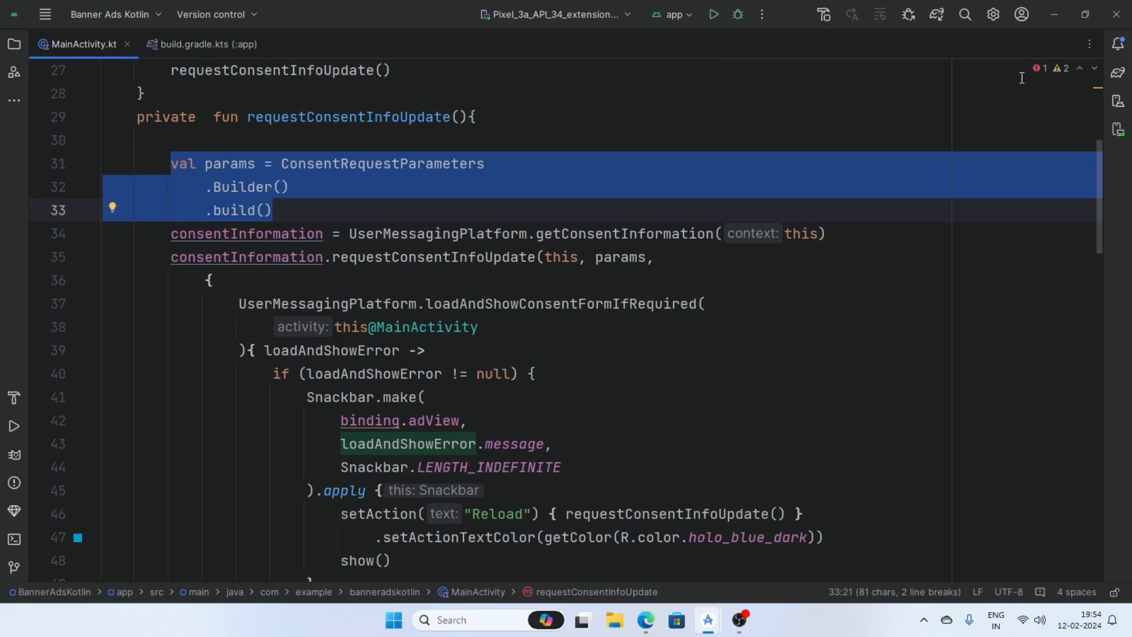
pyautogui.click(14, 482)
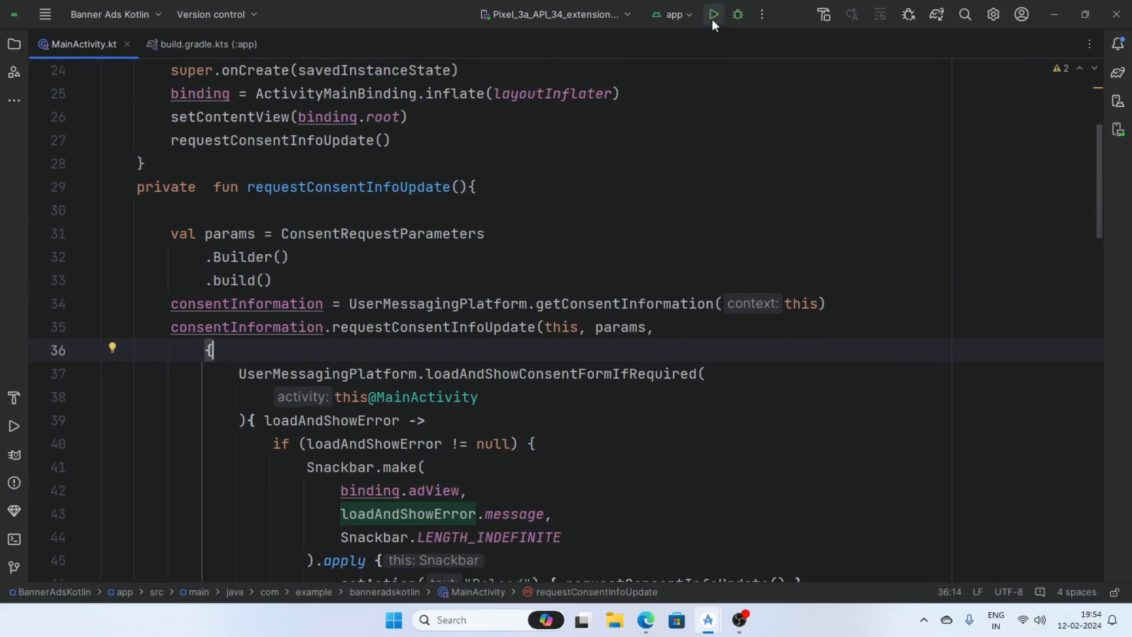
# Rerun the app without debug consent settings to show Hello World and the 320x100 test banner.
pyautogui.click(717, 15)
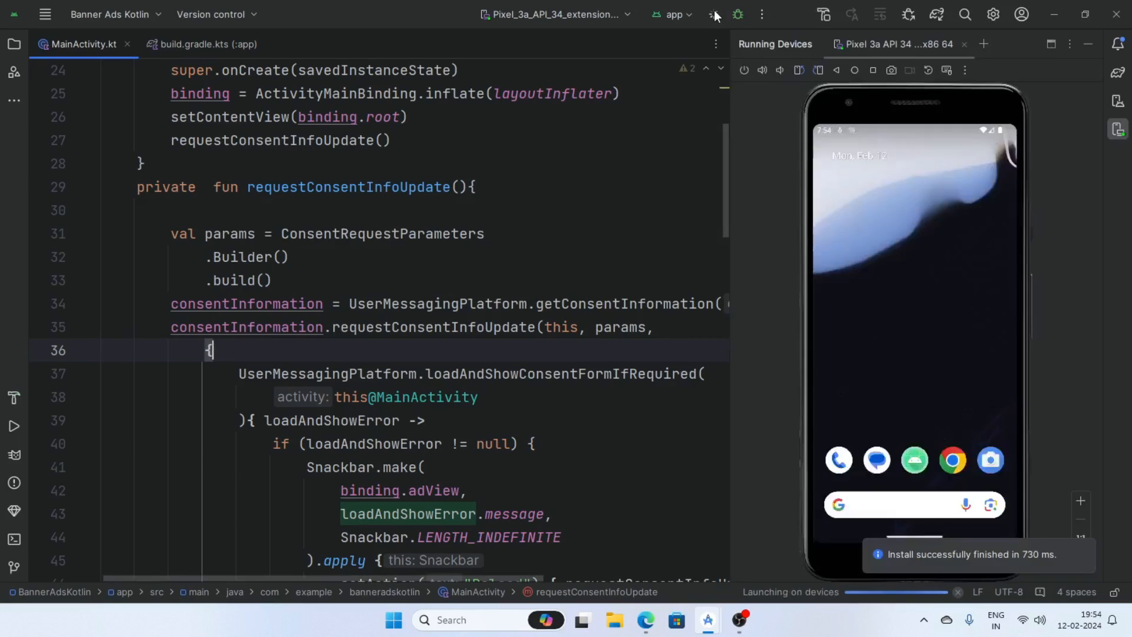
pyautogui.click(713, 14)
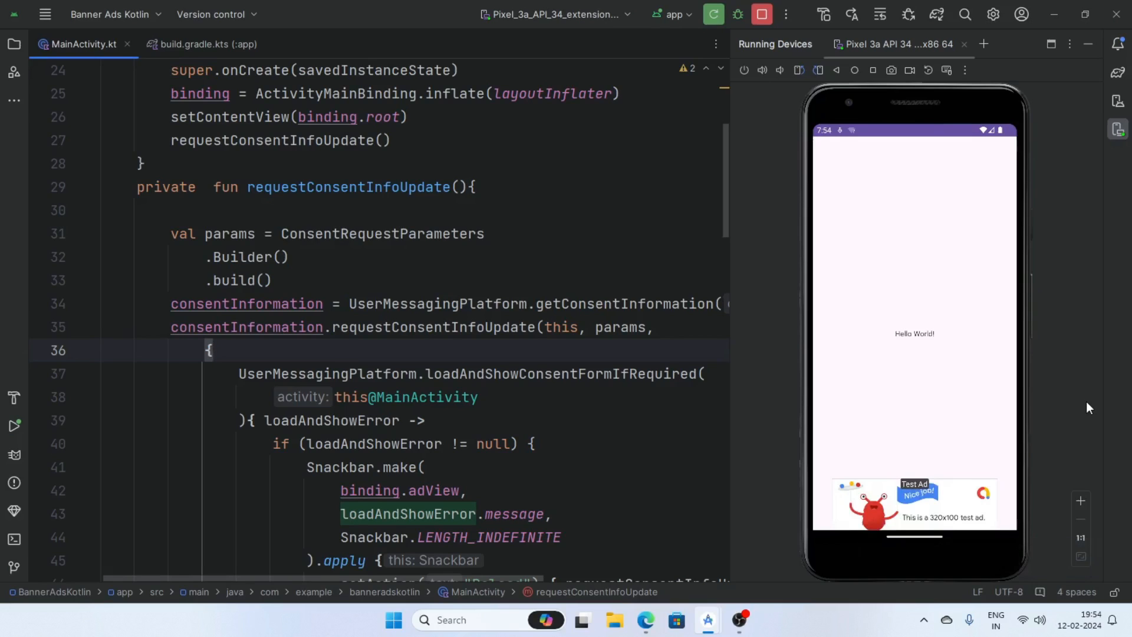
pyautogui.moveTo(940, 516)
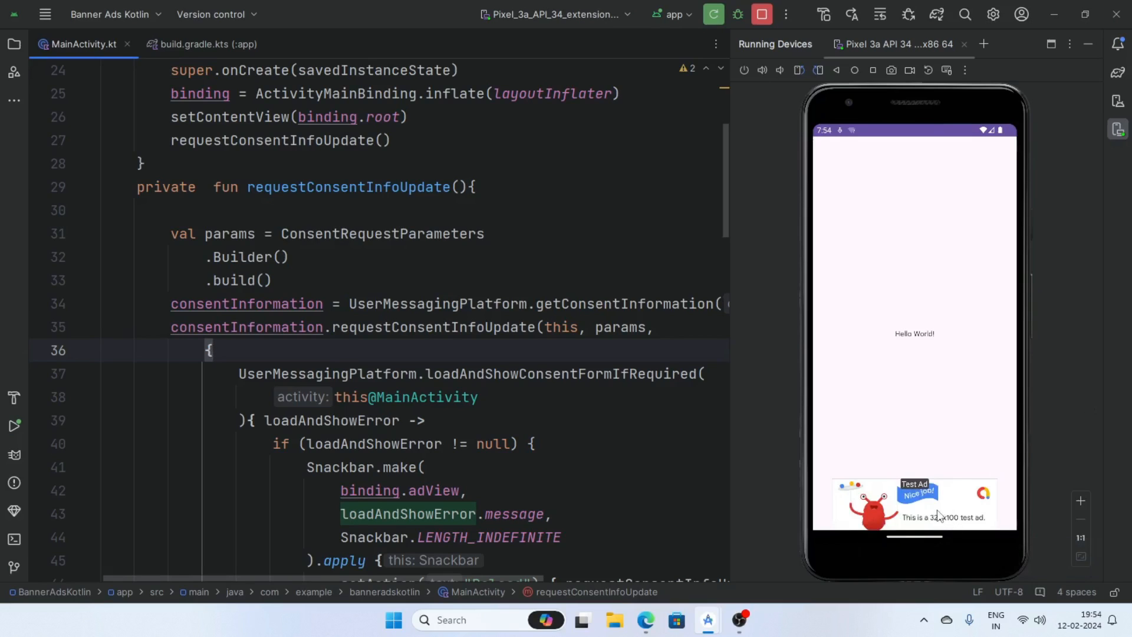